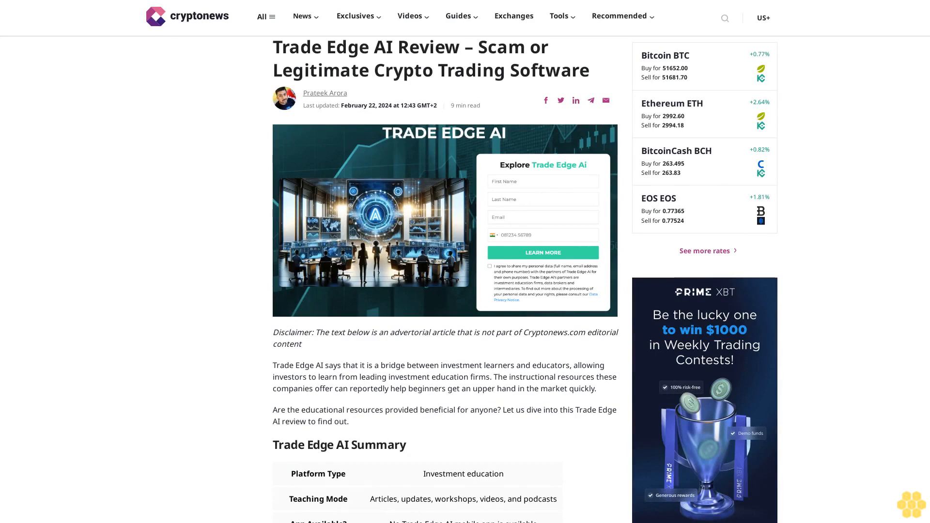
scroll("down", 3)
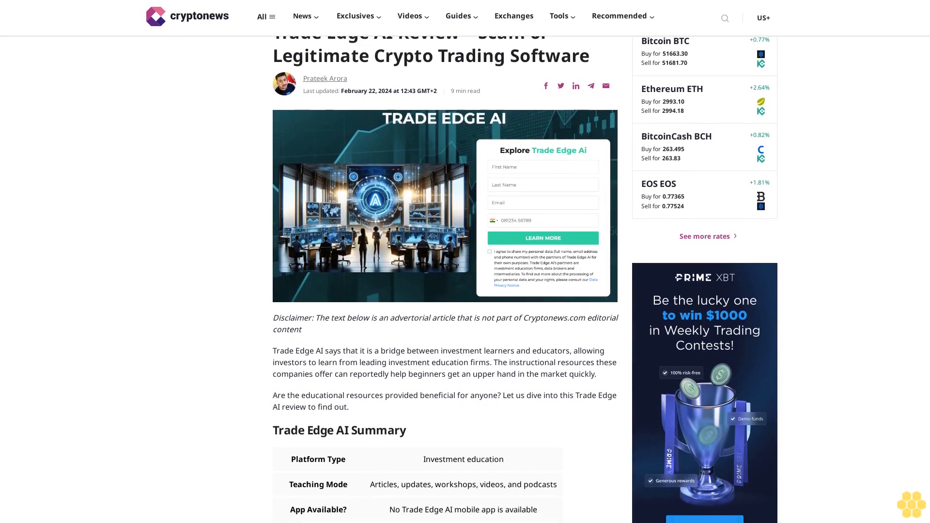
scroll("down", 3)
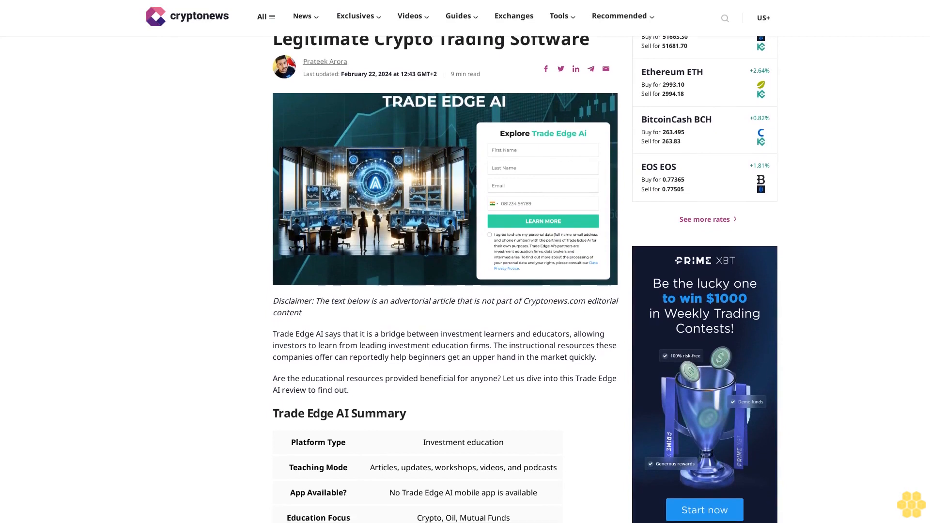
scroll("down", 3)
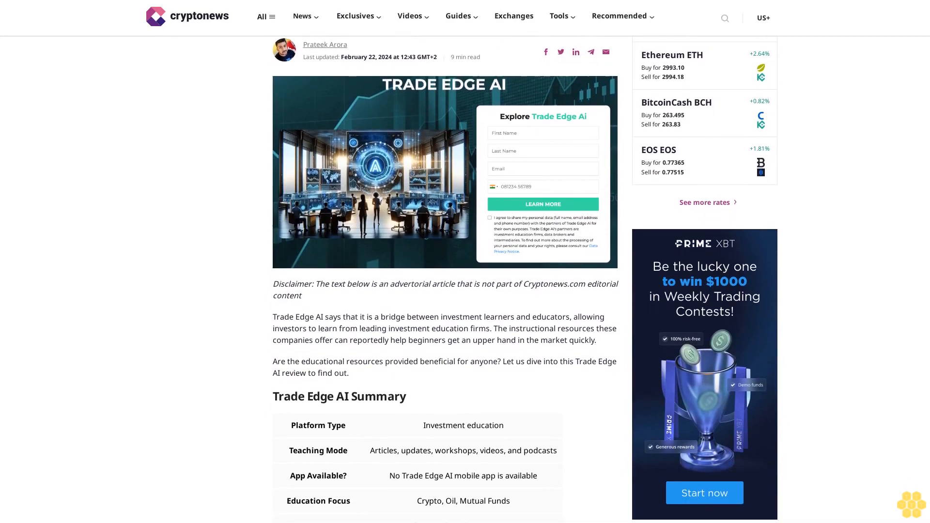
scroll("down", 3)
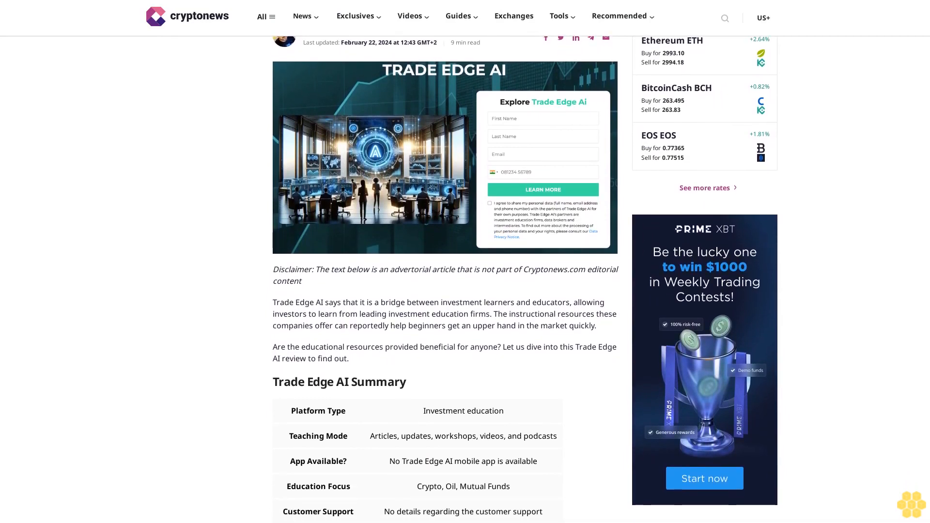
scroll("down", 3)
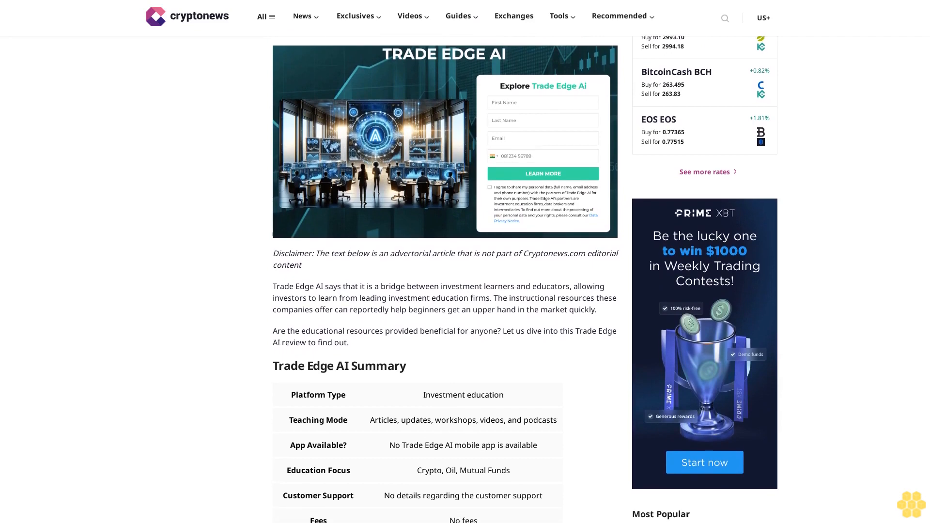
scroll("down", 3)
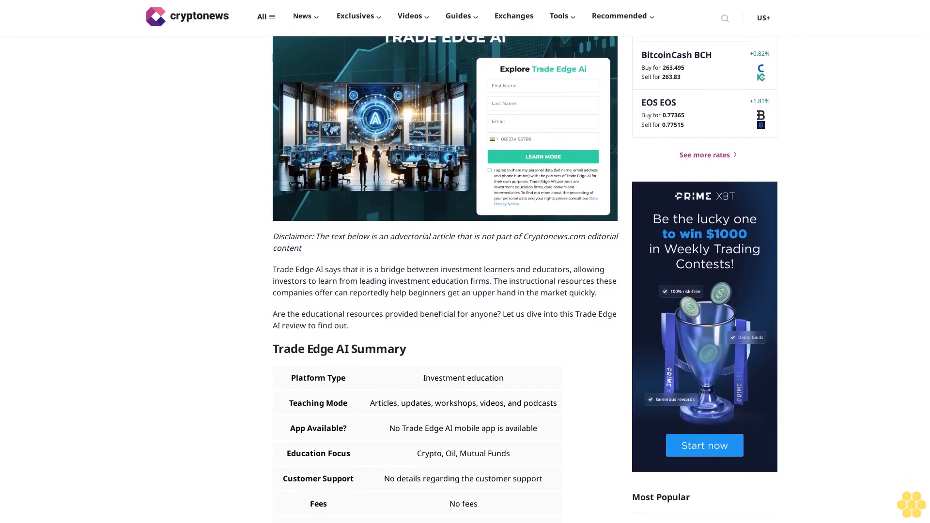
scroll("down", 3)
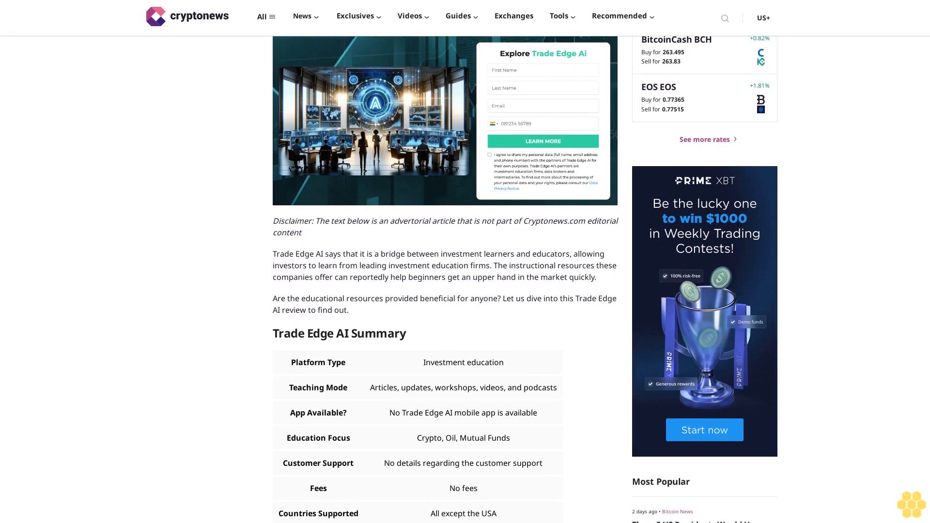
scroll("down", 3)
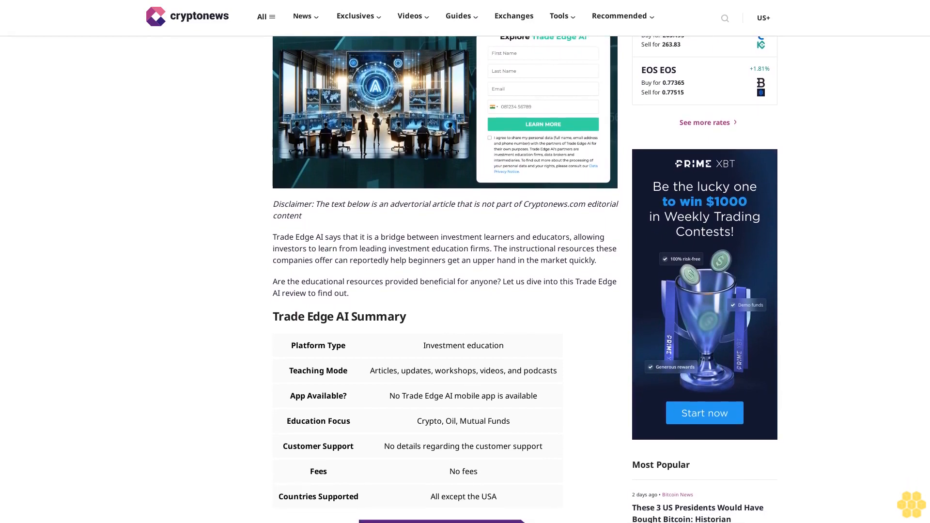
scroll("down", 3)
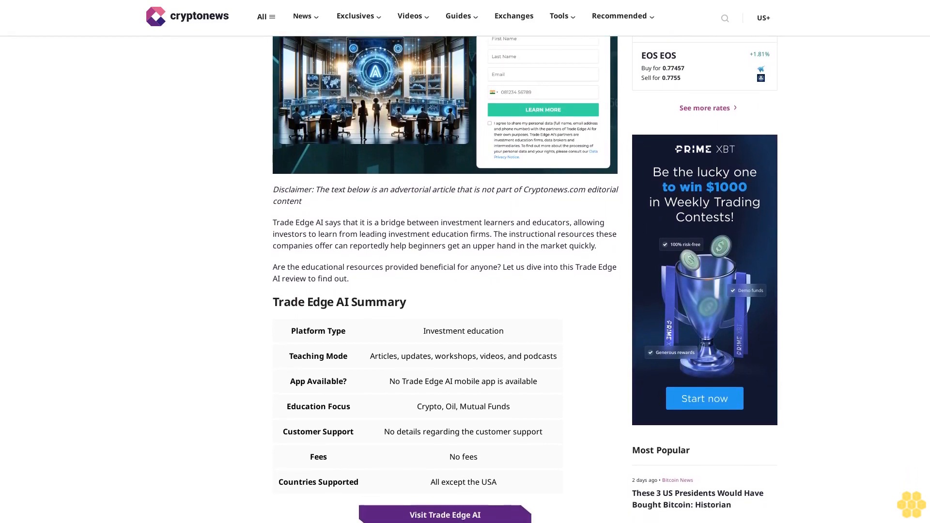
scroll("down", 3)
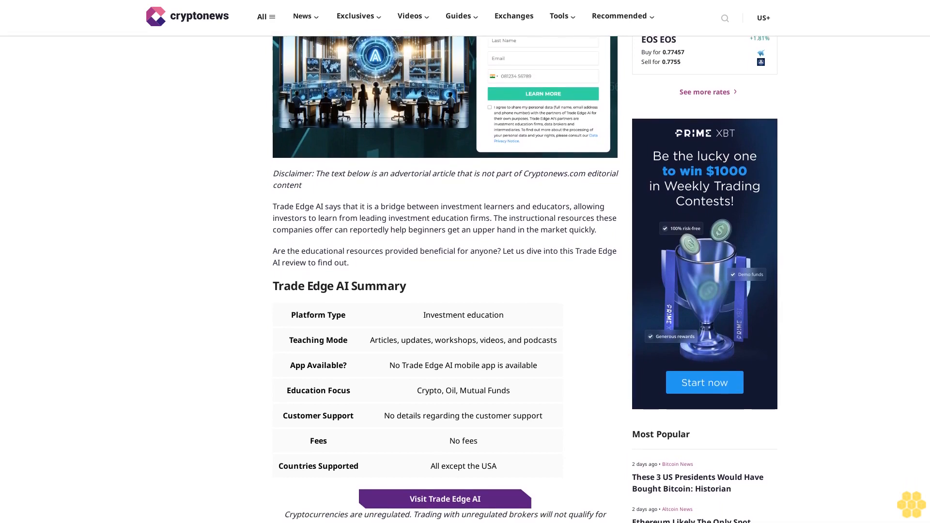
scroll("down", 3)
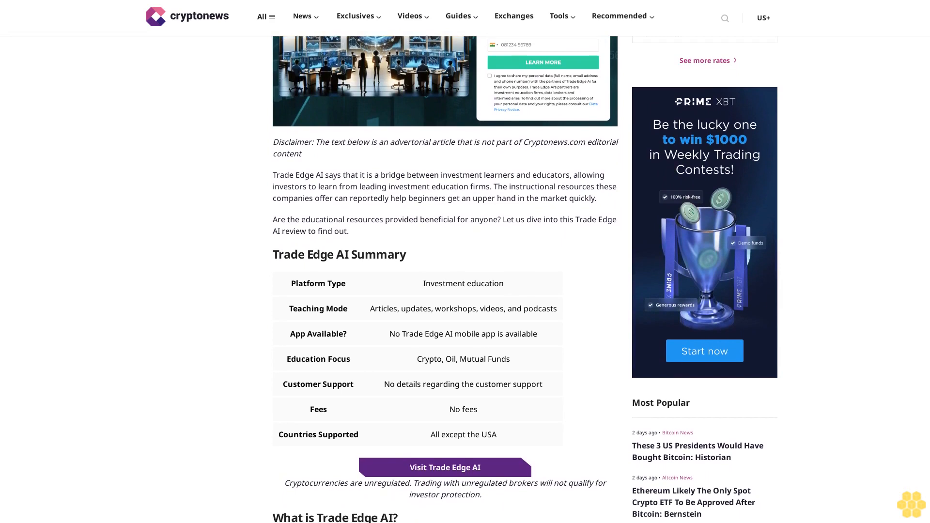
scroll("down", 3)
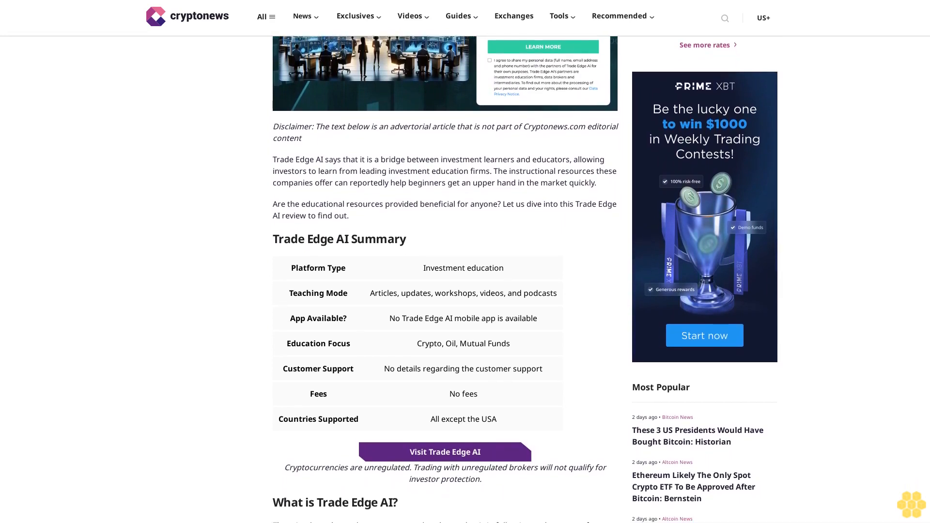
scroll("down", 3)
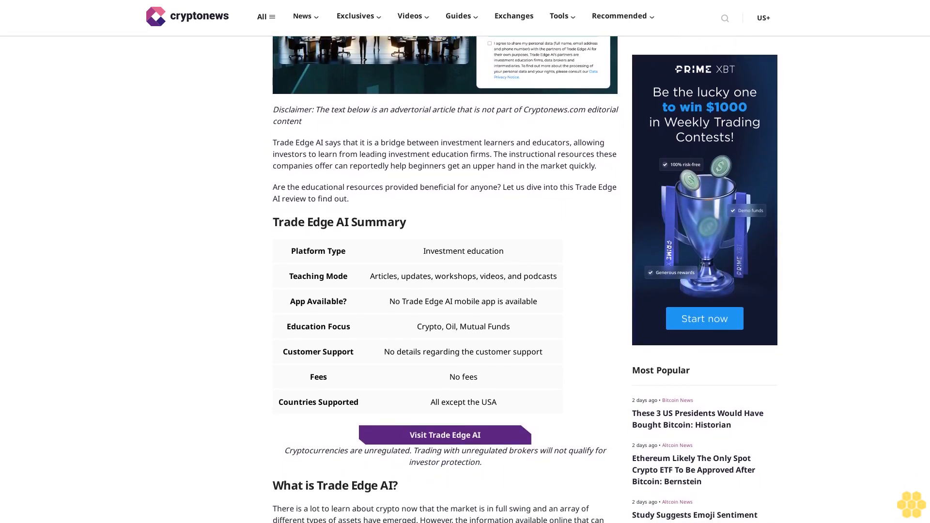
scroll("down", 3)
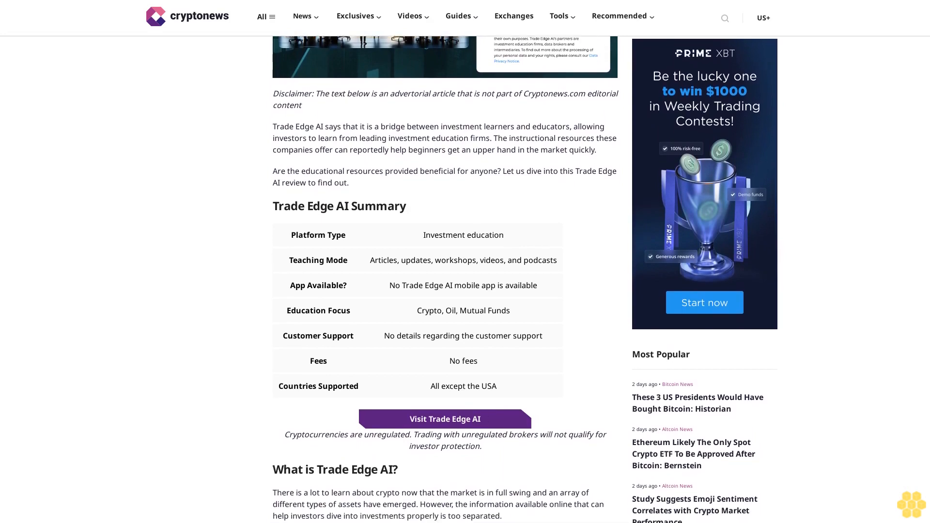
scroll("down", 3)
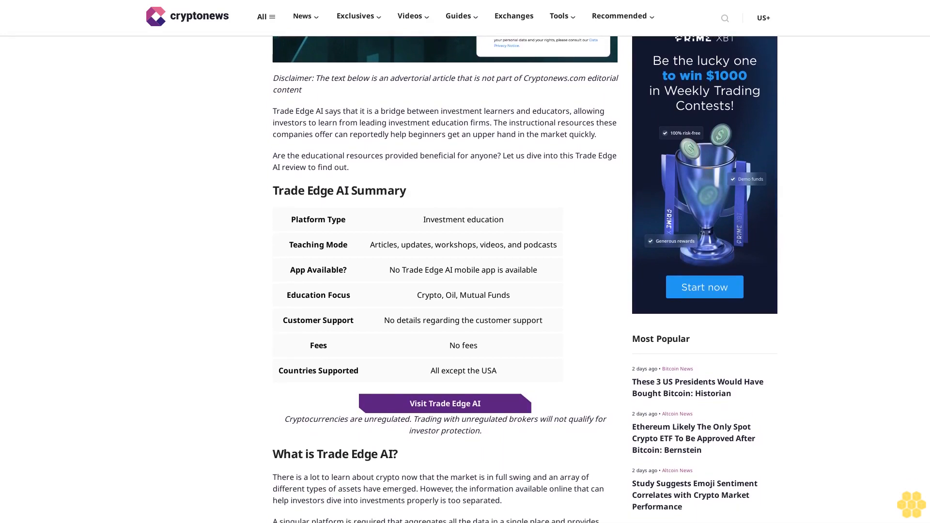
scroll("down", 3)
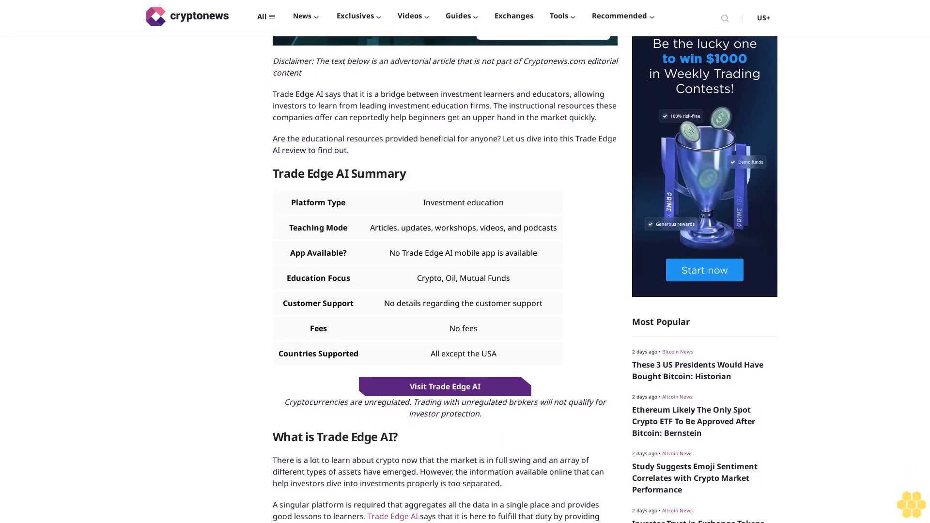
scroll("down", 3)
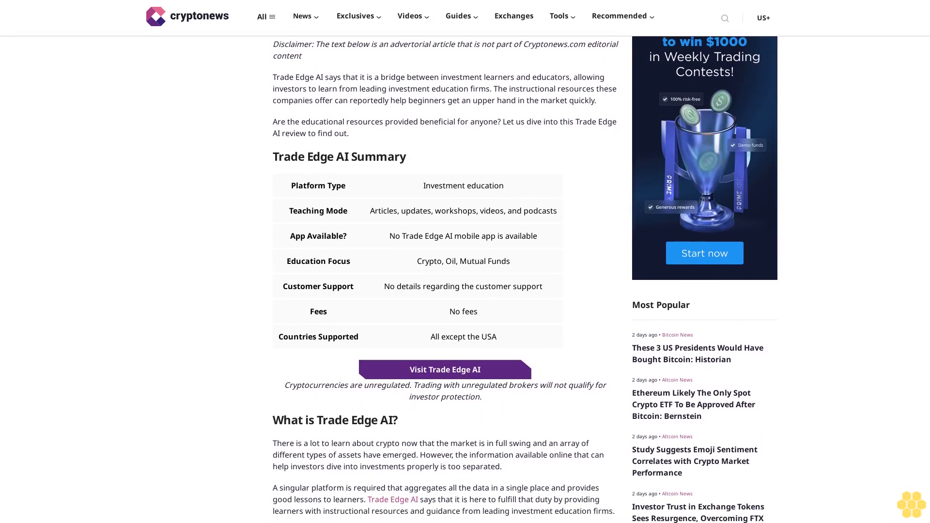
scroll("down", 3)
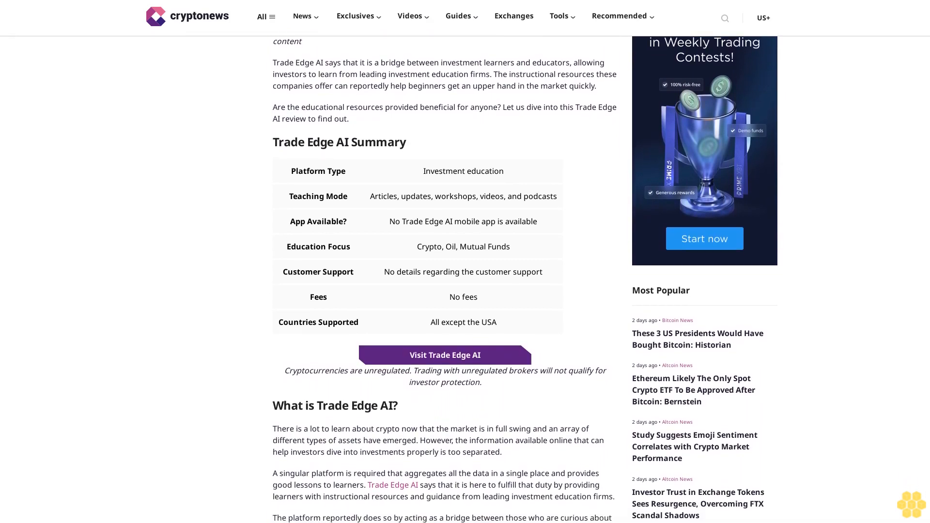
scroll("down", 3)
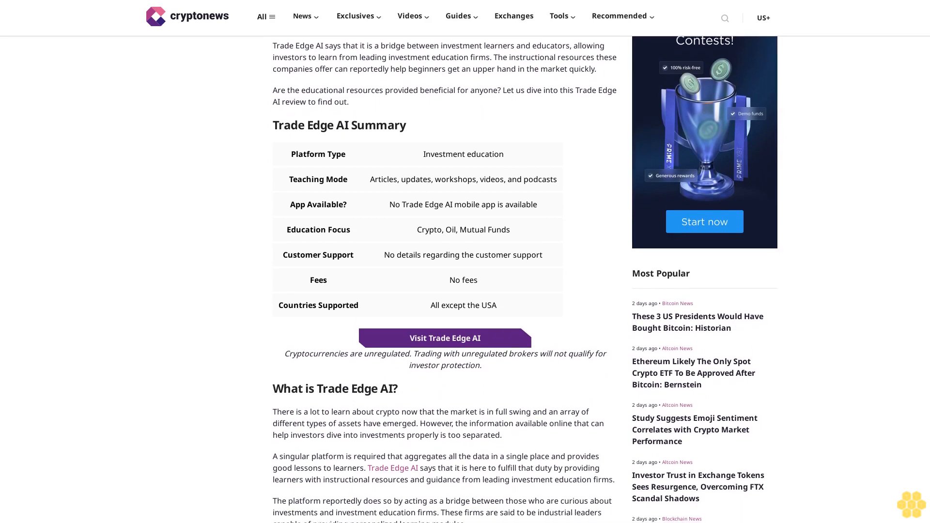
scroll("down", 3)
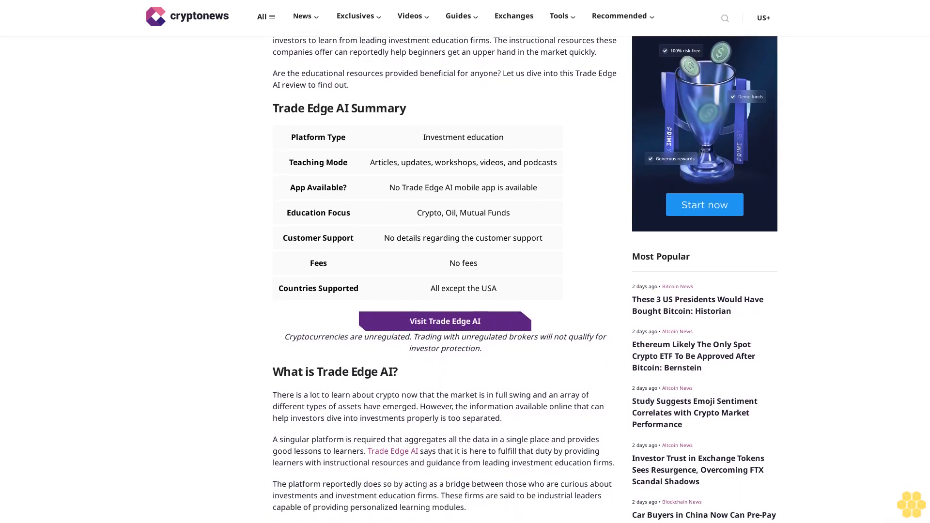
scroll("down", 3)
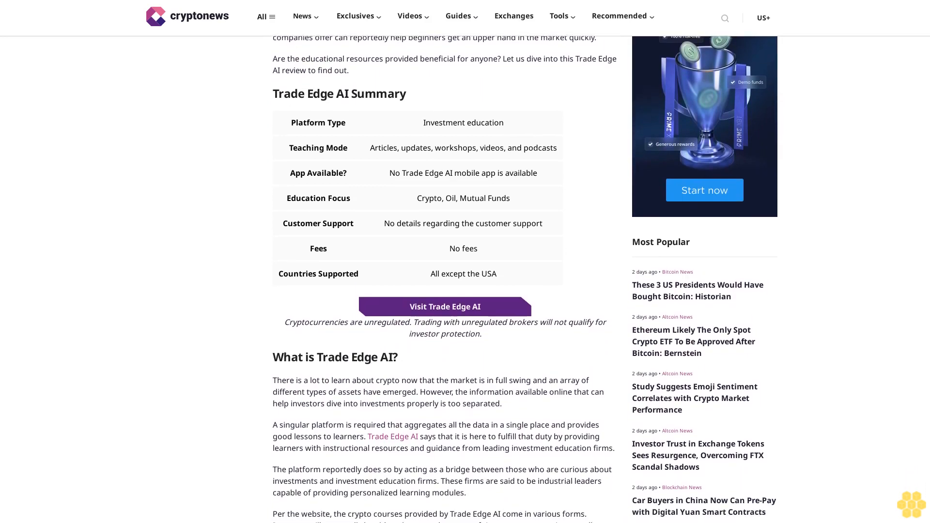
scroll("down", 3)
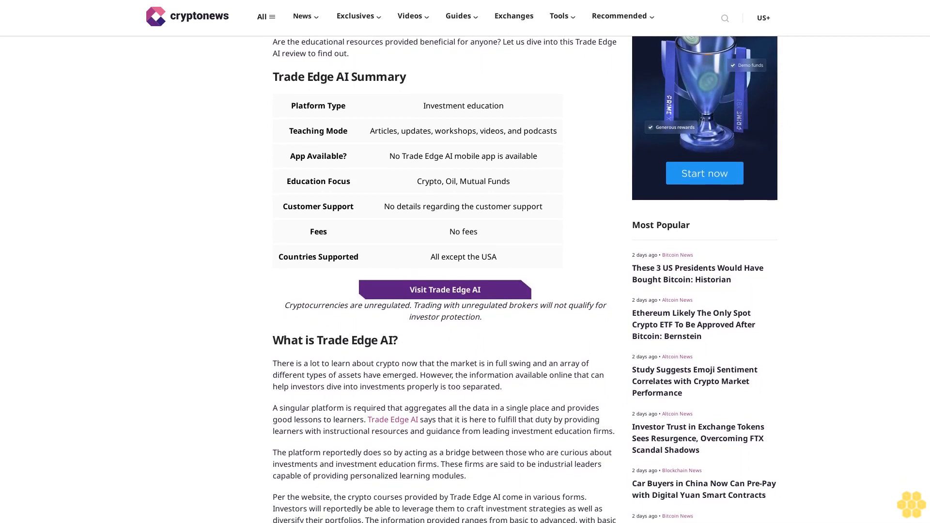
scroll("down", 3)
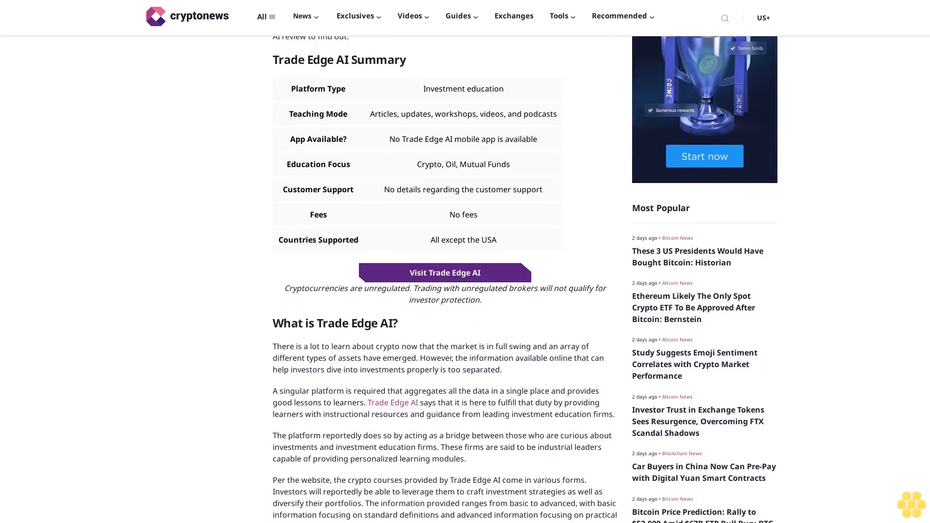
scroll("down", 3)
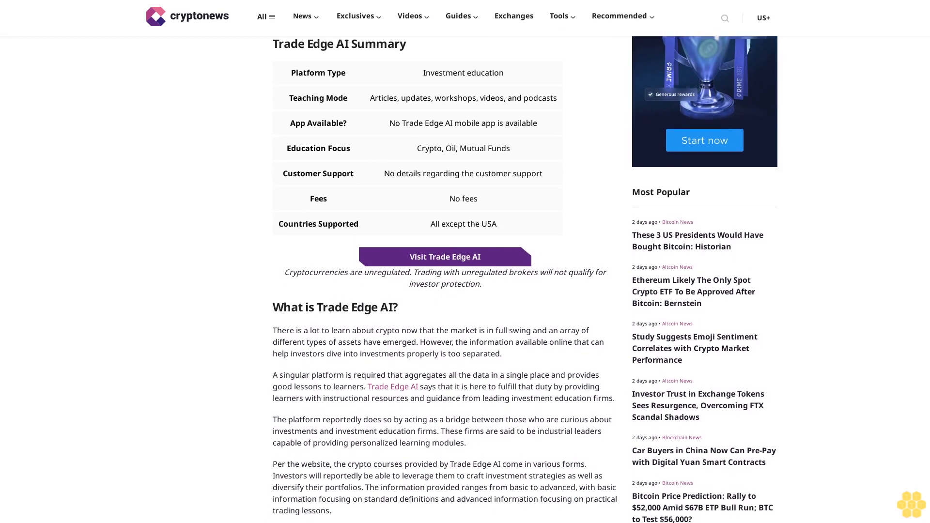
scroll("down", 3)
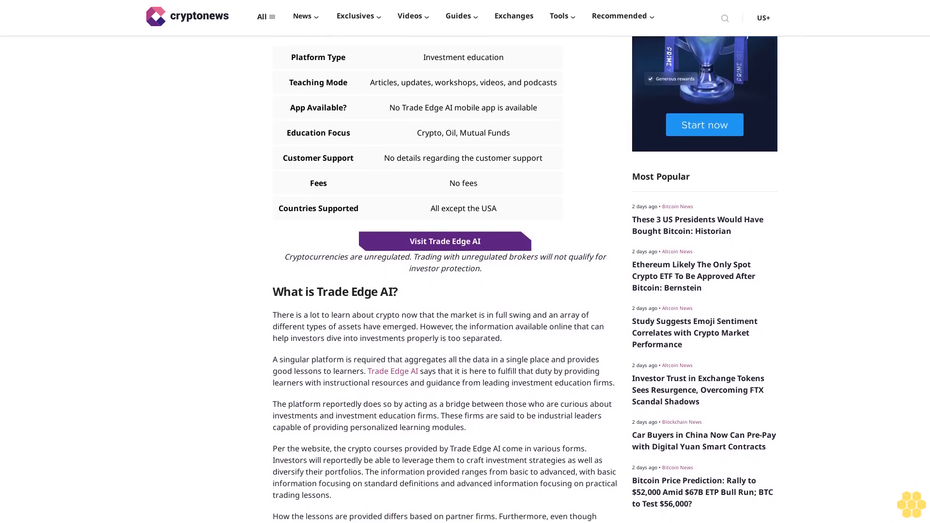
scroll("down", 3)
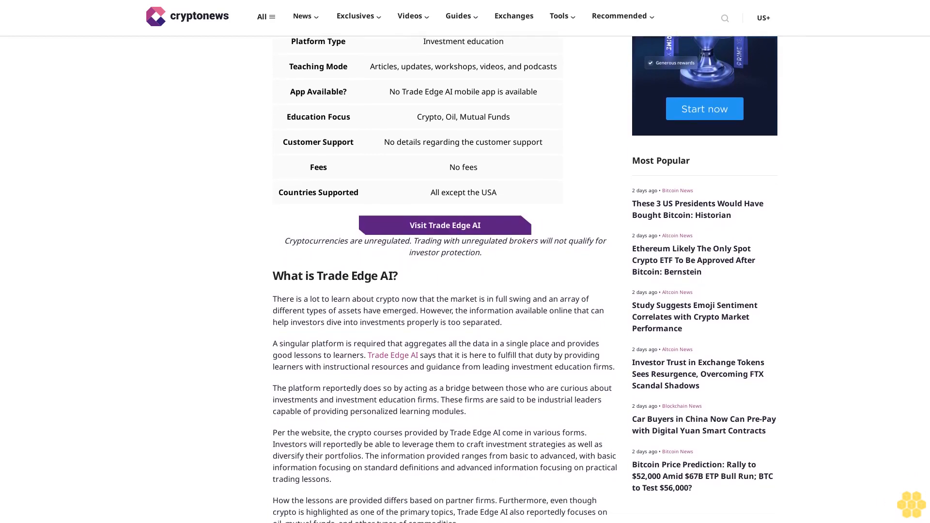
scroll("down", 3)
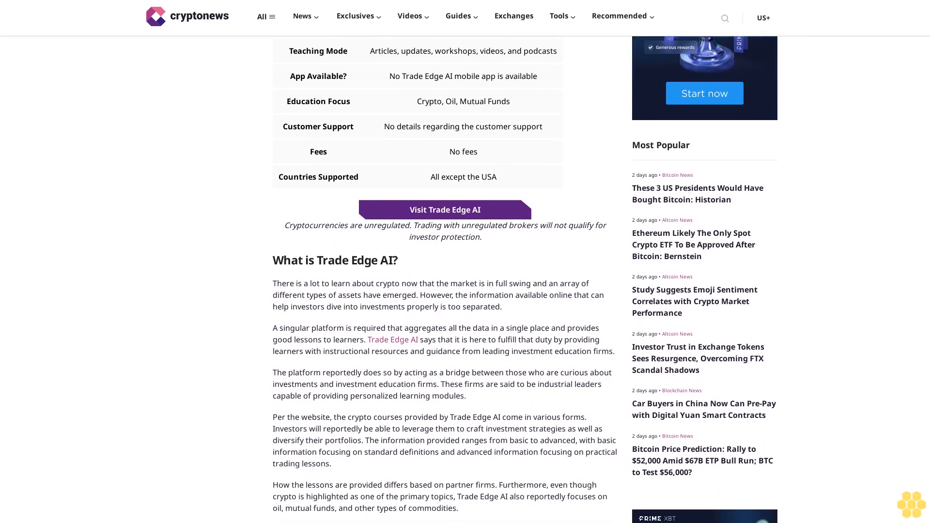
scroll("down", 3)
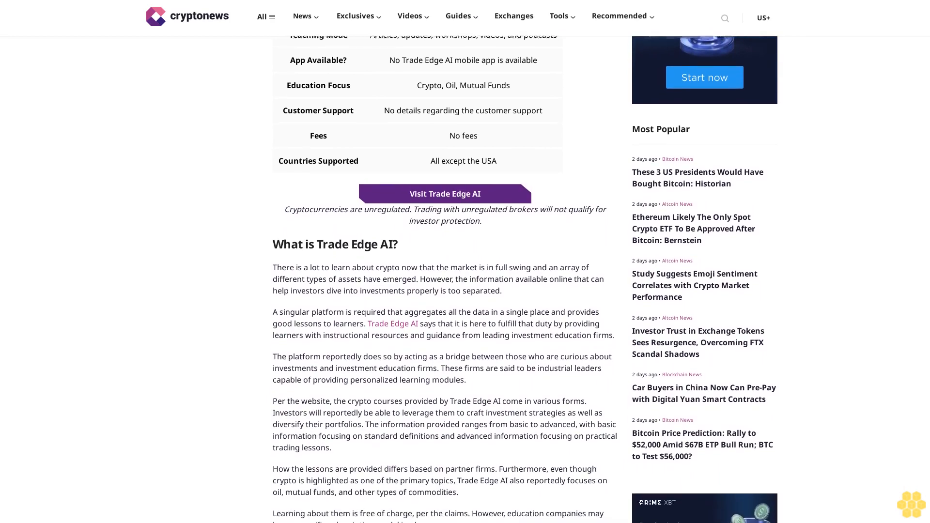
scroll("down", 3)
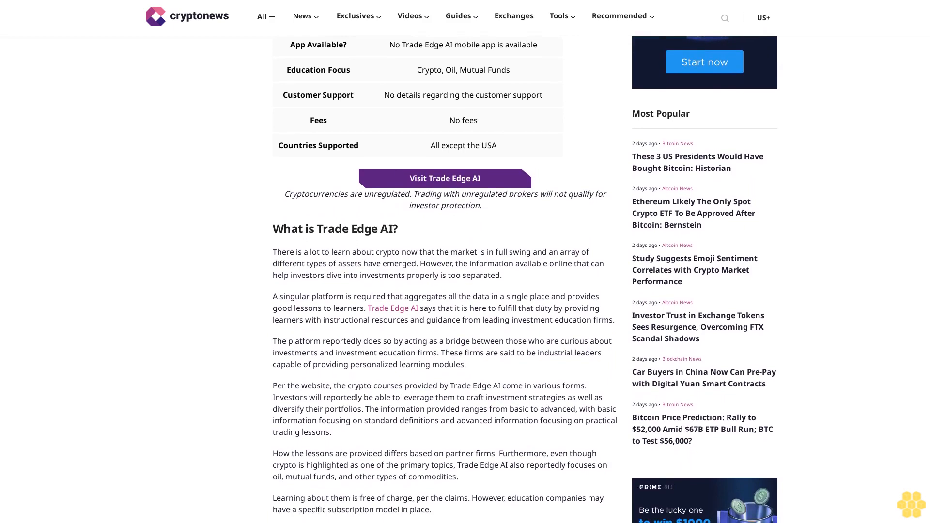
scroll("down", 3)
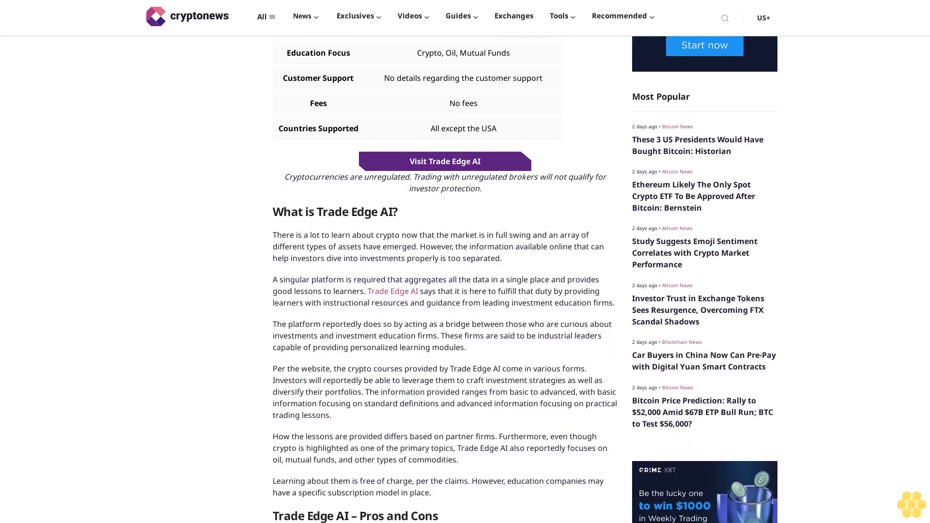
scroll("down", 3)
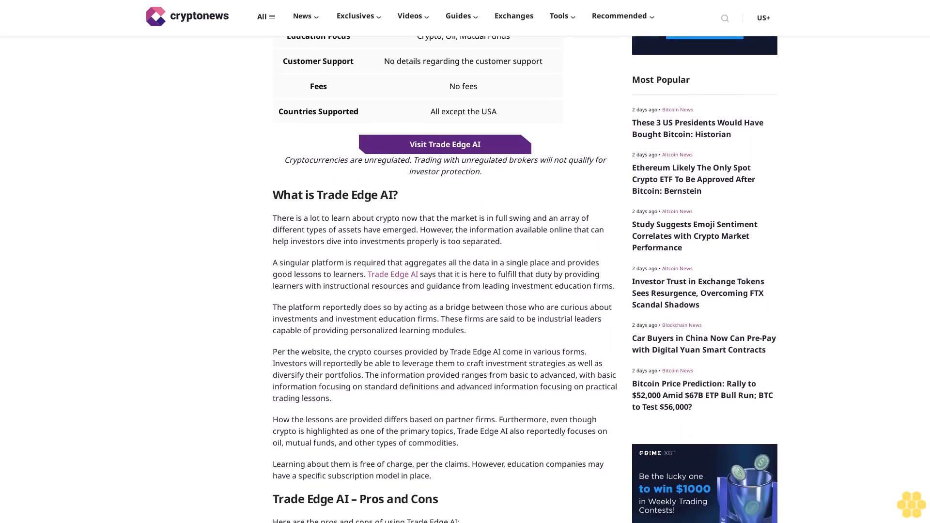
scroll("down", 3)
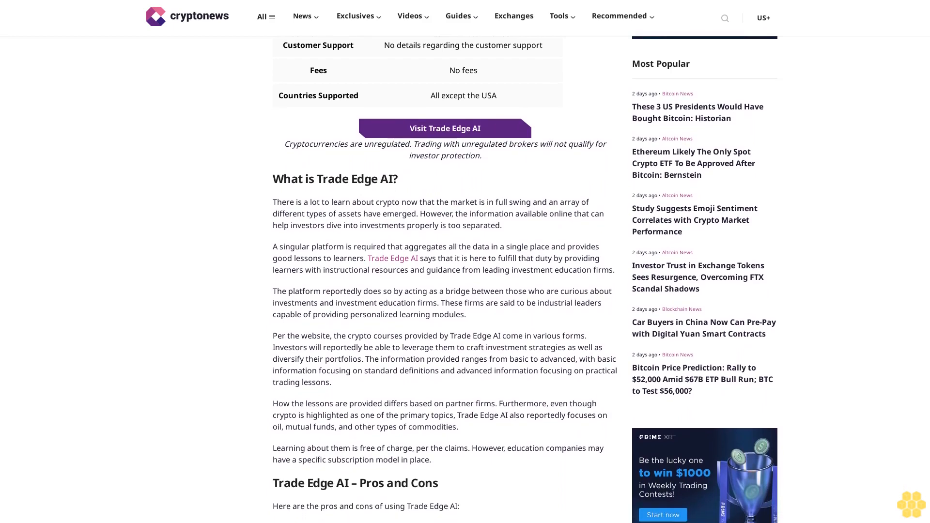
scroll("down", 3)
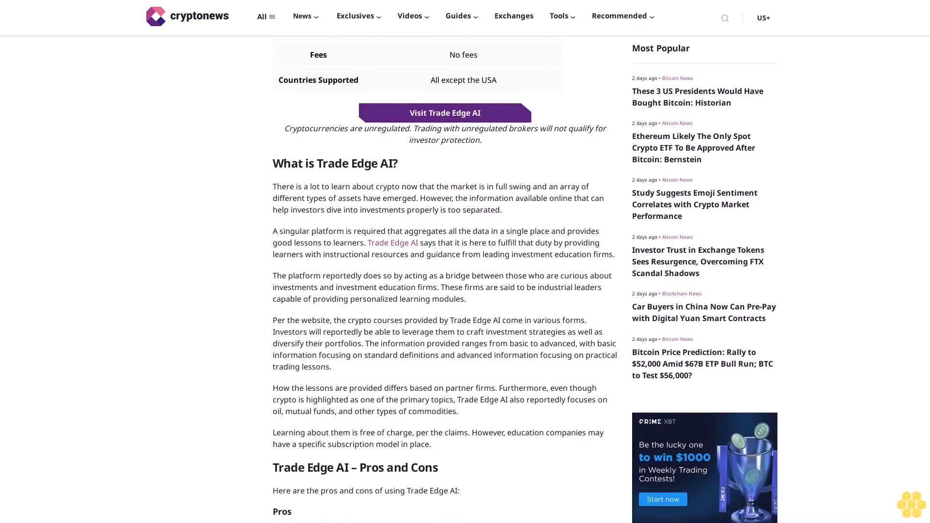
scroll("down", 3)
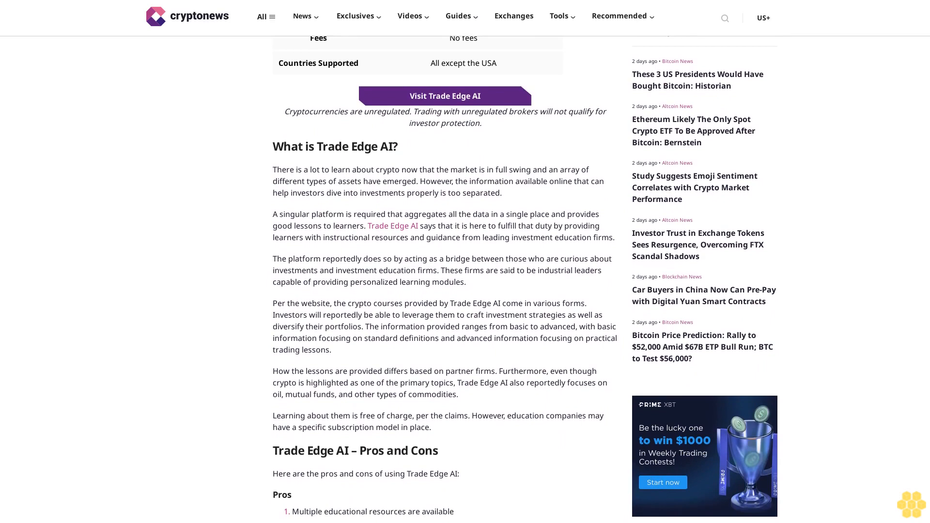
scroll("down", 3)
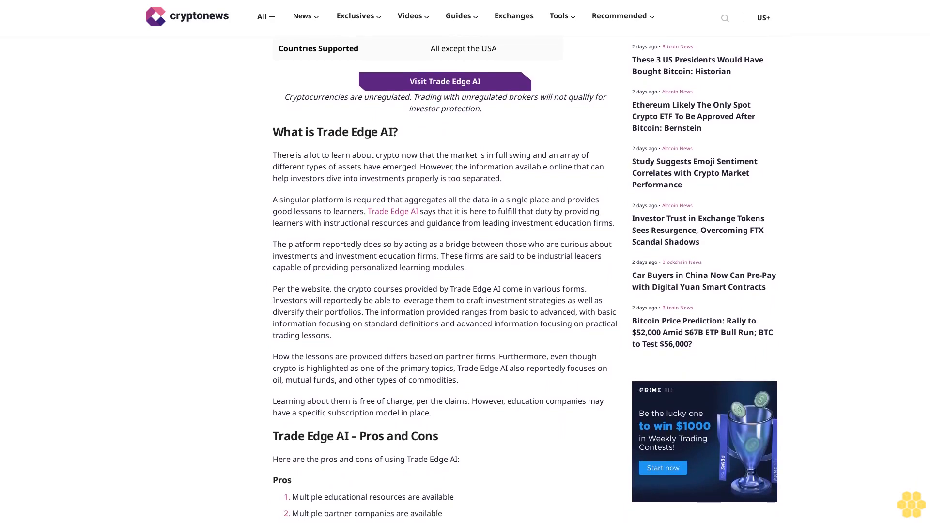
scroll("down", 3)
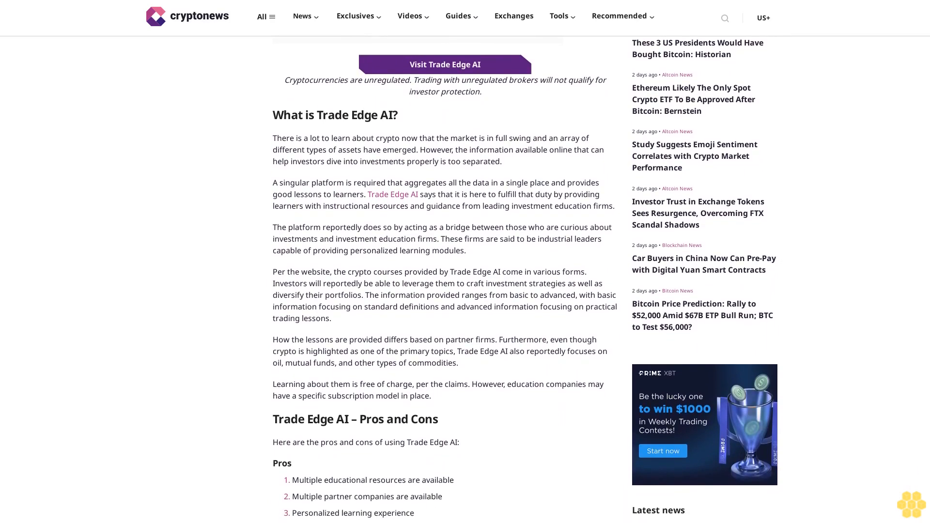
scroll("down", 3)
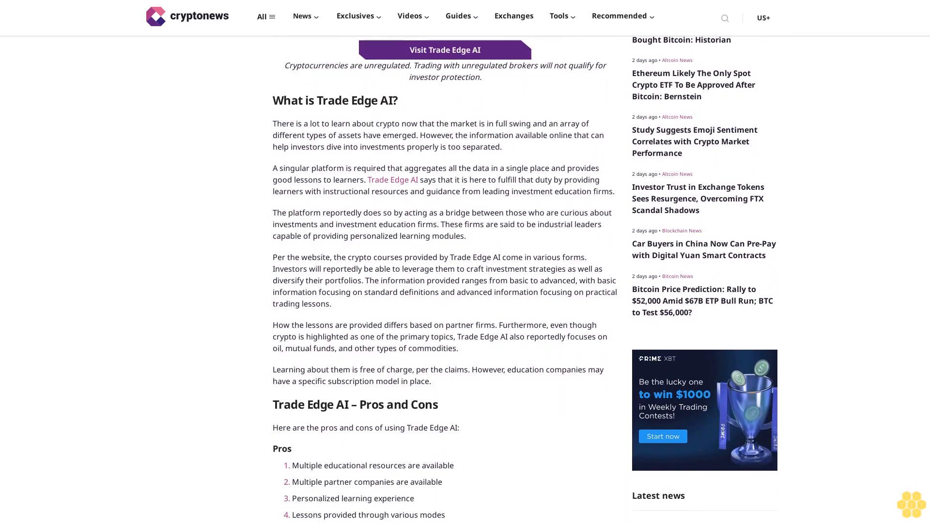
scroll("down", 3)
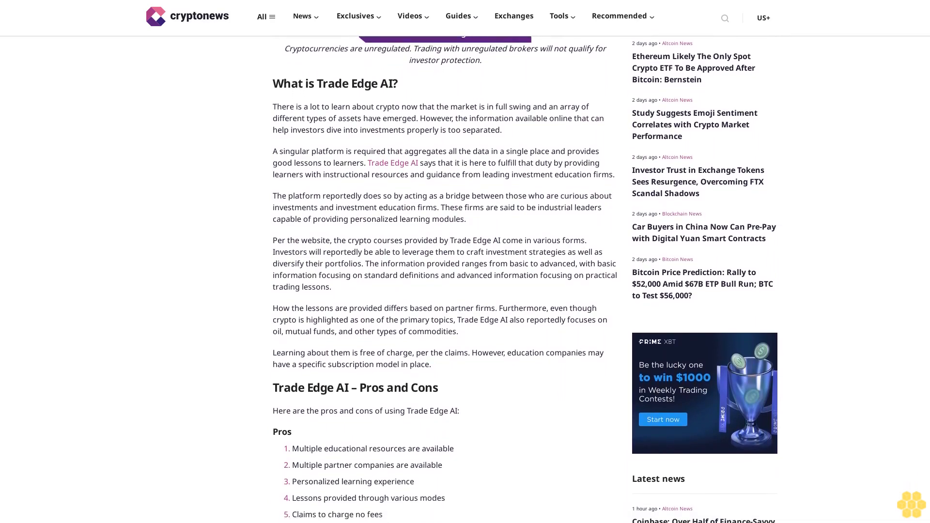
scroll("down", 3)
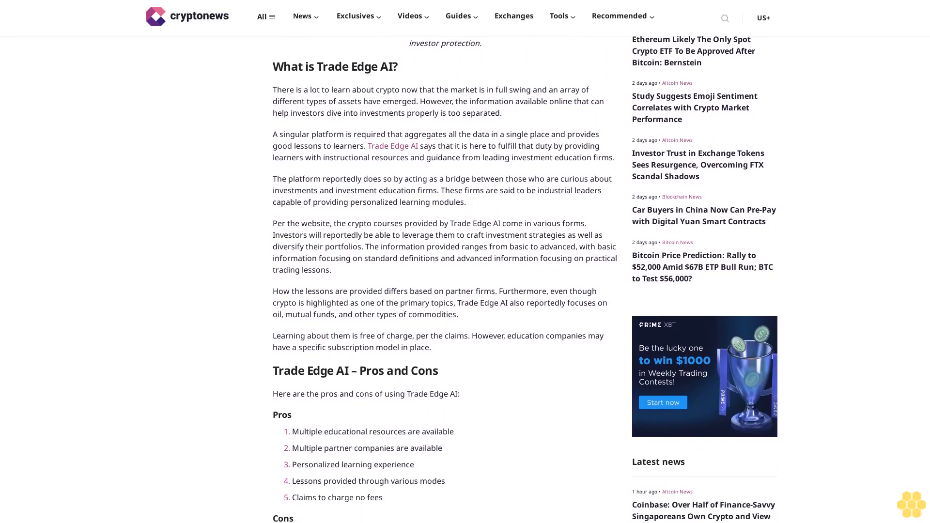
scroll("down", 3)
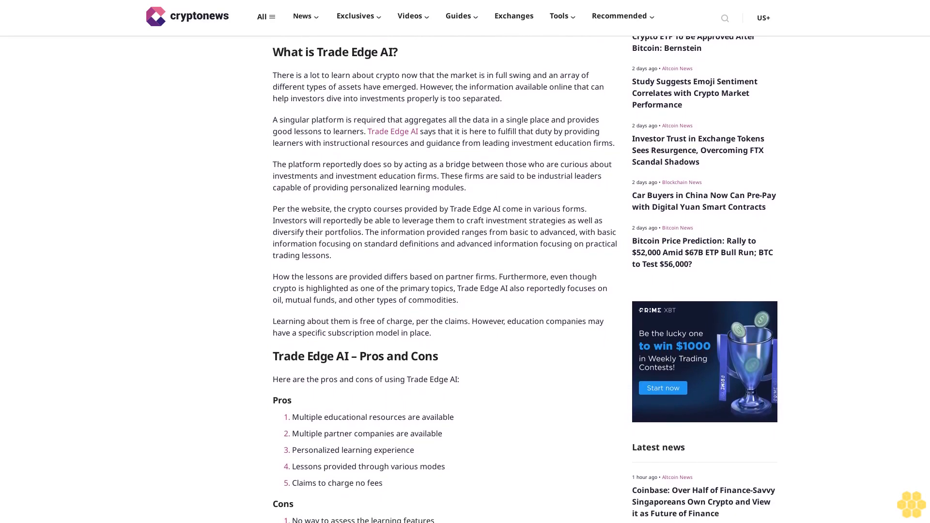
scroll("down", 3)
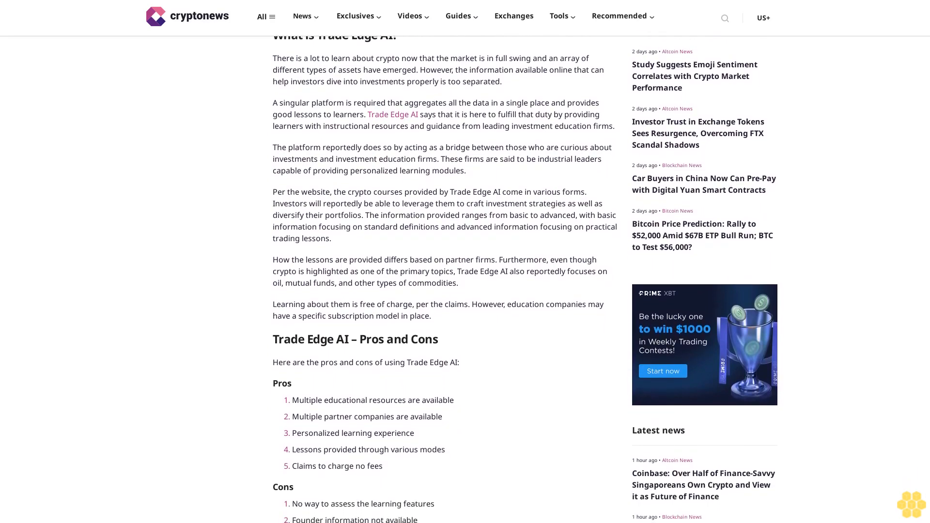
scroll("down", 3)
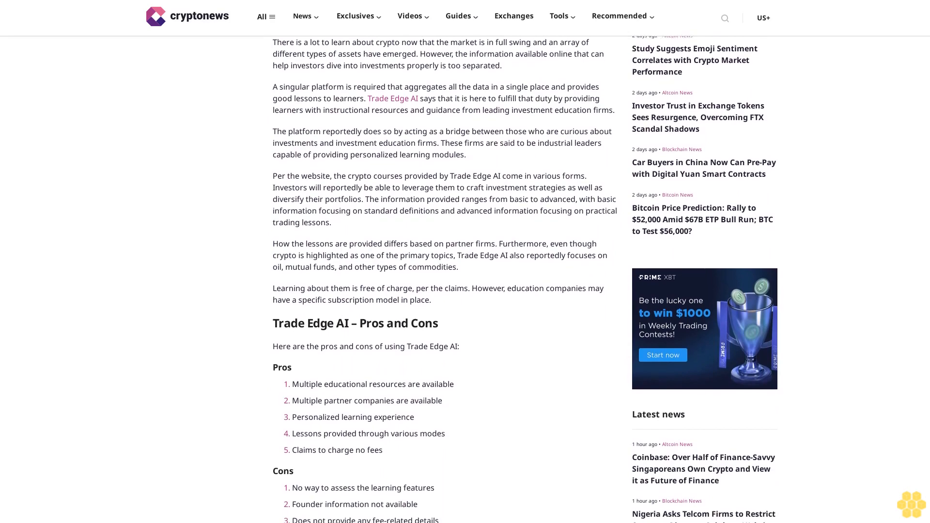
scroll("down", 3)
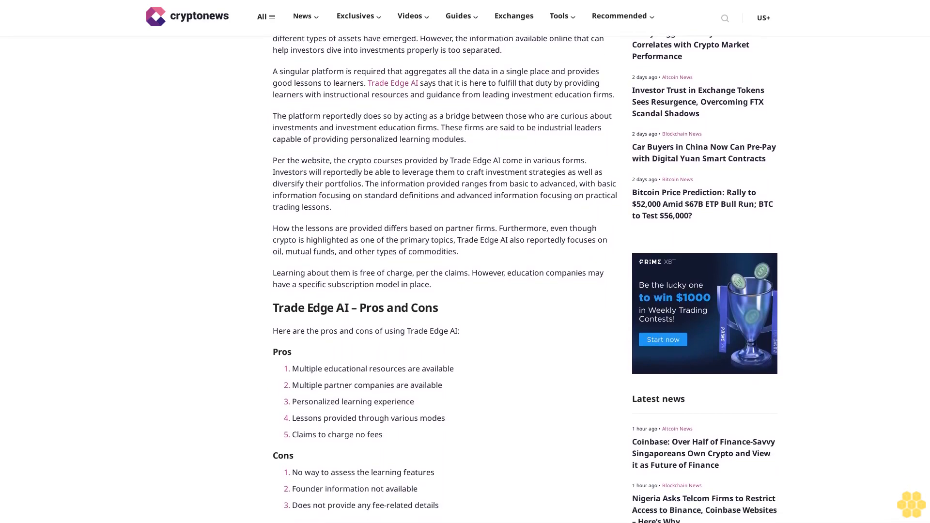
scroll("down", 3)
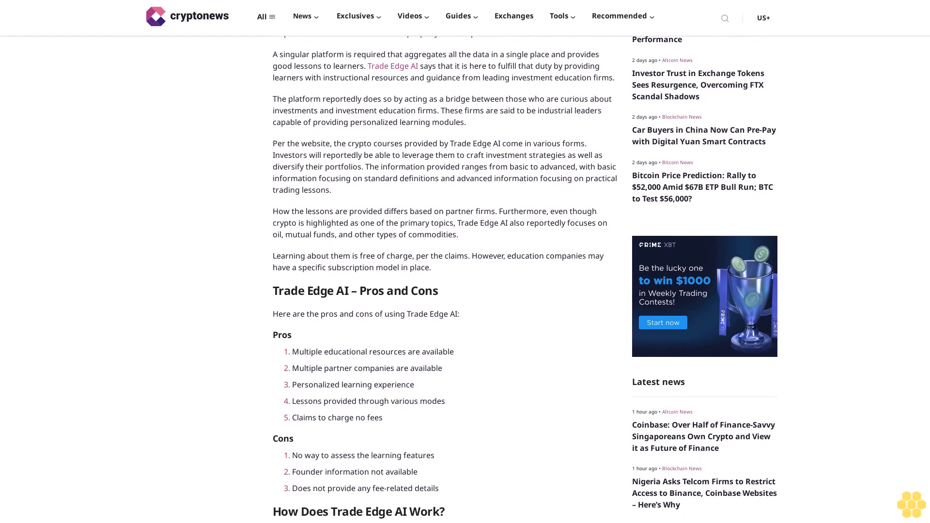
scroll("down", 3)
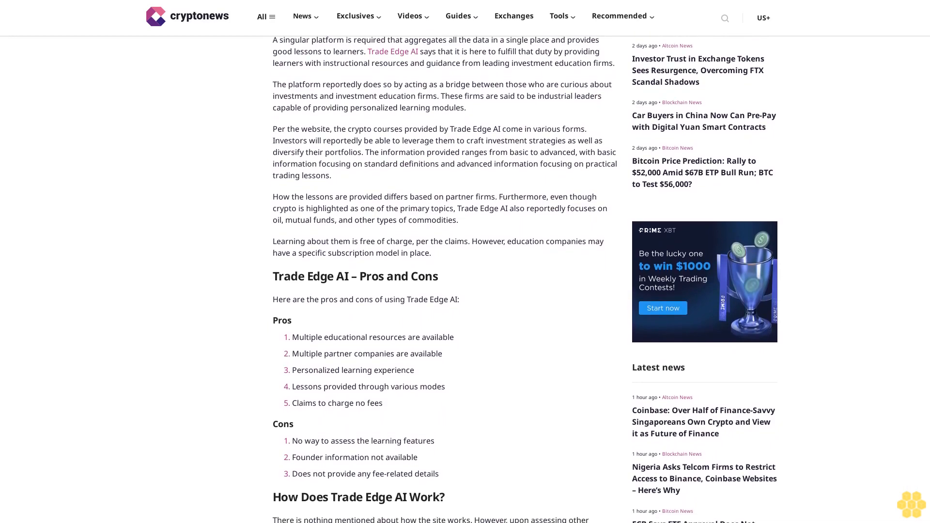
scroll("down", 3)
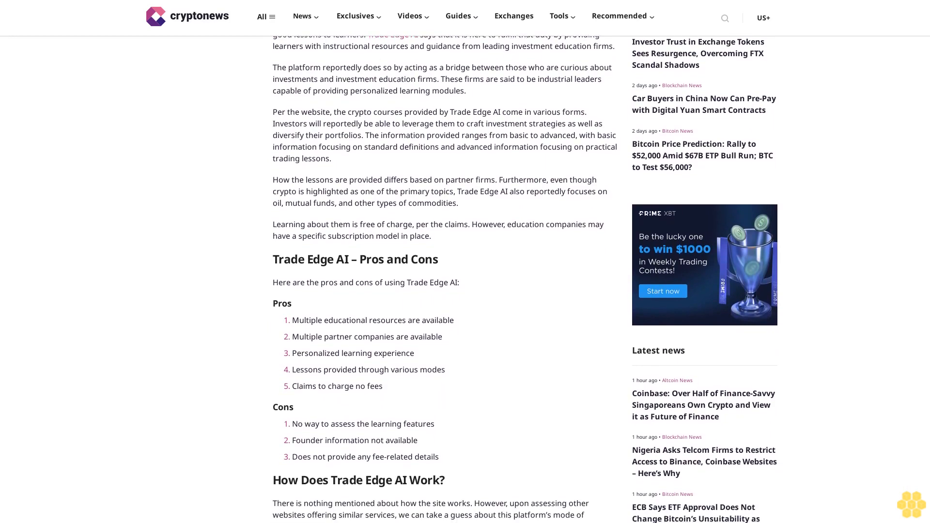
scroll("down", 3)
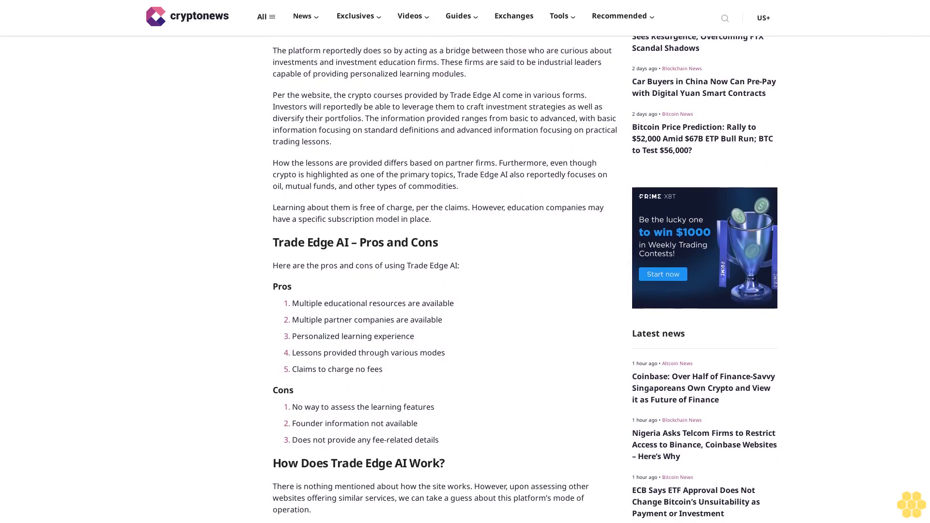
scroll("down", 3)
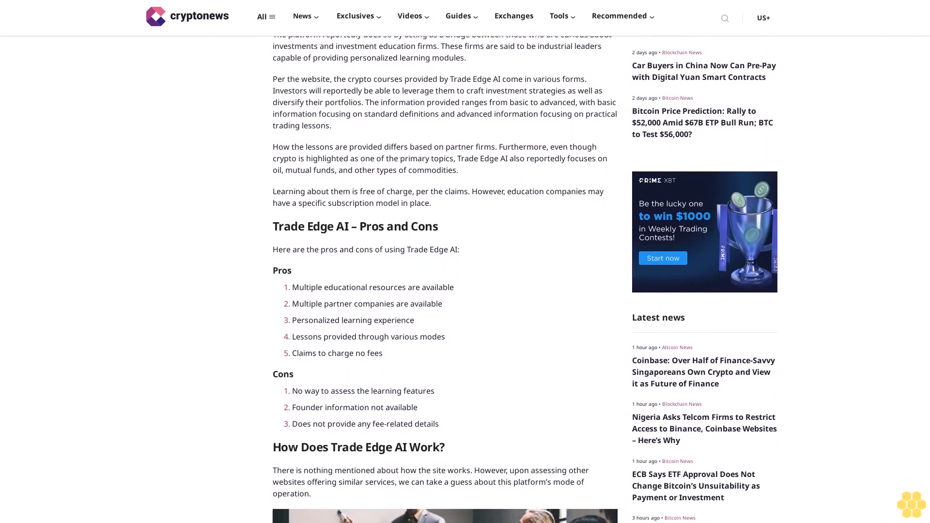
scroll("down", 3)
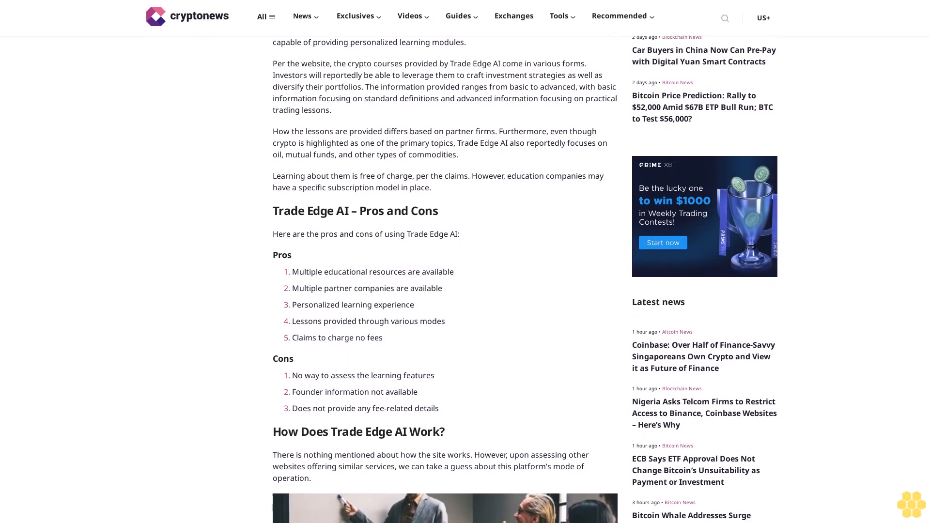
scroll("down", 3)
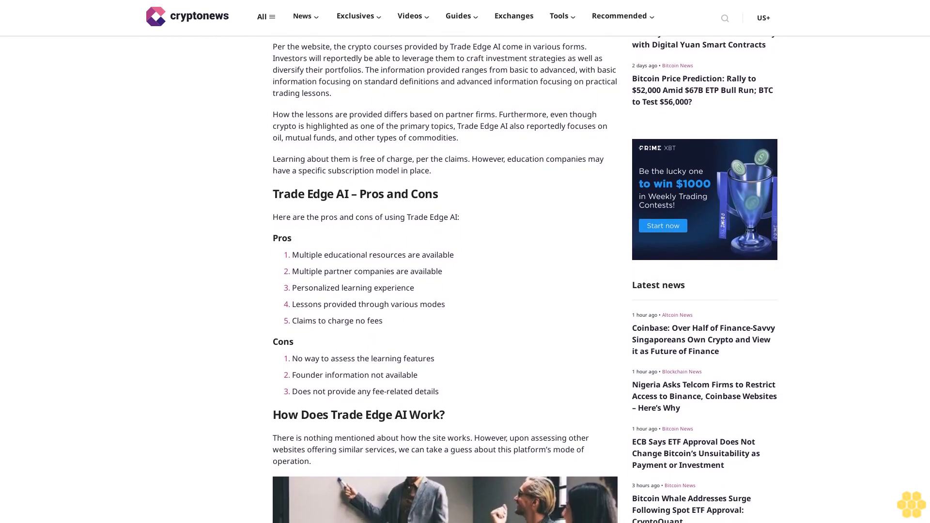
scroll("down", 3)
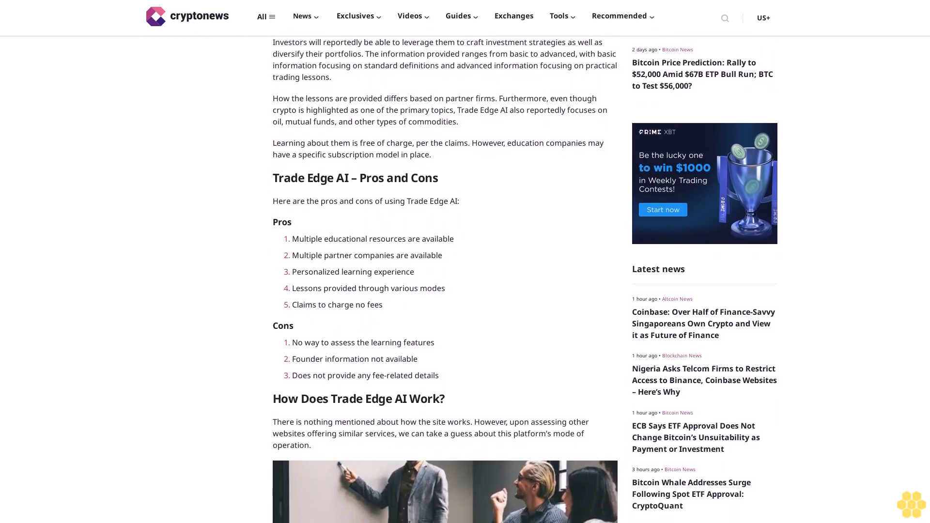
scroll("down", 3)
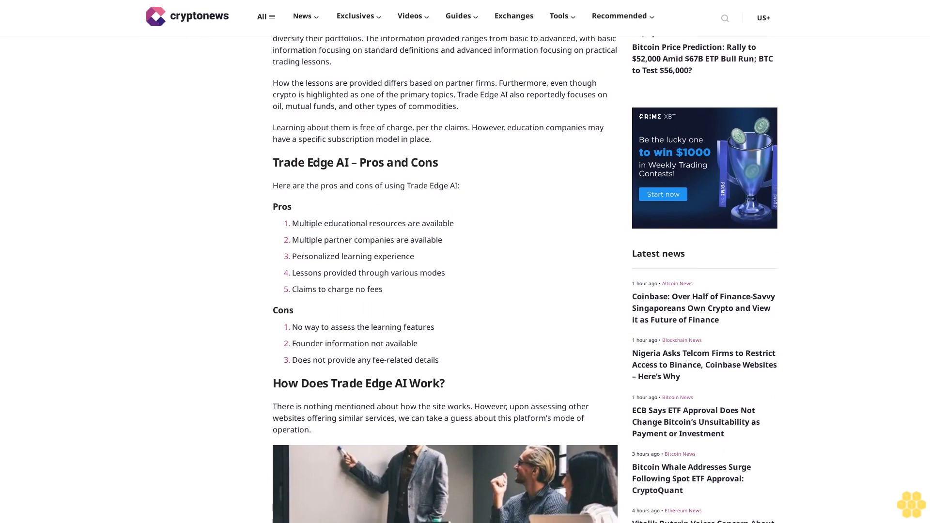
scroll("down", 3)
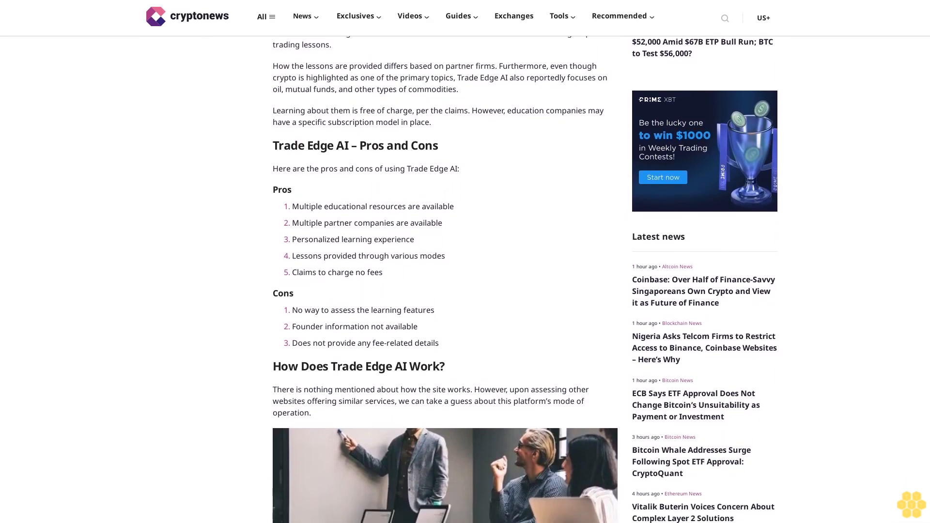
scroll("down", 3)
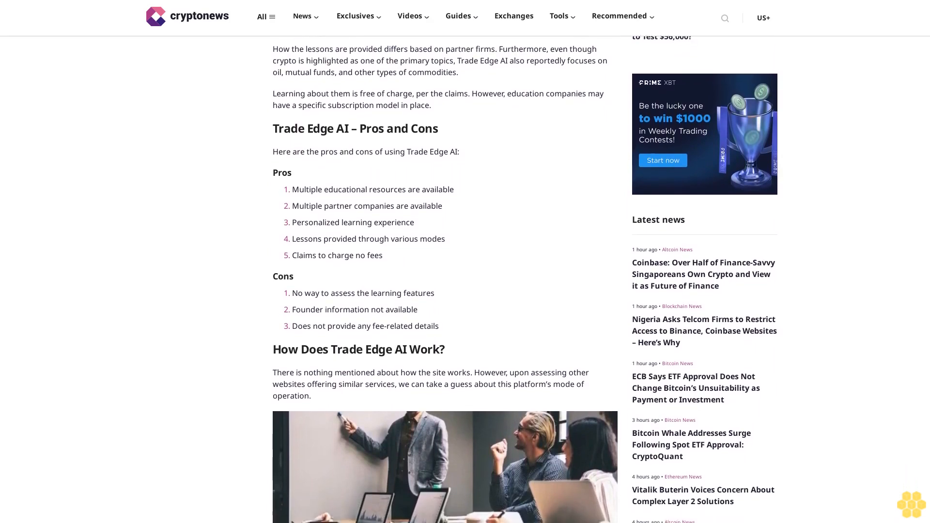
scroll("down", 3)
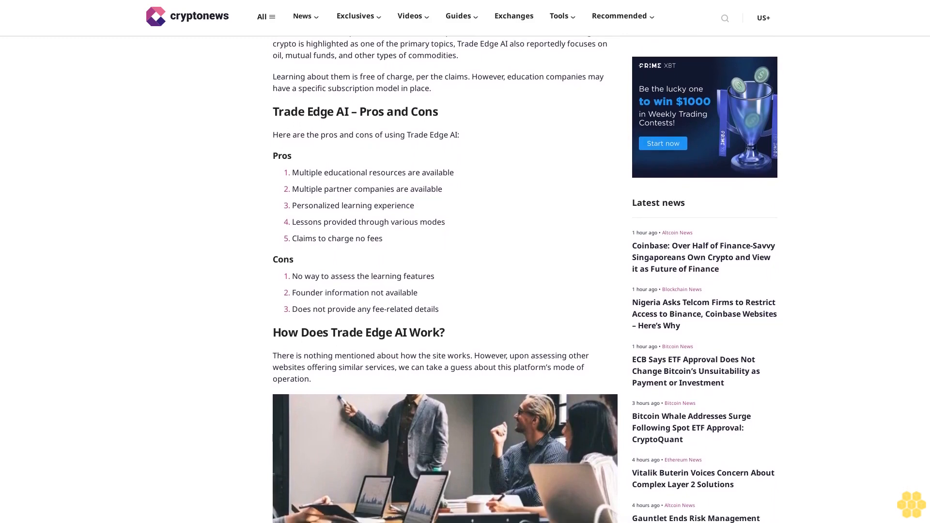
scroll("down", 3)
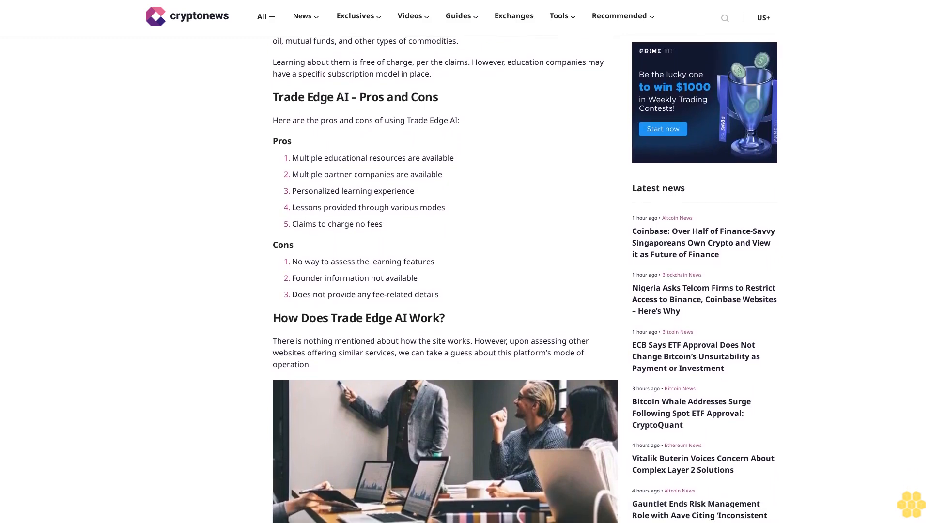
scroll("down", 3)
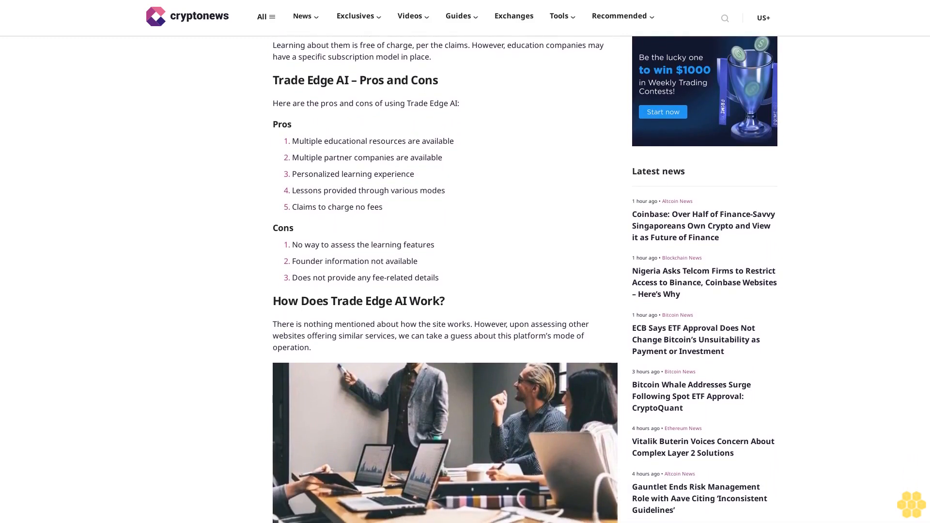
scroll("down", 3)
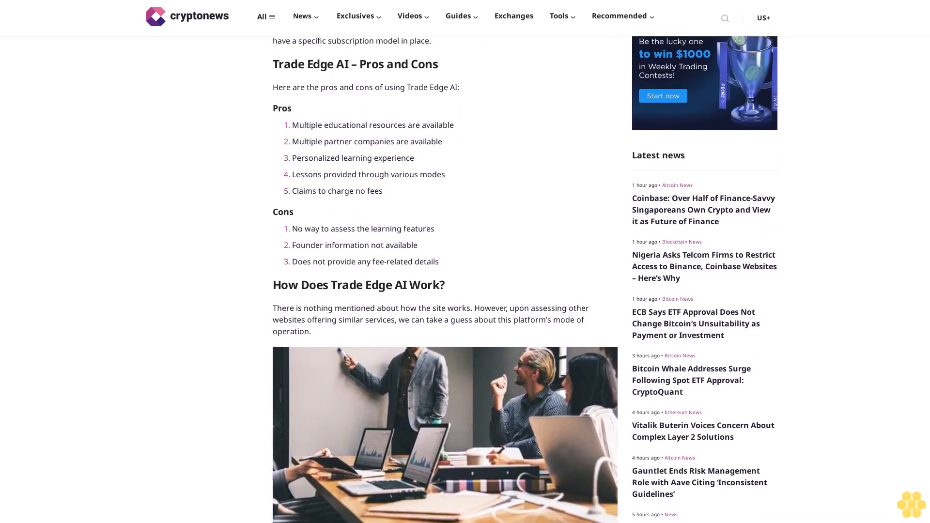
scroll("down", 3)
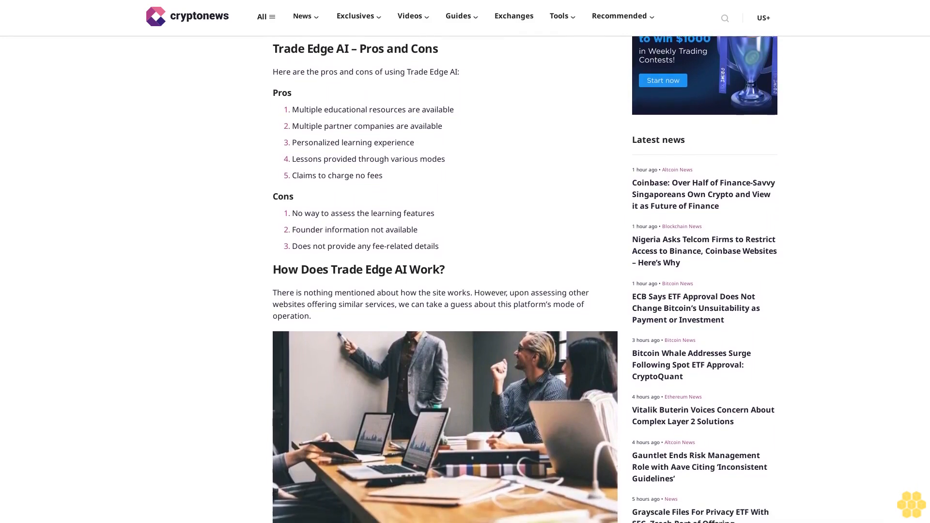
scroll("down", 3)
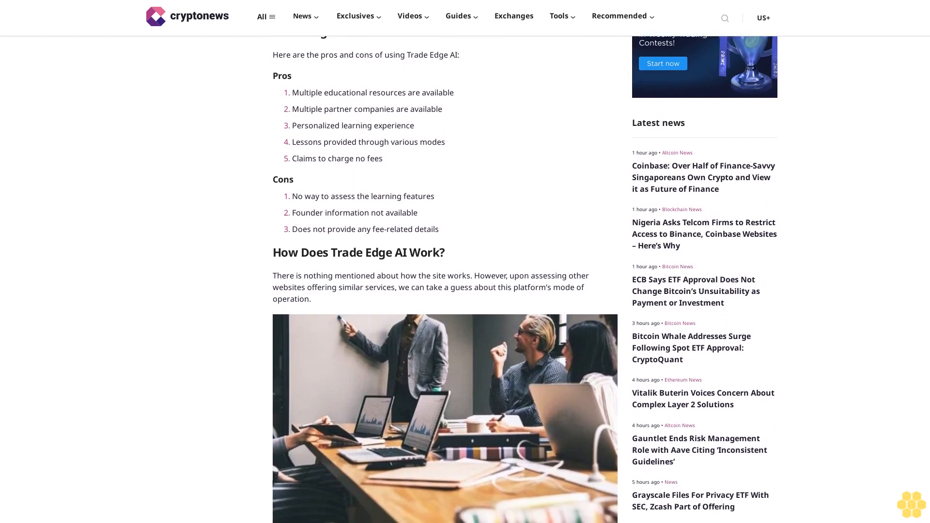
scroll("down", 3)
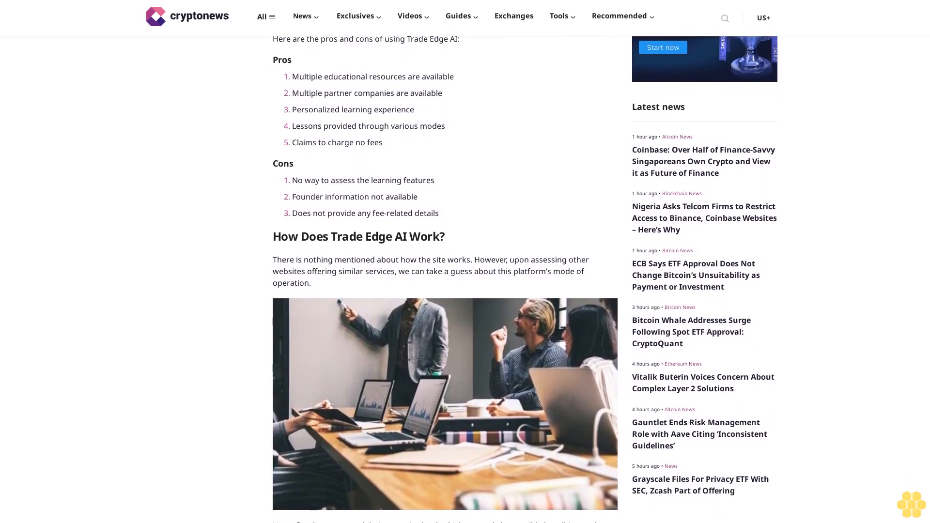
scroll("down", 3)
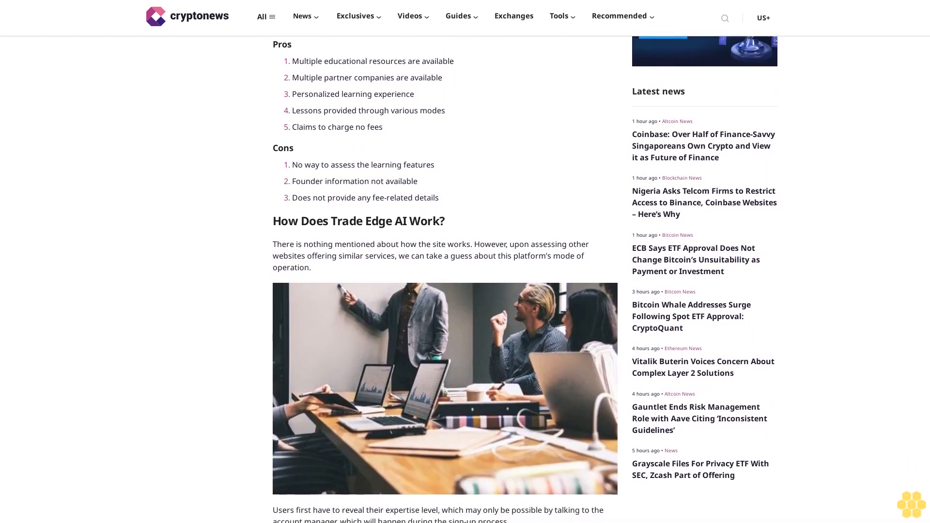
scroll("down", 3)
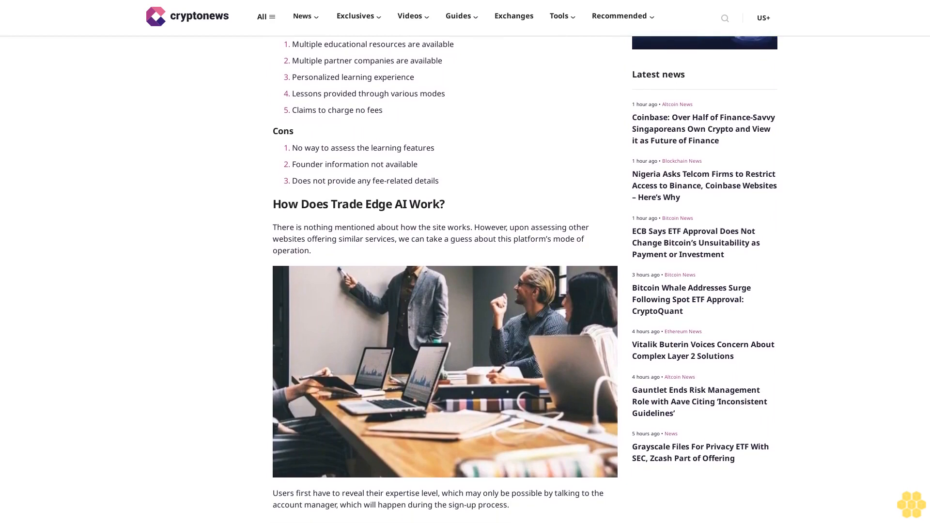
scroll("down", 3)
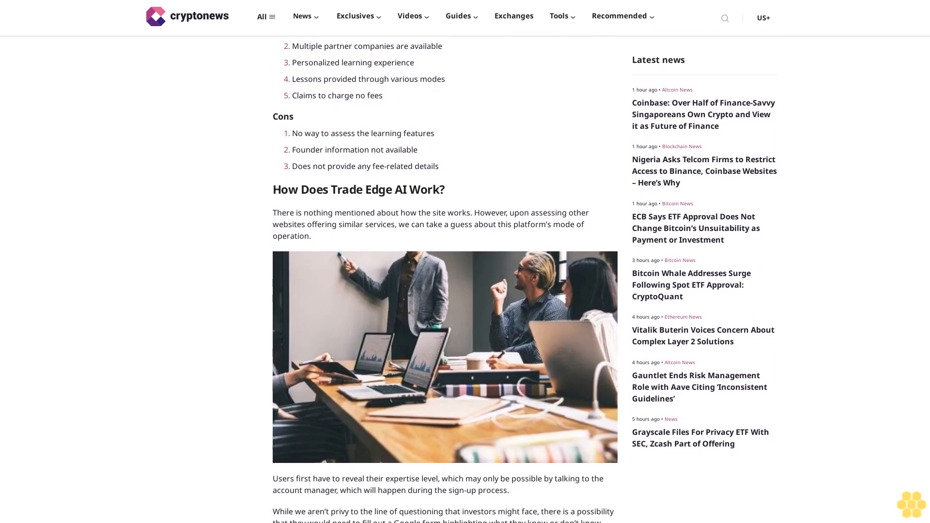
scroll("down", 3)
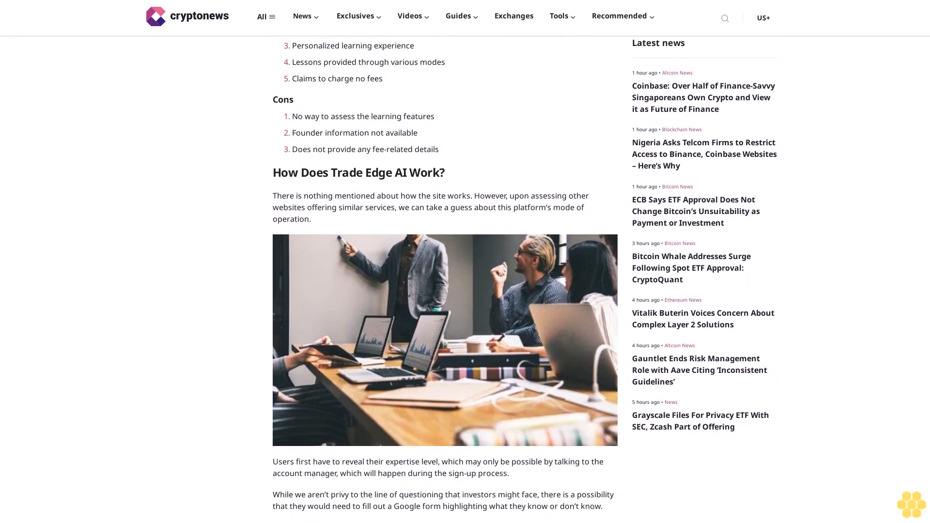
scroll("down", 3)
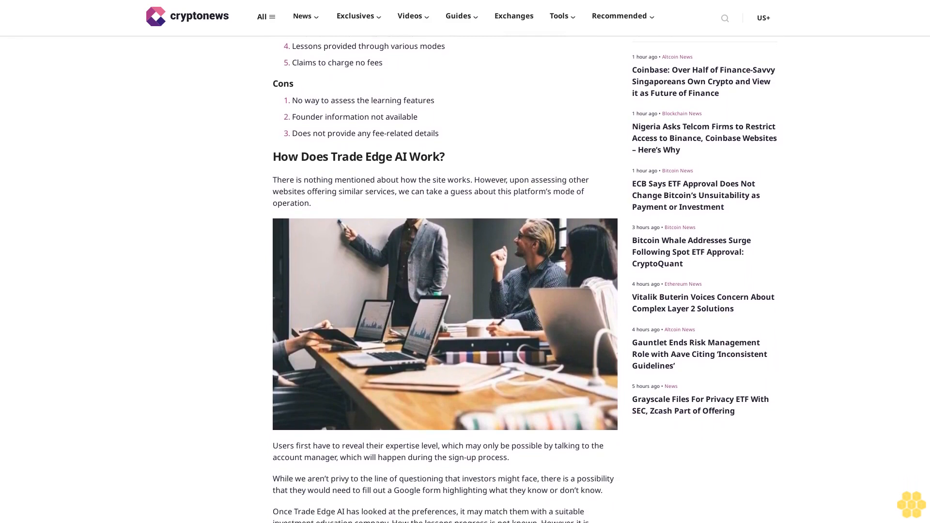
scroll("down", 3)
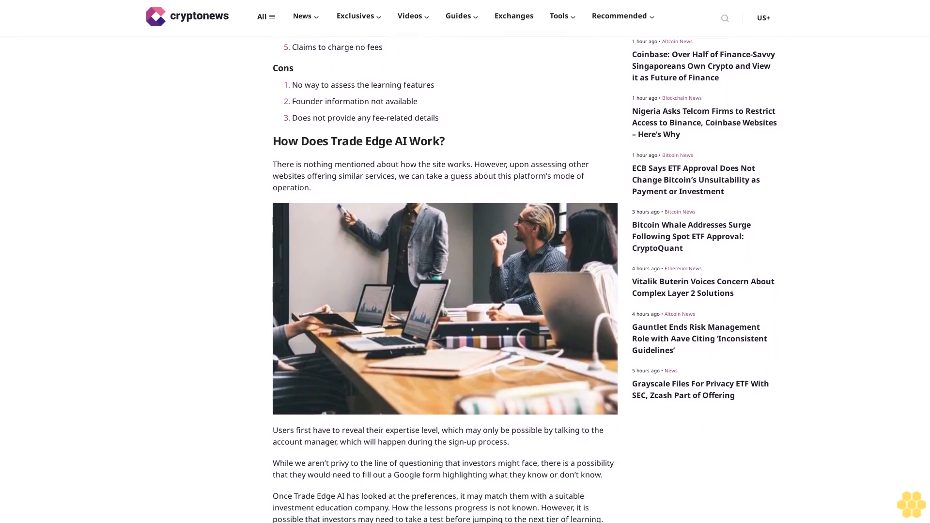
scroll("down", 3)
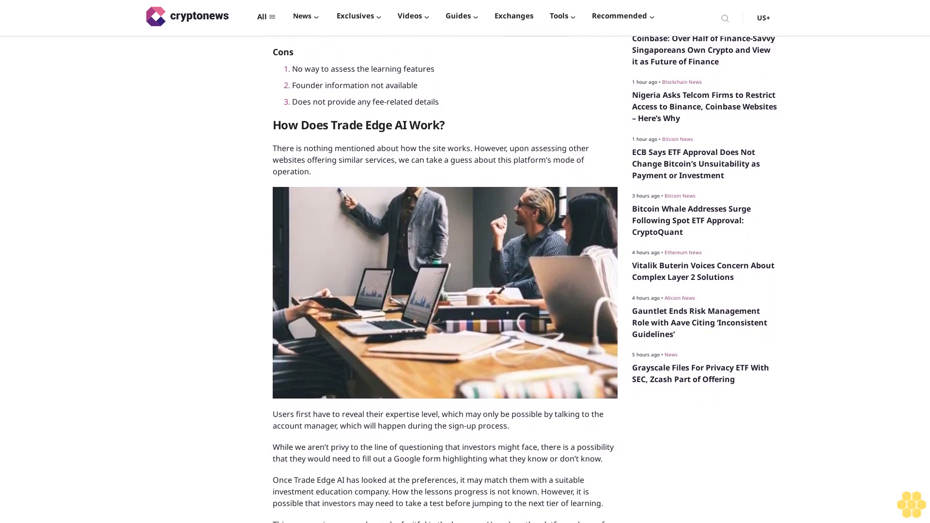
scroll("down", 3)
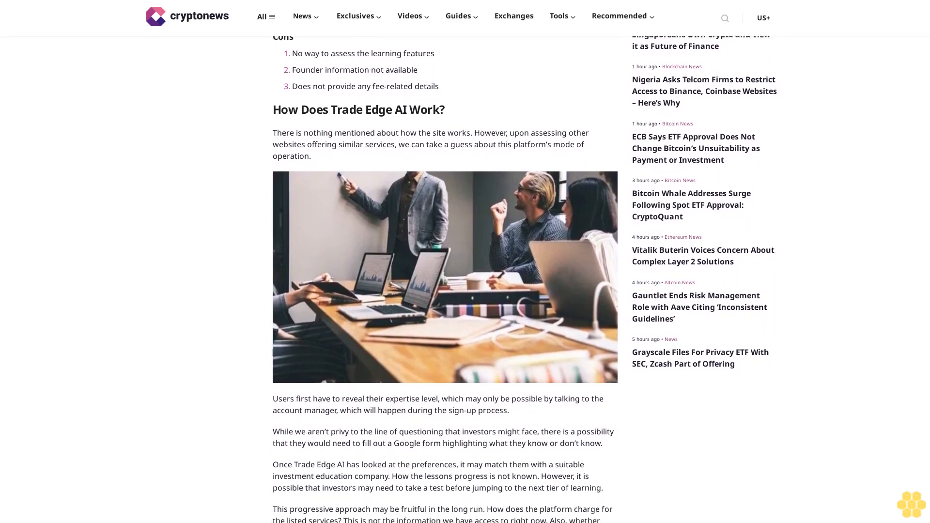
scroll("down", 3)
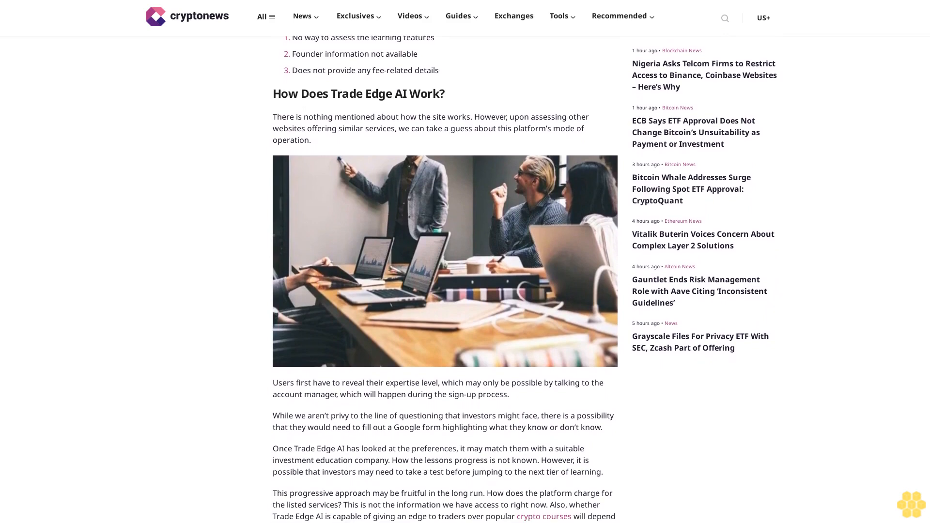
scroll("down", 3)
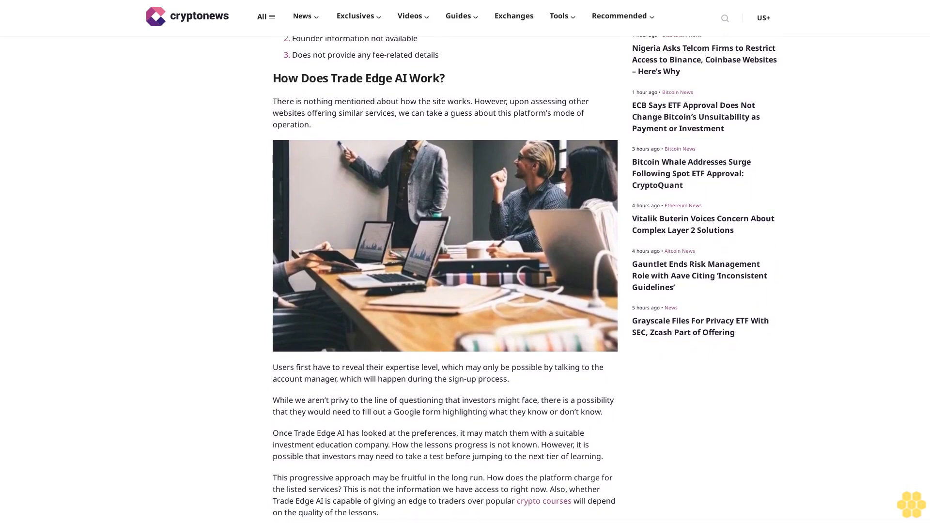
scroll("down", 3)
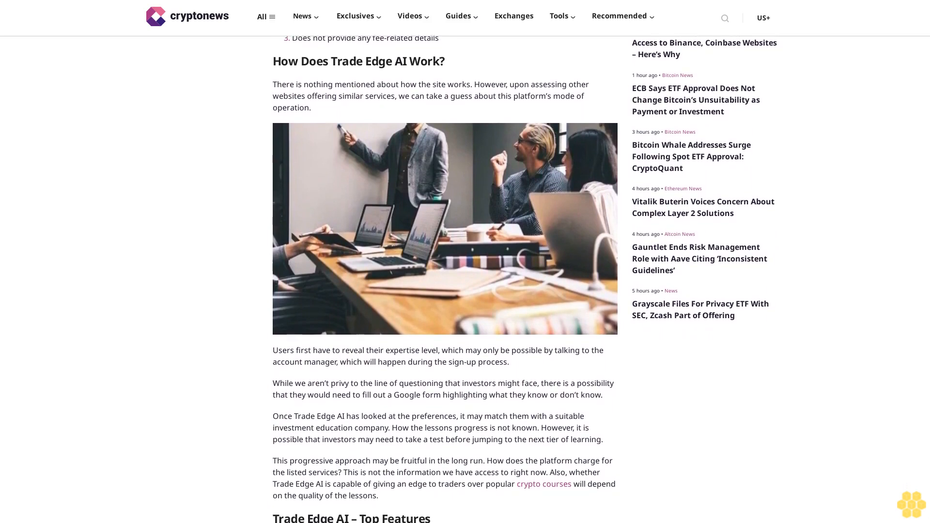
scroll("down", 3)
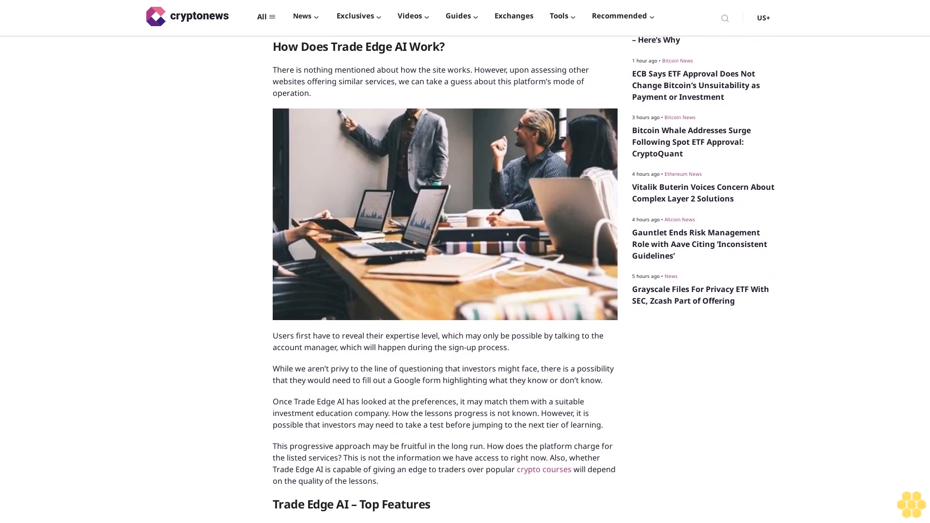
scroll("down", 3)
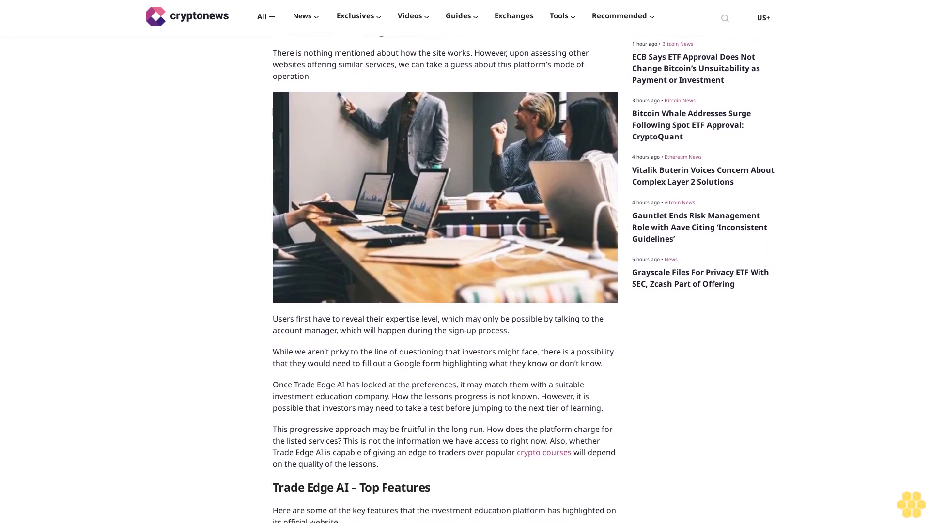
scroll("down", 3)
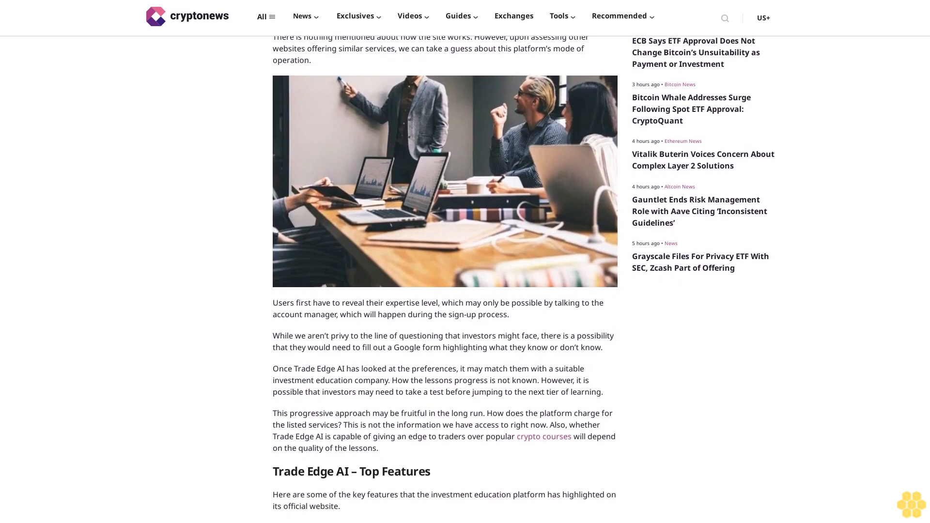
scroll("down", 3)
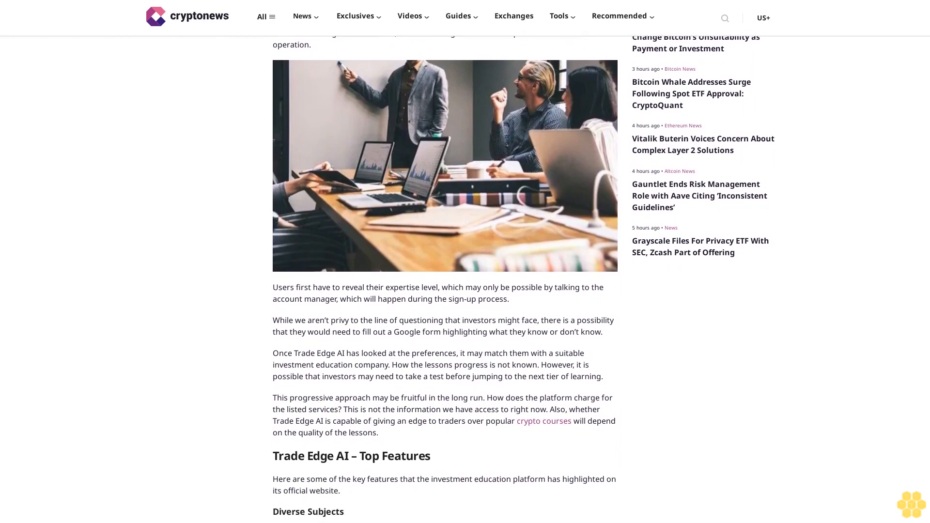
scroll("down", 3)
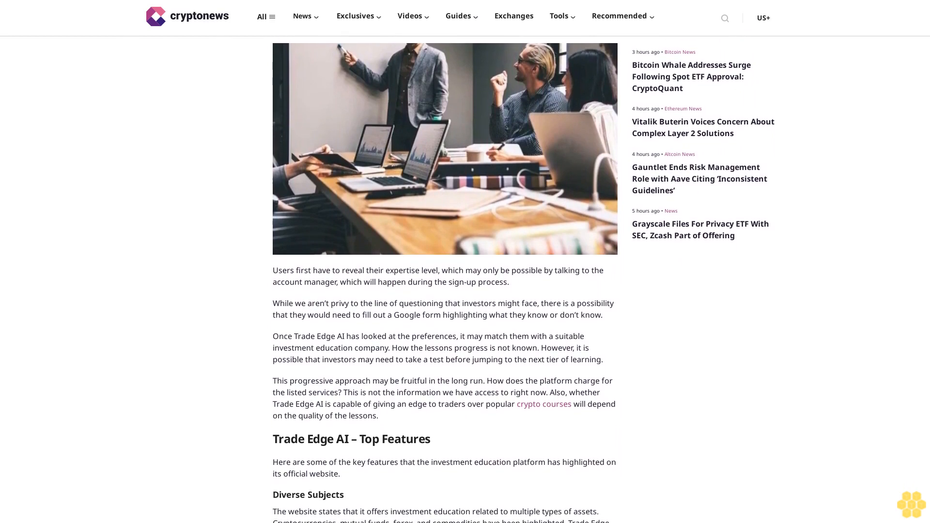
scroll("down", 3)
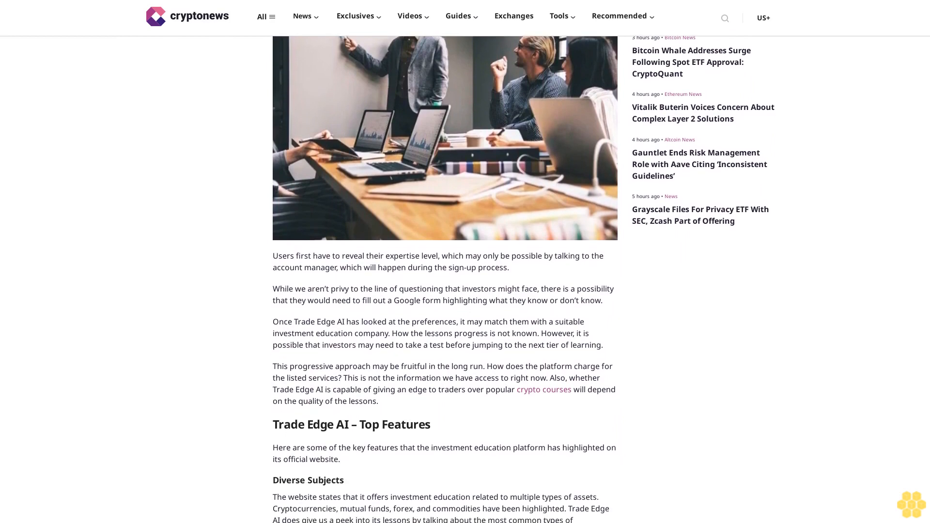
scroll("down", 3)
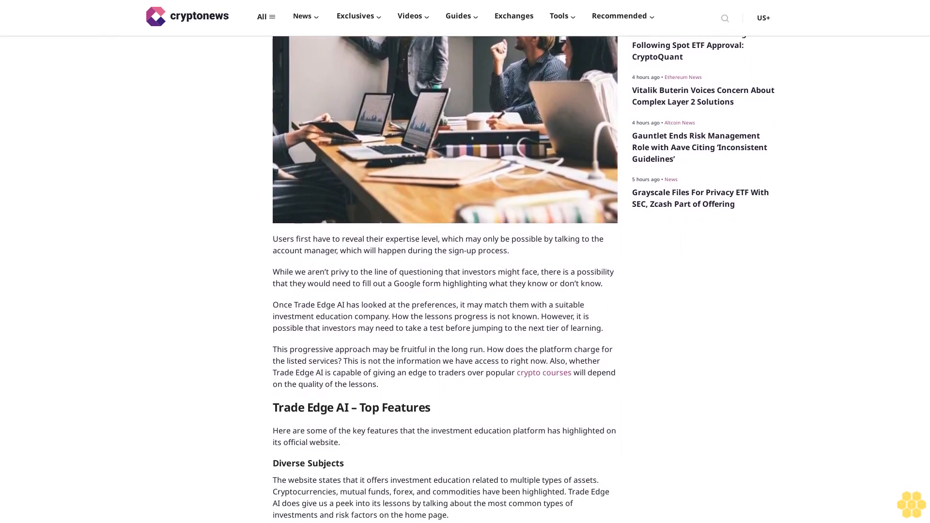
scroll("down", 3)
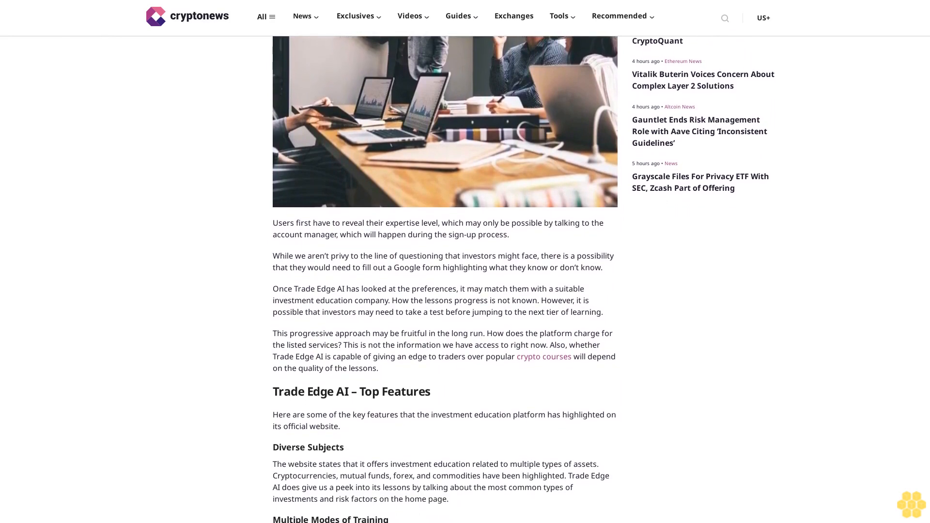
scroll("down", 3)
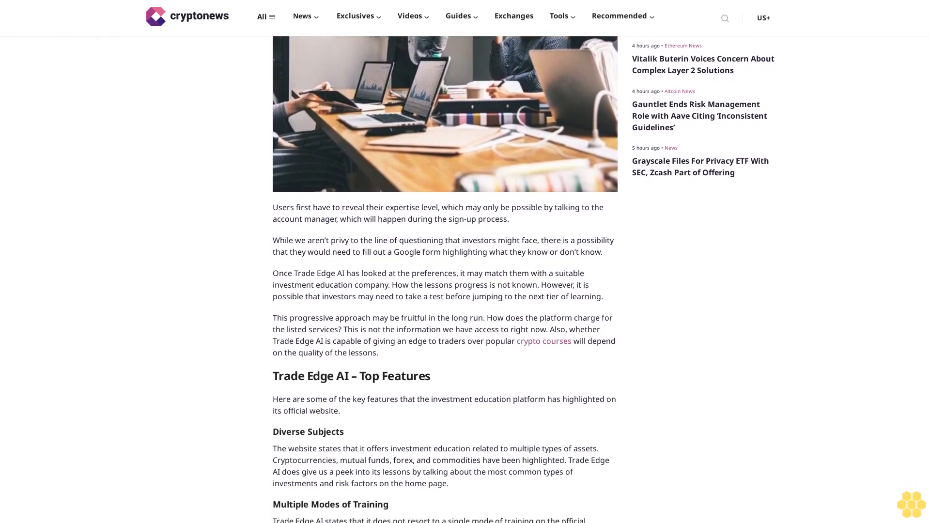
scroll("down", 3)
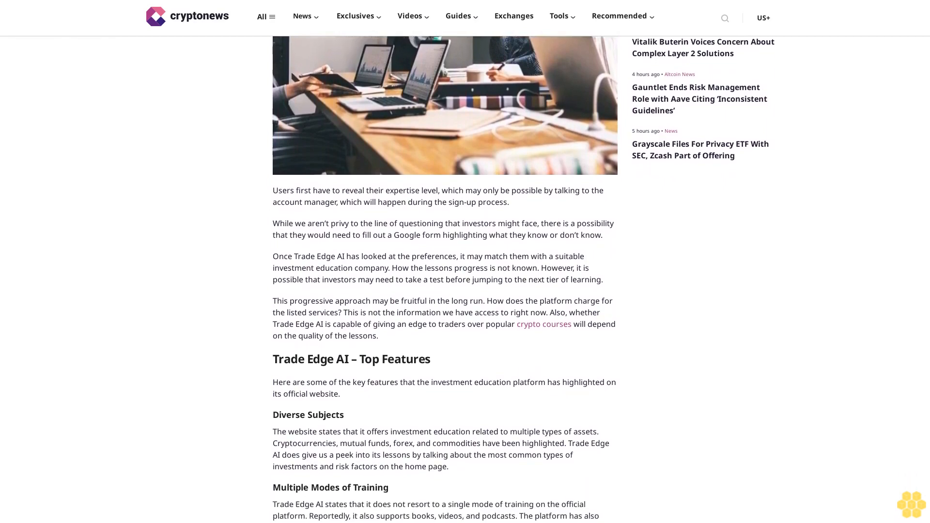
scroll("down", 3)
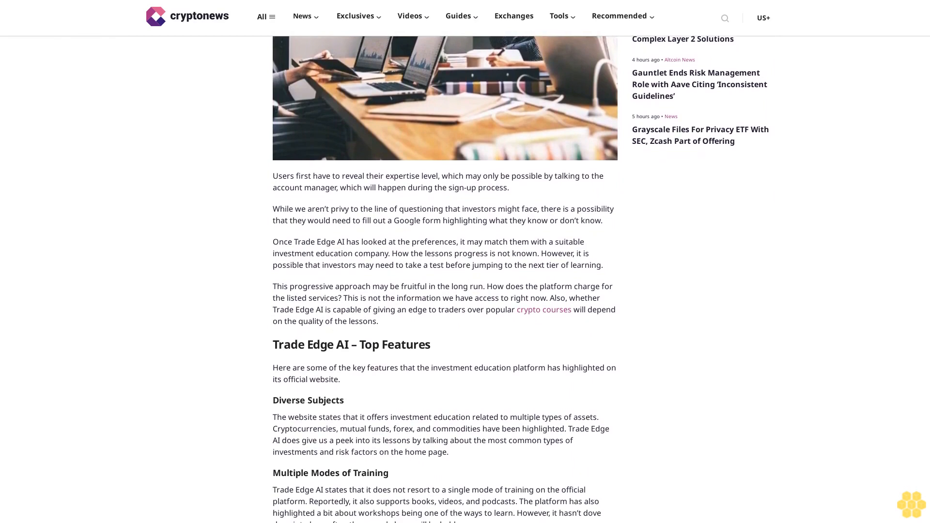
scroll("down", 3)
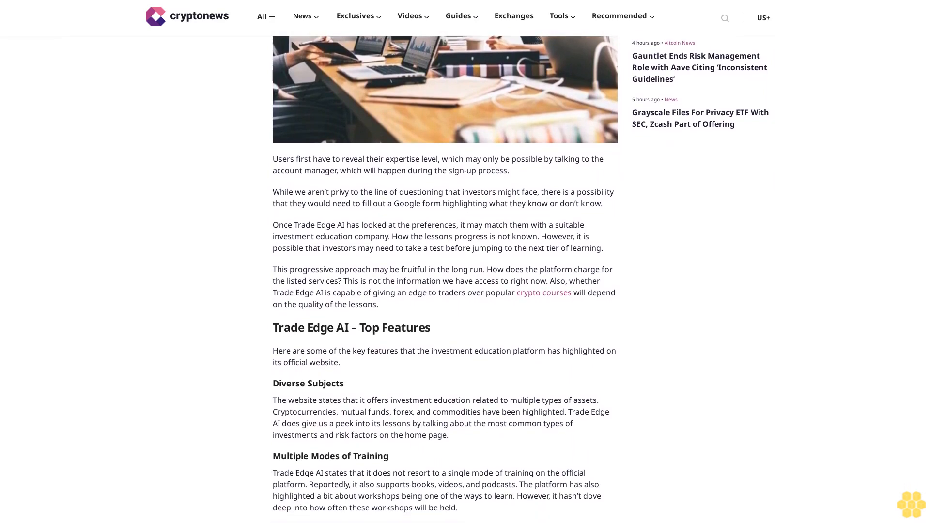
scroll("down", 3)
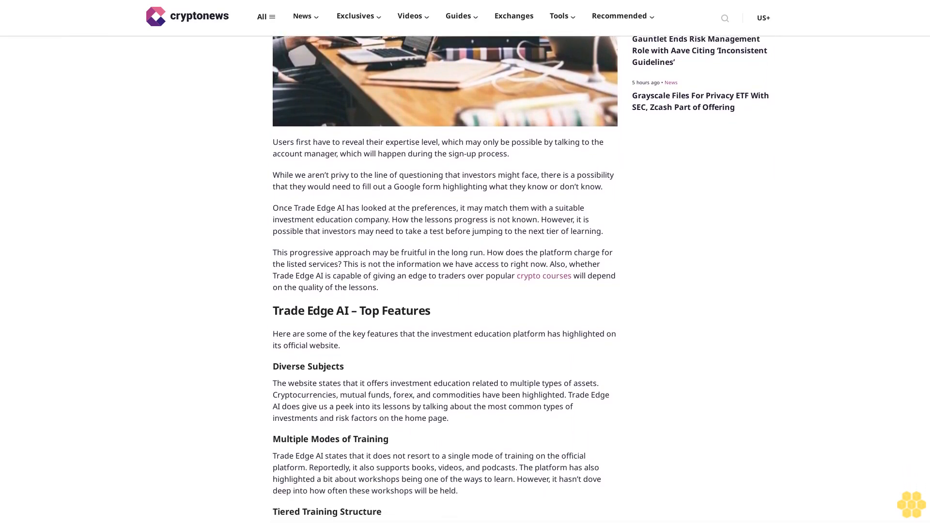
scroll("down", 3)
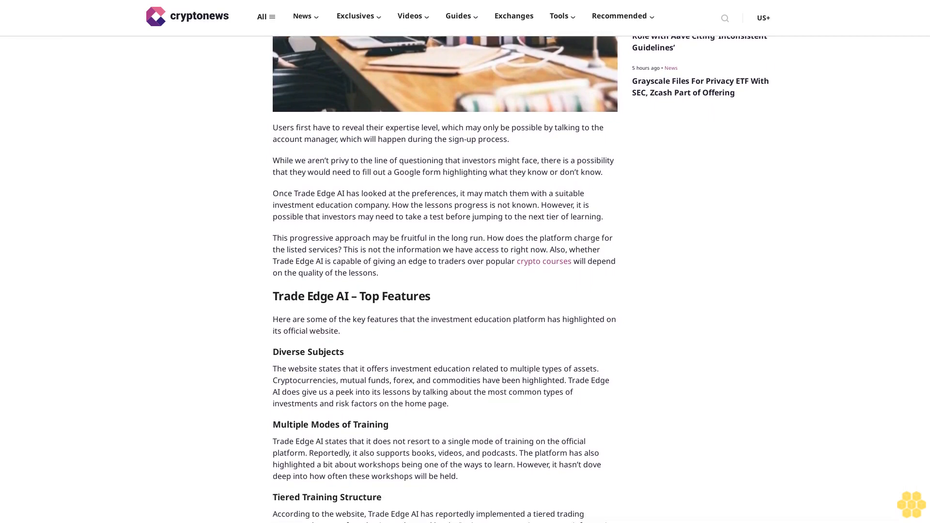
scroll("down", 3)
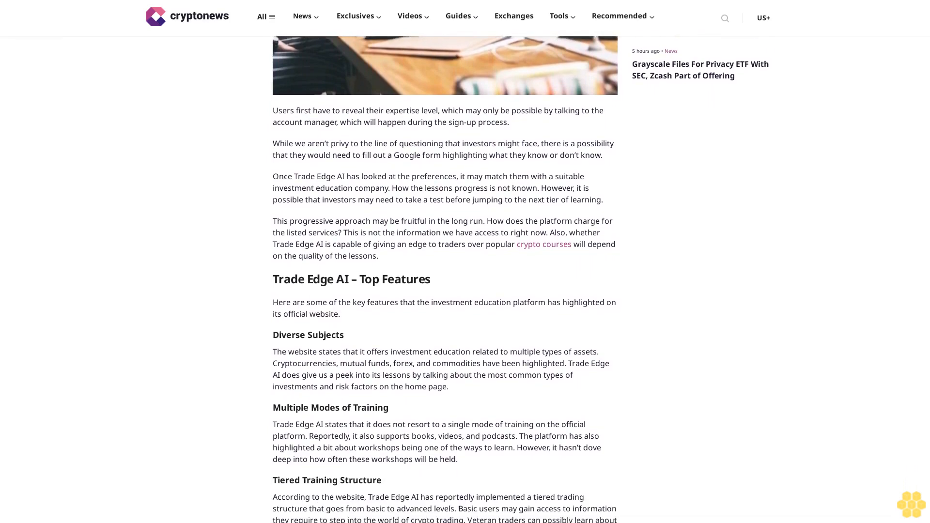
scroll("down", 3)
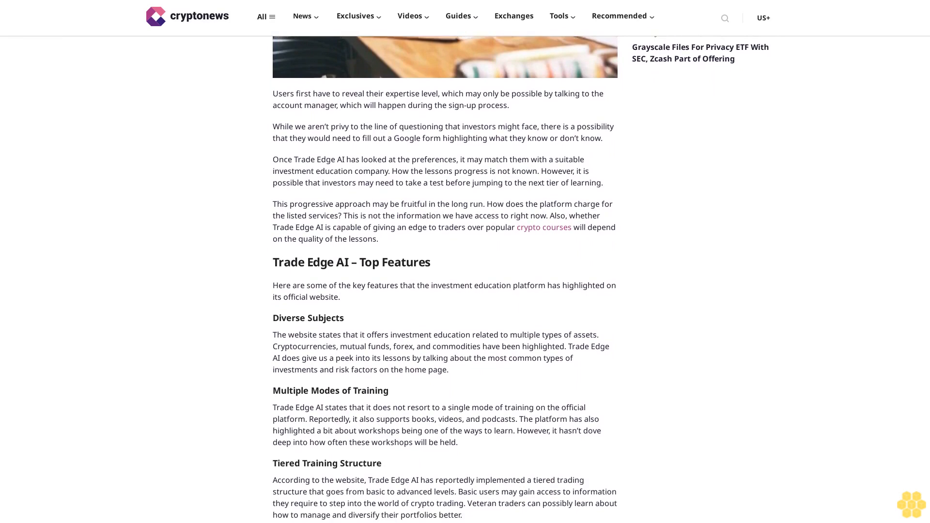
scroll("down", 3)
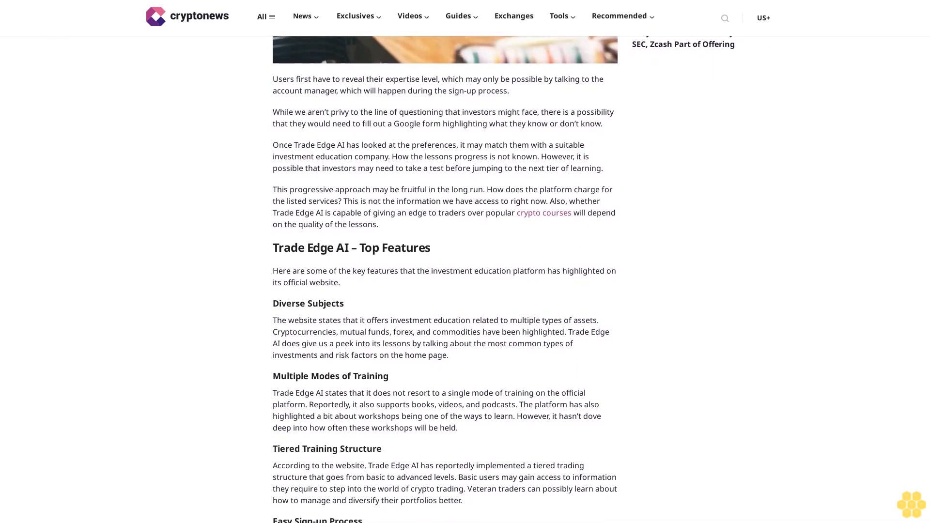
scroll("down", 3)
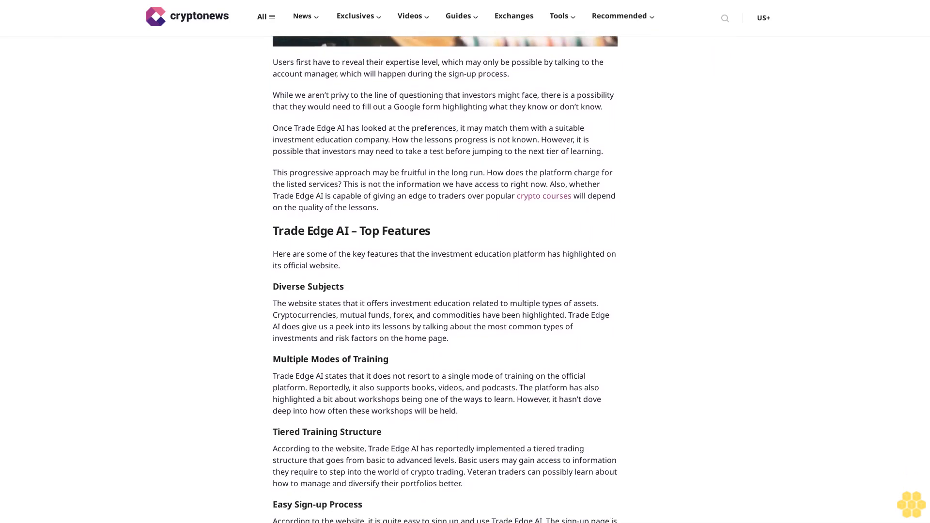
scroll("down", 3)
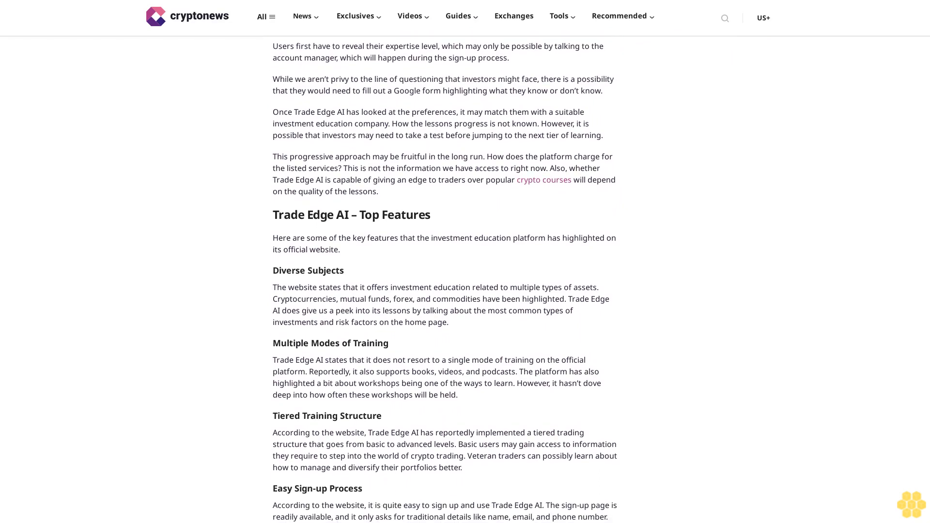
scroll("down", 3)
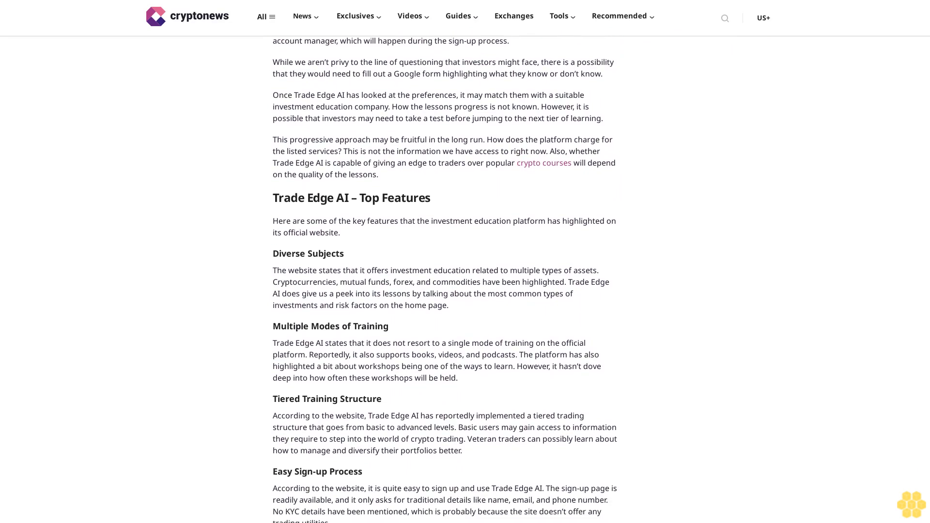
scroll("down", 3)
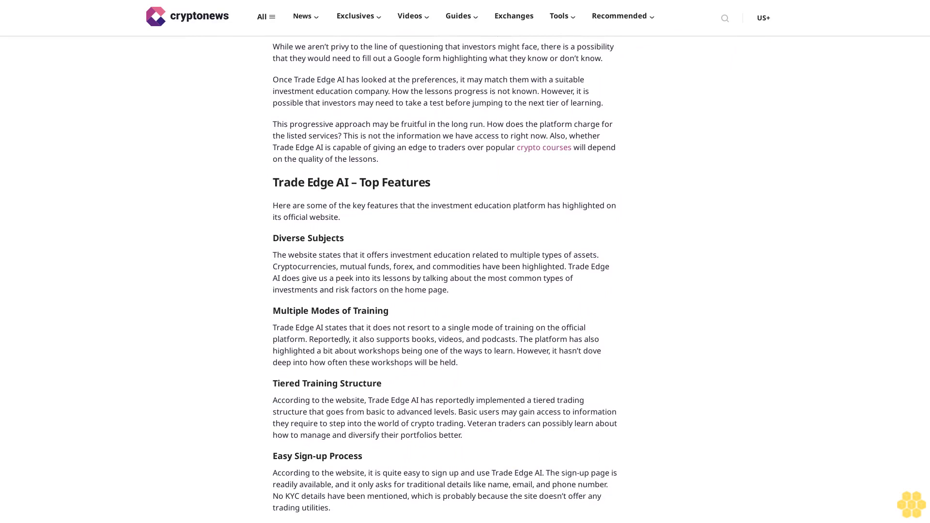
scroll("down", 3)
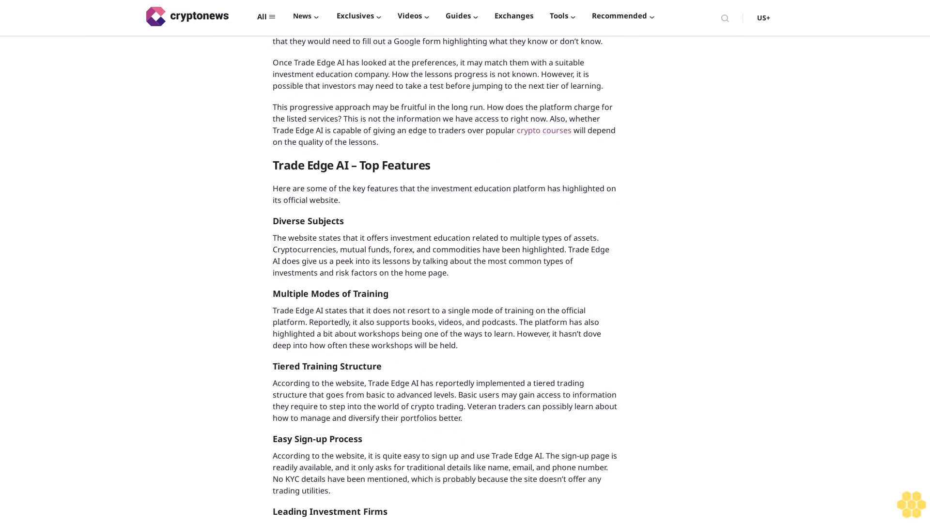
scroll("down", 3)
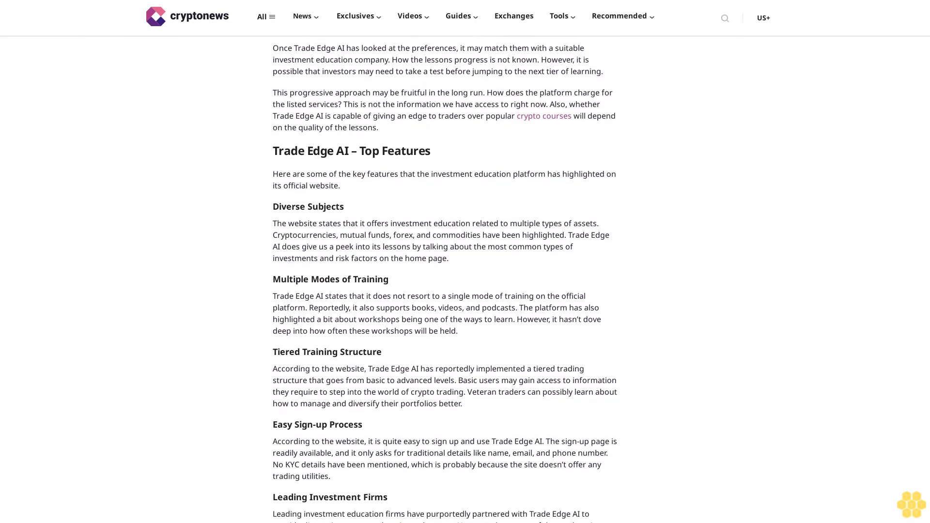
scroll("down", 3)
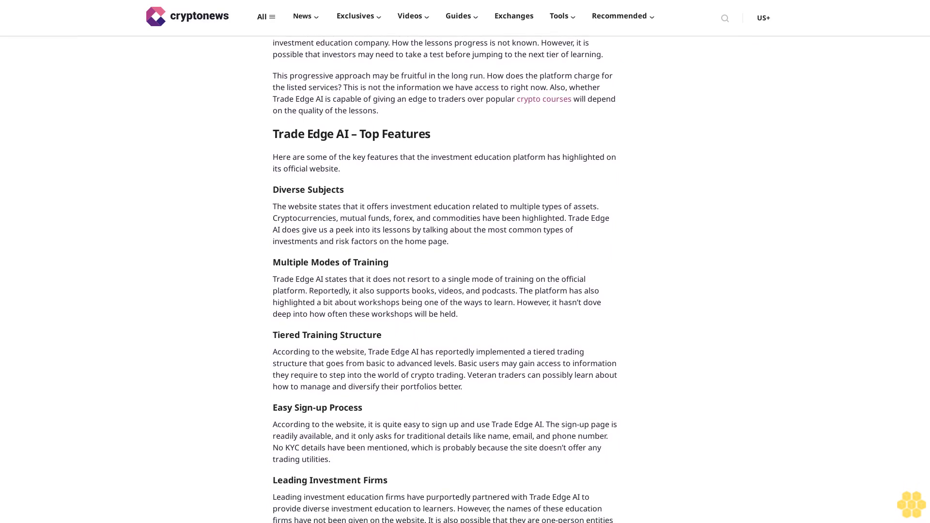
scroll("down", 3)
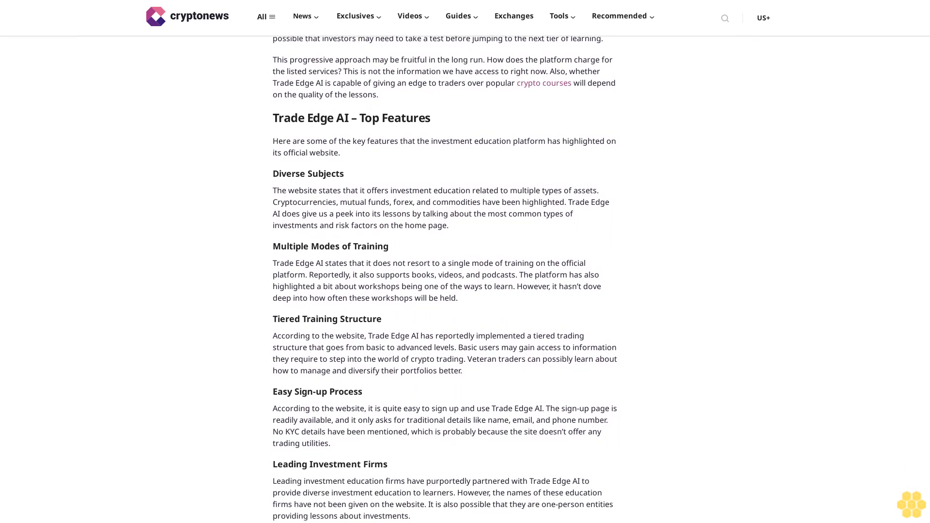
scroll("down", 3)
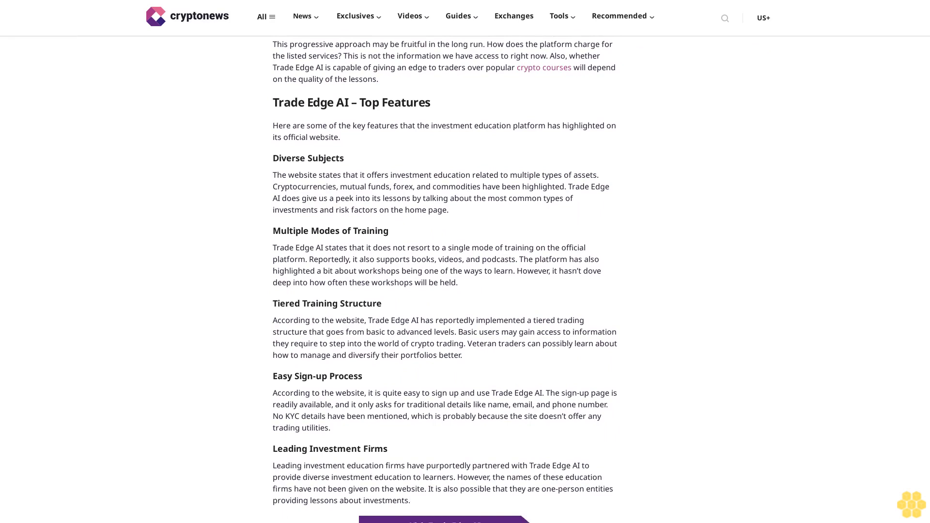
scroll("down", 3)
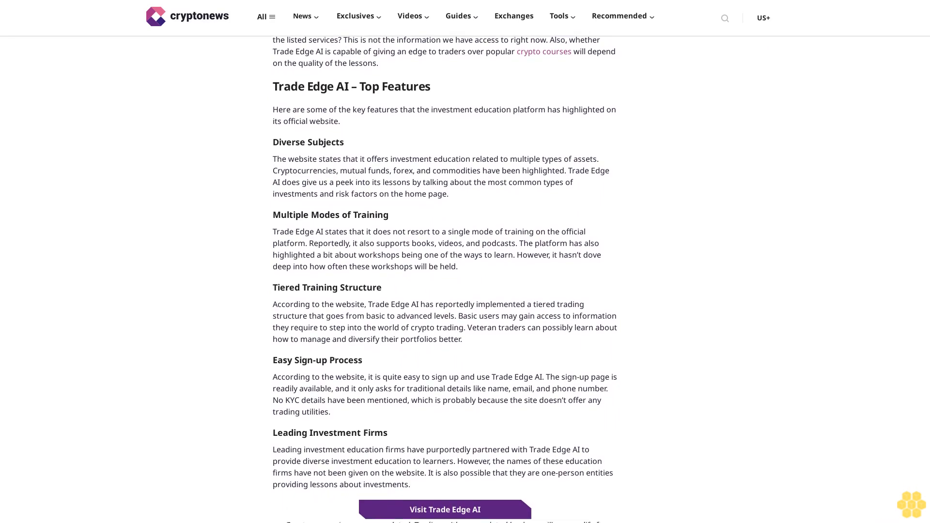
scroll("down", 3)
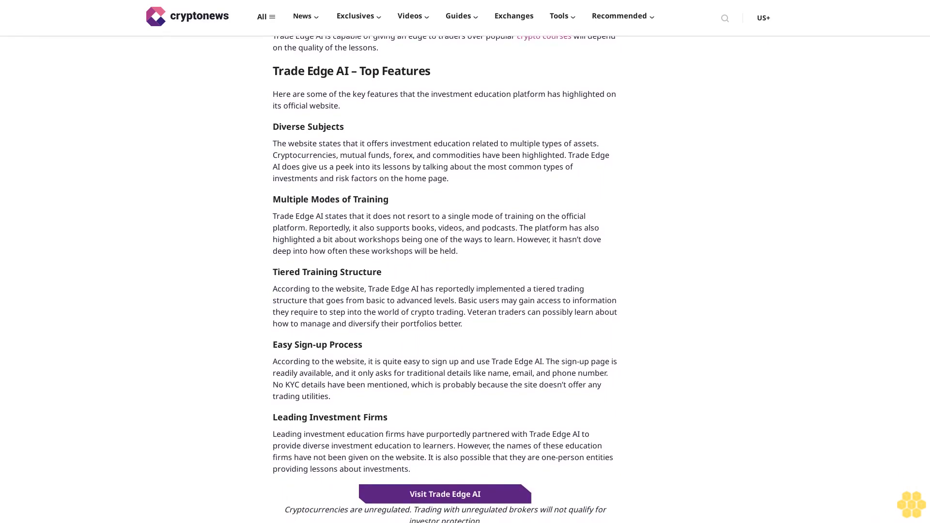
scroll("down", 3)
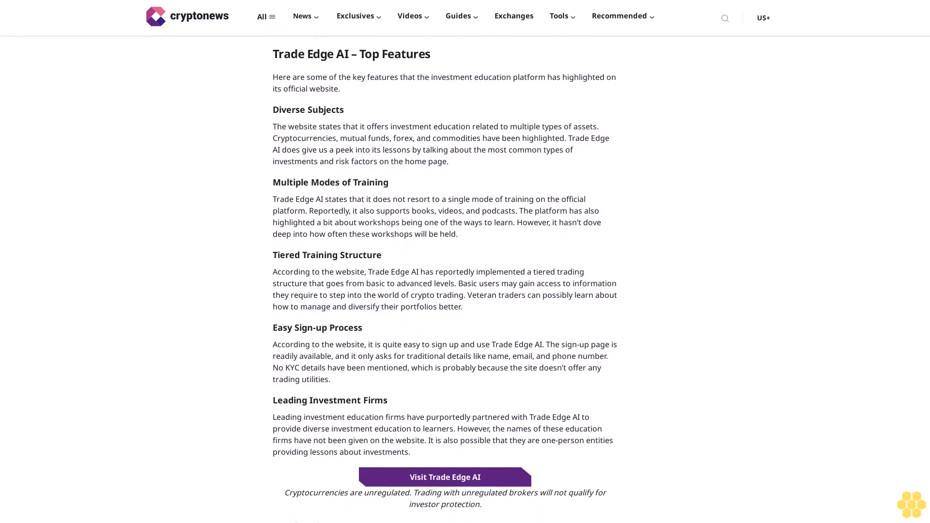
scroll("down", 3)
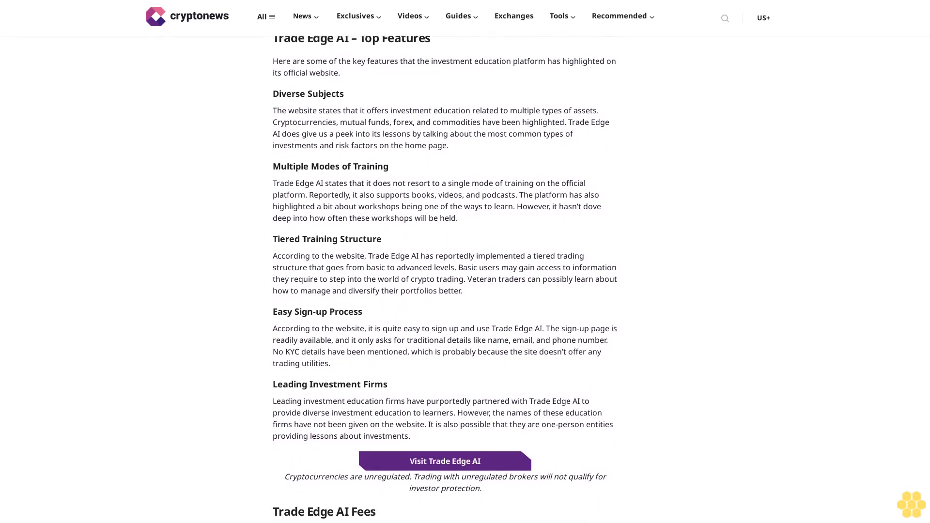
scroll("down", 3)
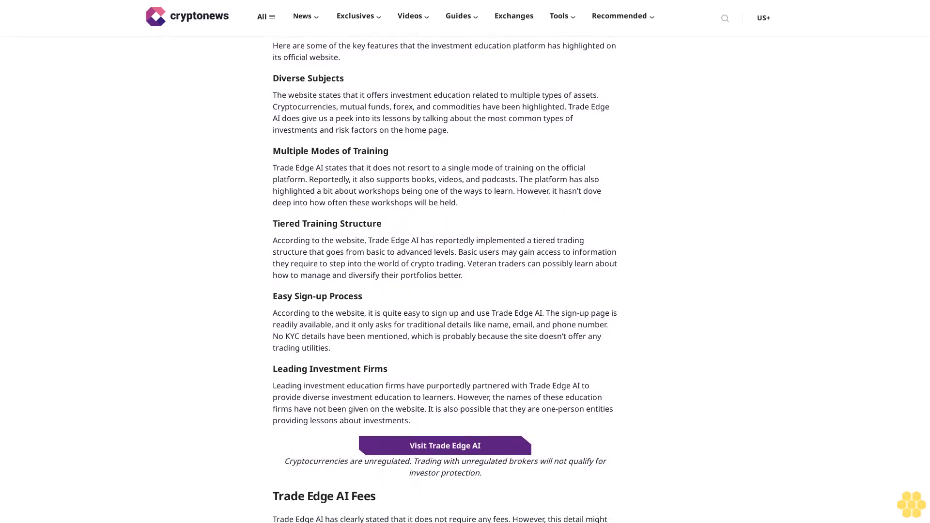
scroll("down", 3)
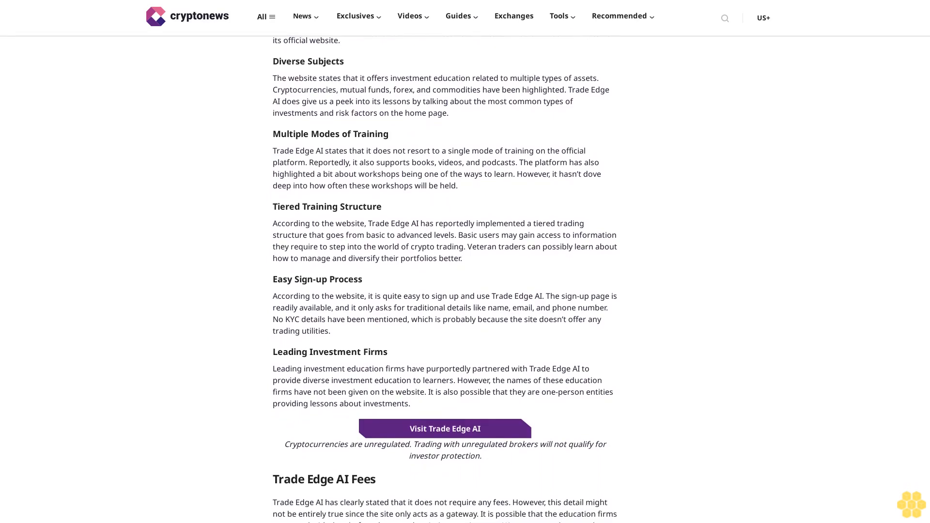
scroll("down", 3)
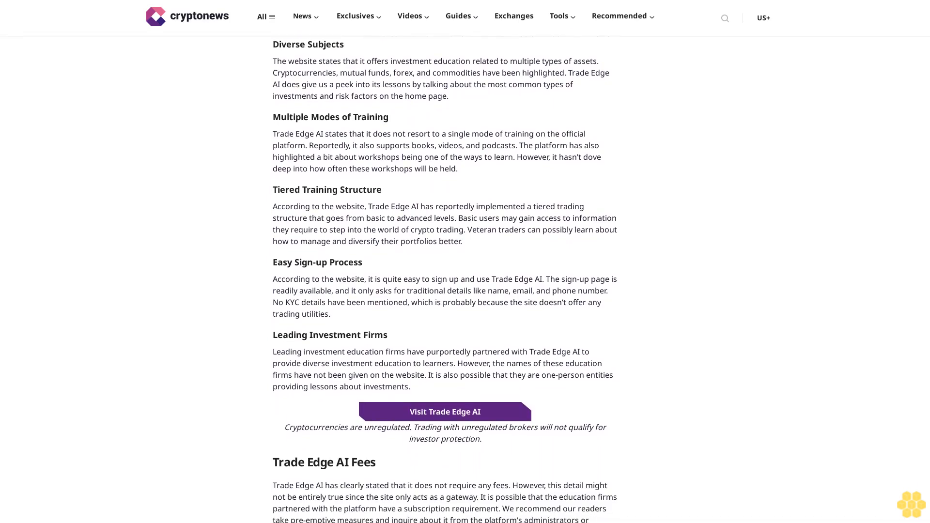
scroll("down", 3)
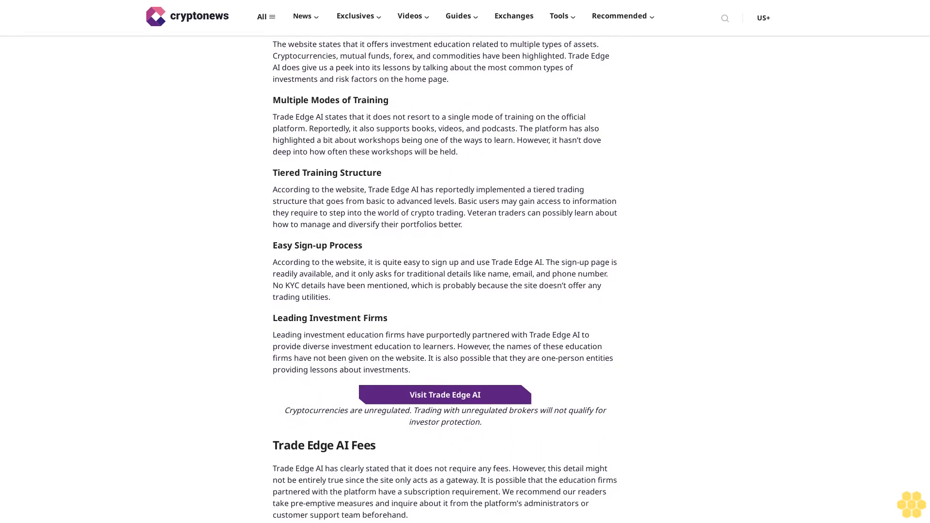
scroll("down", 3)
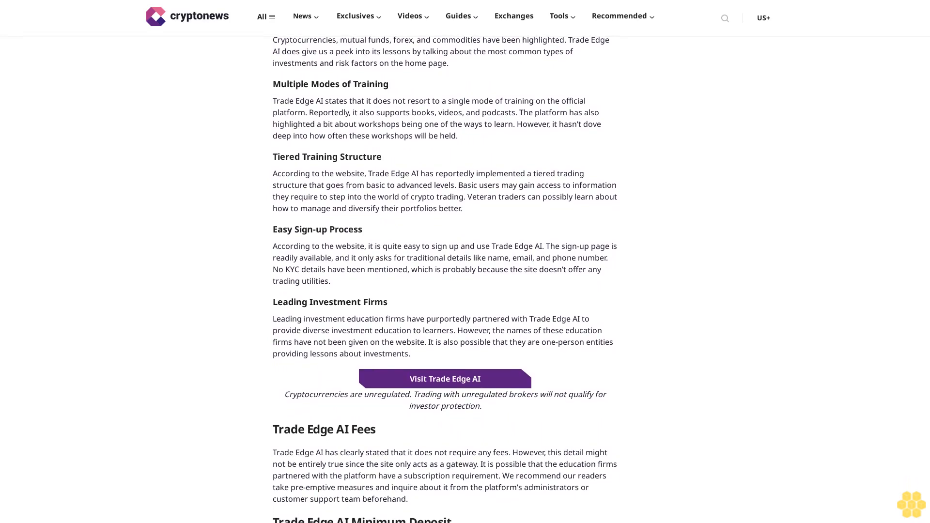
scroll("down", 3)
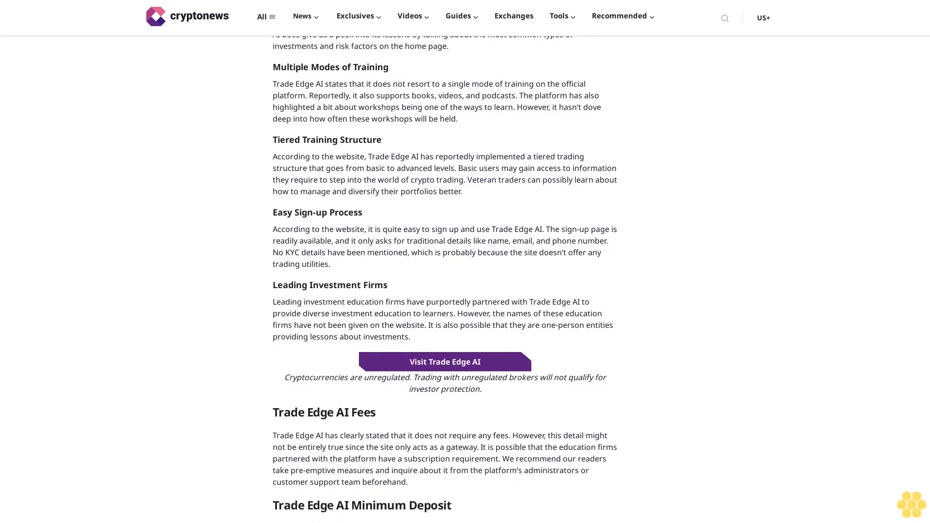
scroll("down", 3)
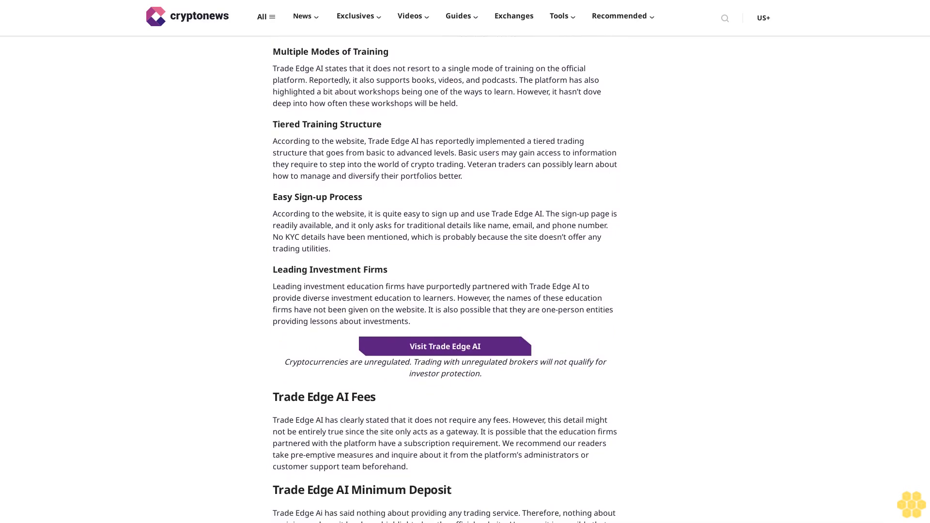
scroll("down", 3)
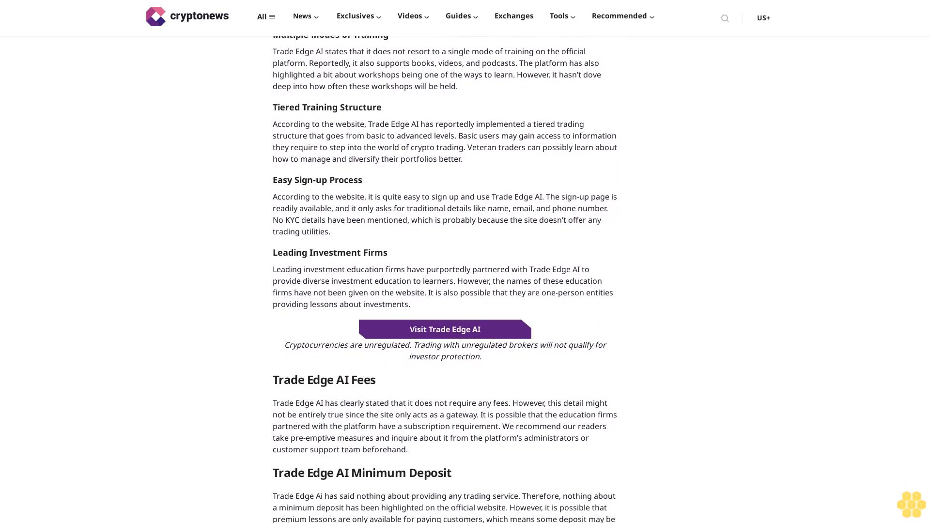
scroll("down", 3)
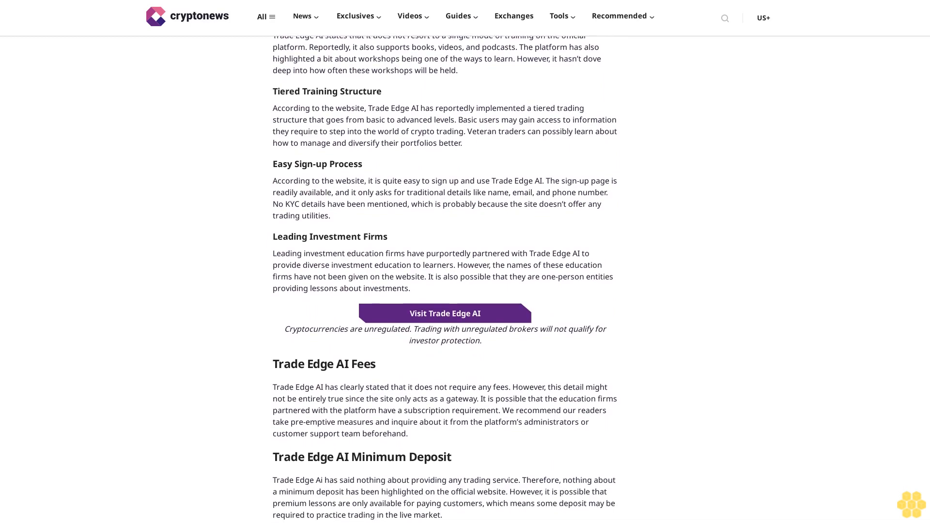
scroll("down", 3)
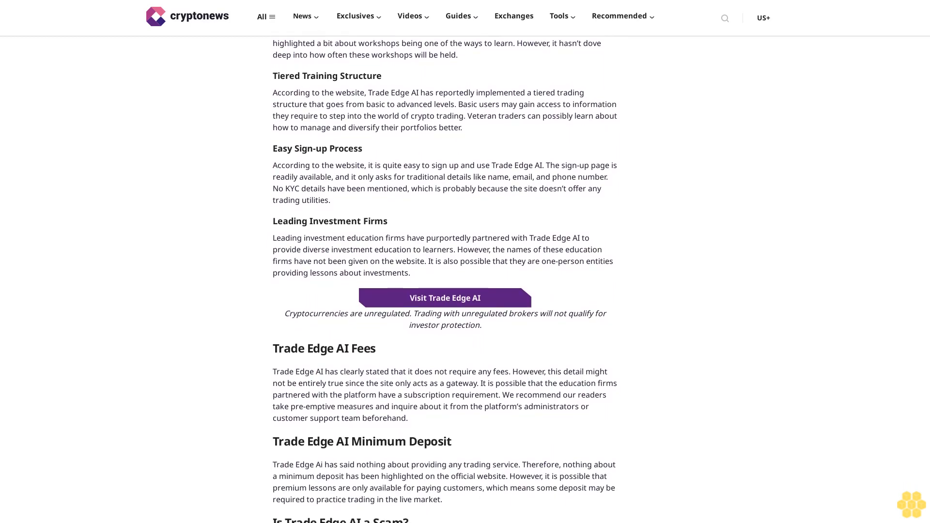
scroll("down", 3)
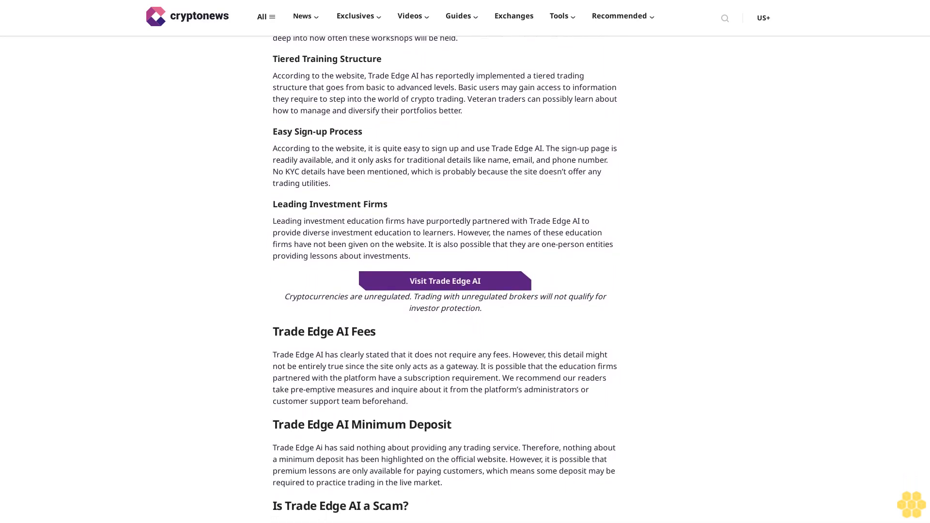
scroll("down", 3)
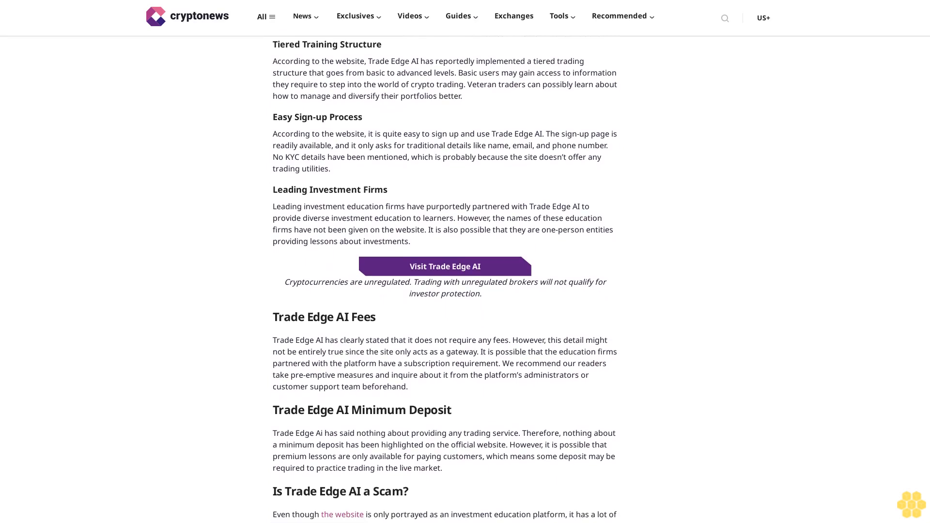
scroll("down", 3)
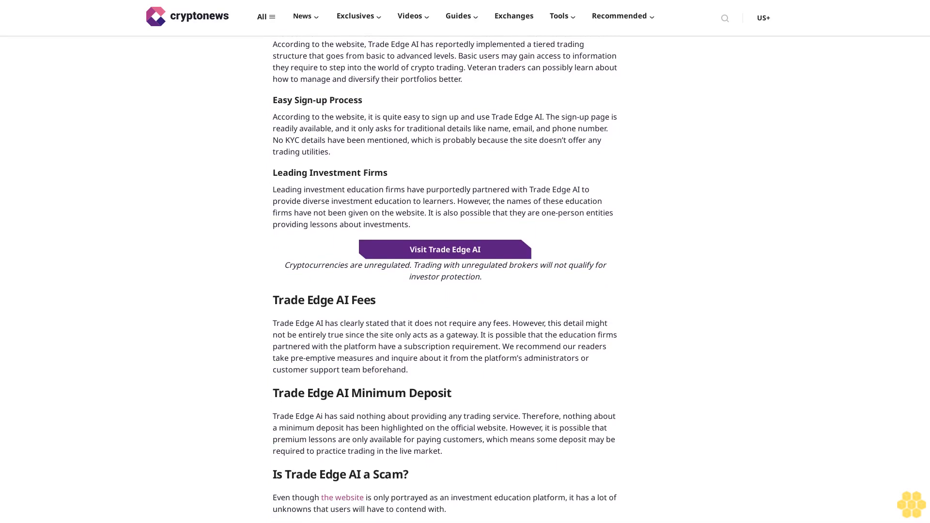
scroll("down", 3)
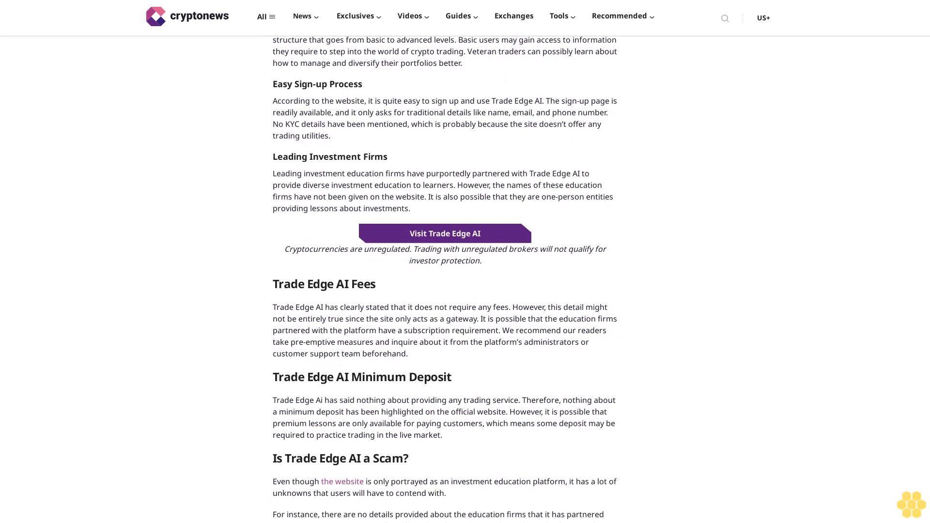
scroll("down", 3)
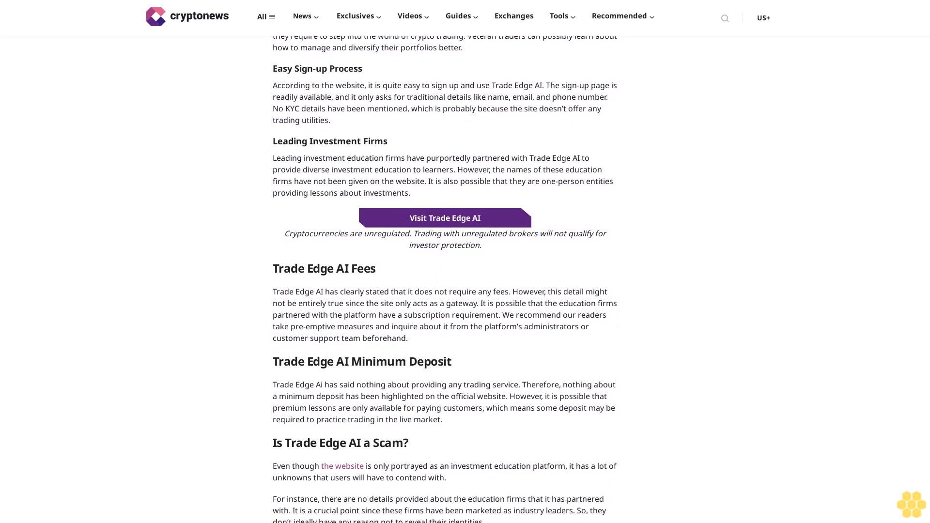
scroll("down", 3)
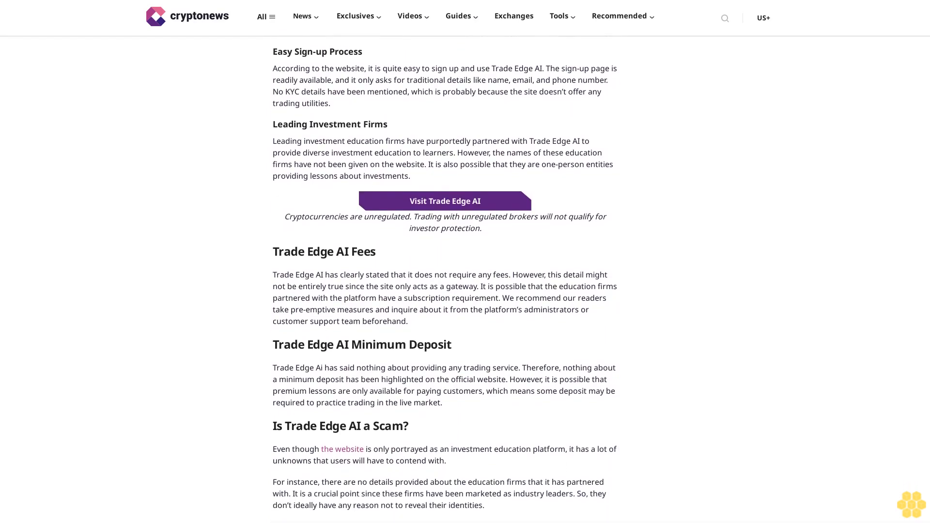
scroll("down", 3)
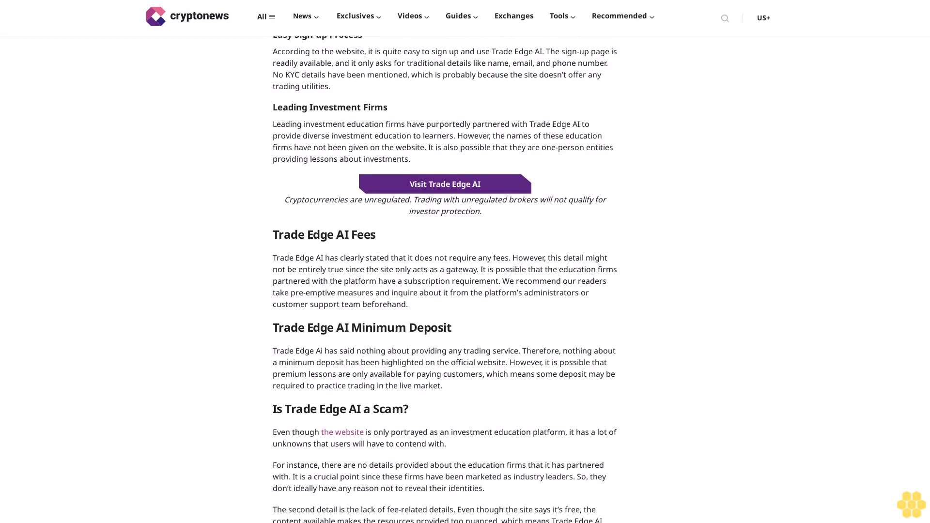
scroll("down", 3)
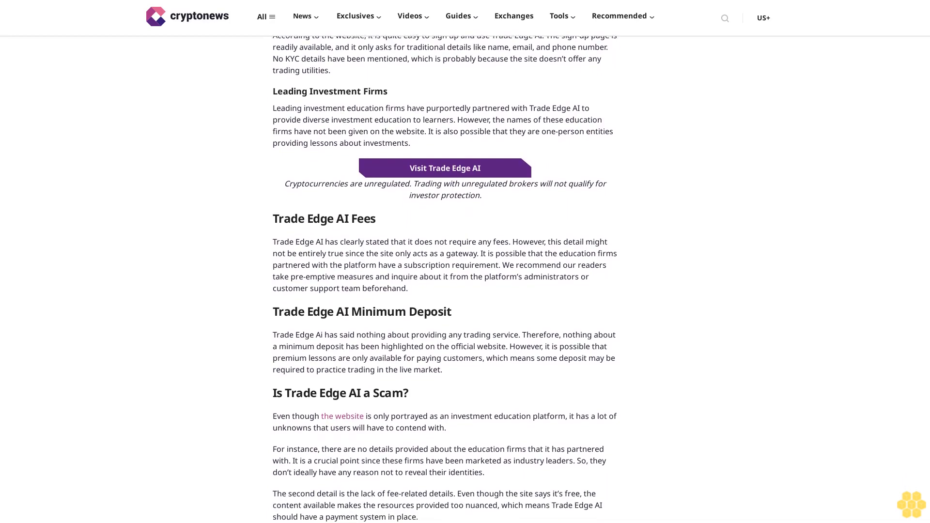
scroll("down", 3)
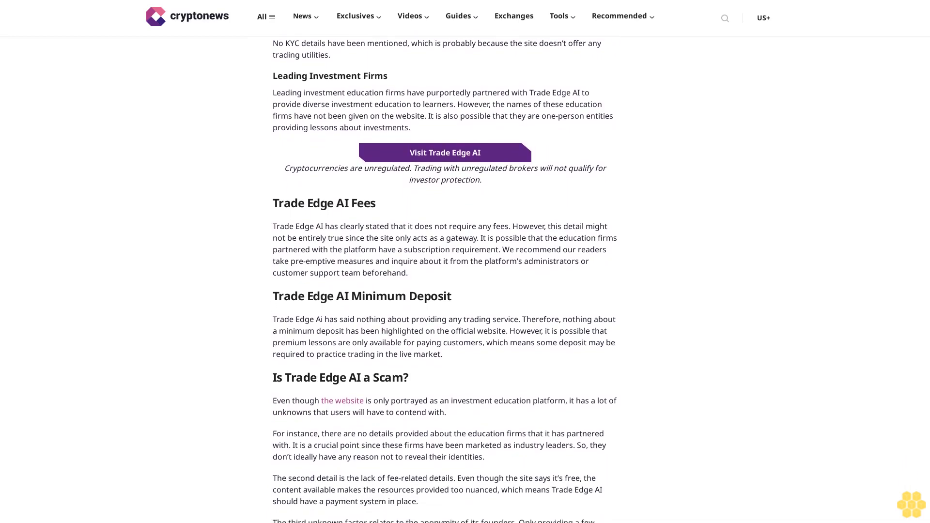
scroll("down", 3)
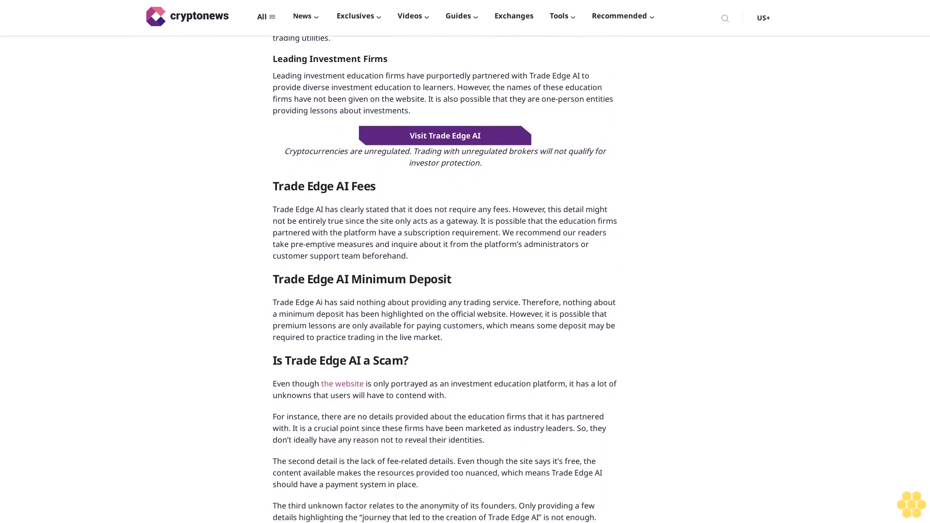
scroll("down", 3)
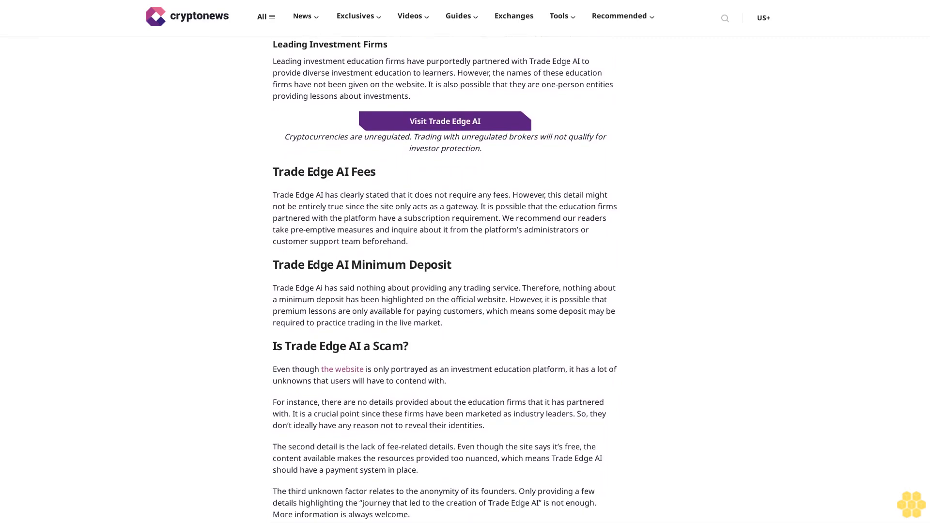
scroll("down", 3)
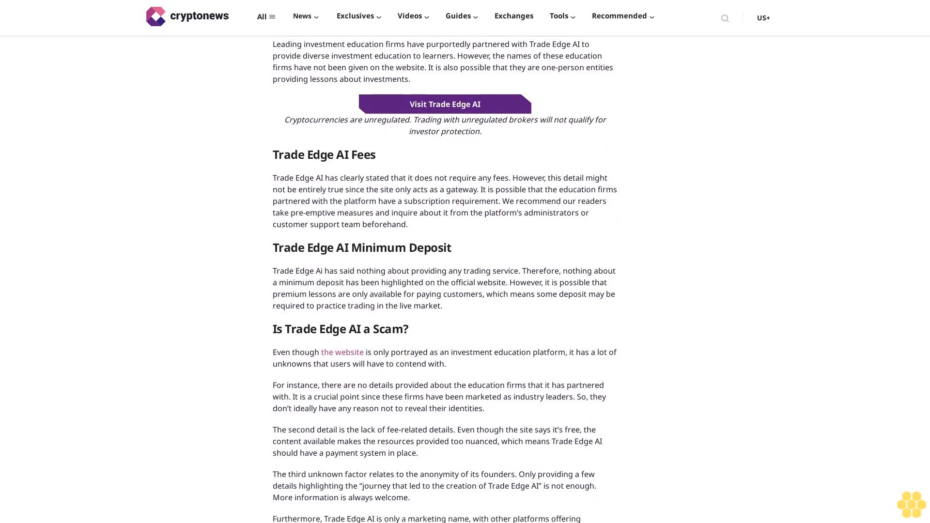
scroll("down", 3)
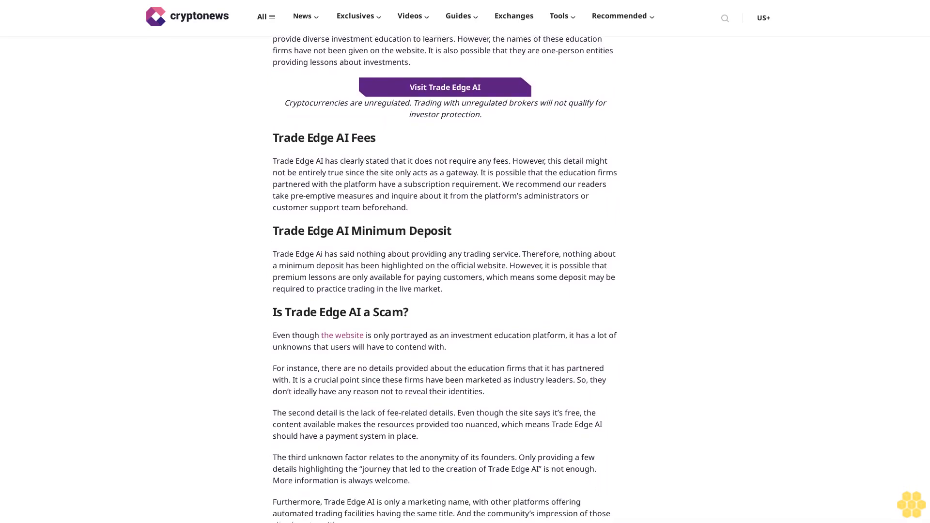
scroll("down", 3)
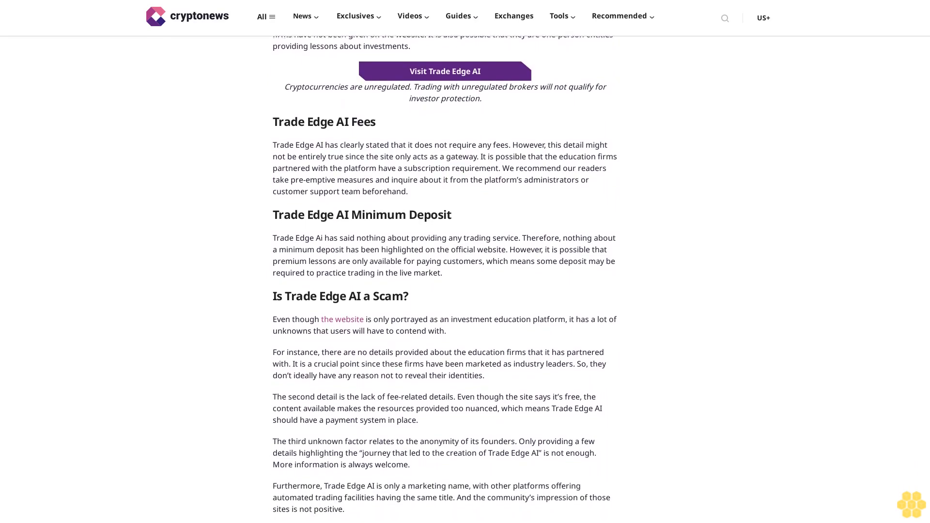
scroll("down", 3)
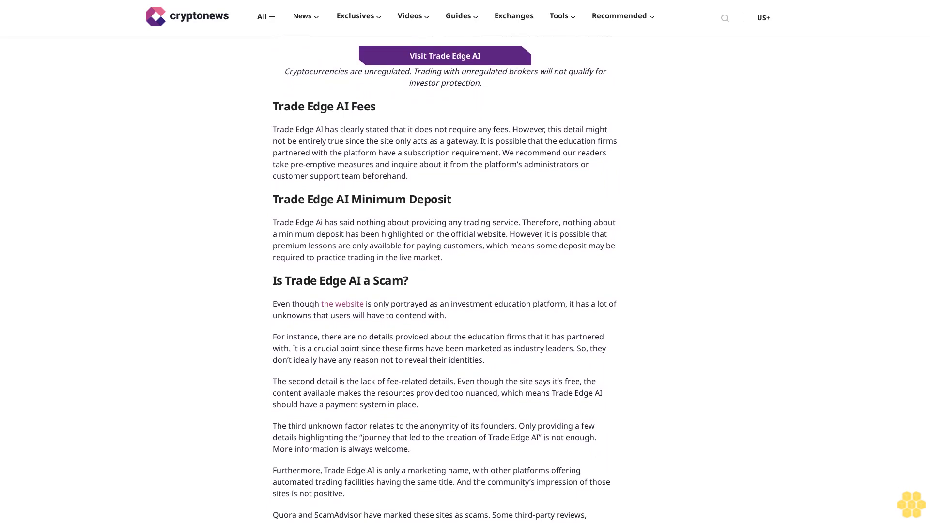
scroll("down", 3)
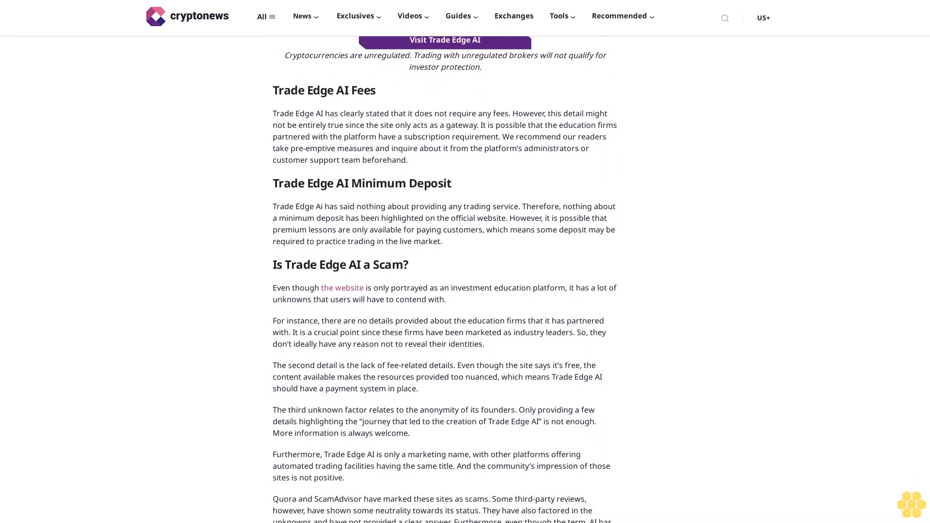
scroll("down", 3)
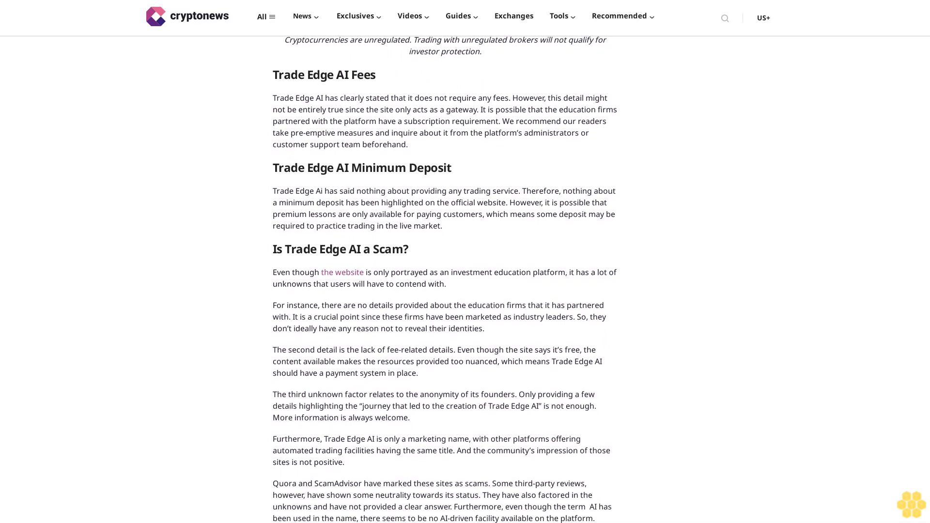
scroll("down", 3)
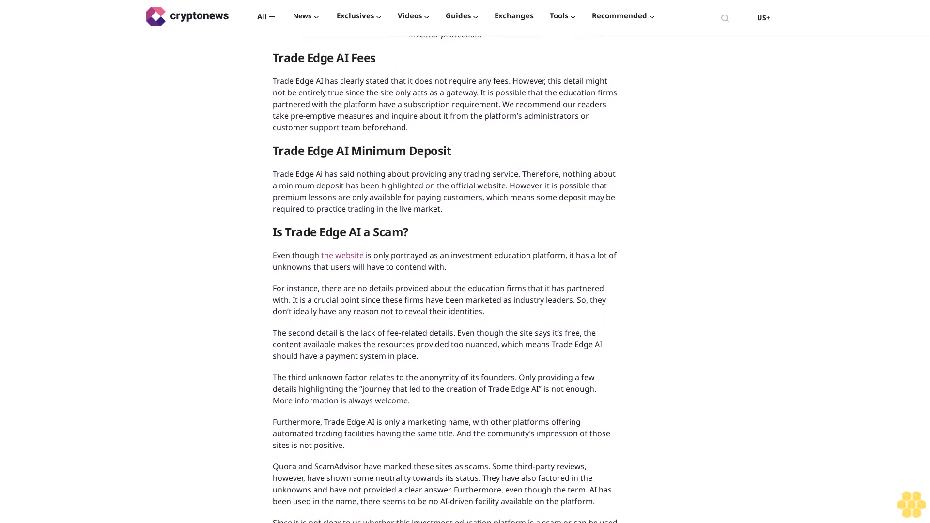
scroll("down", 3)
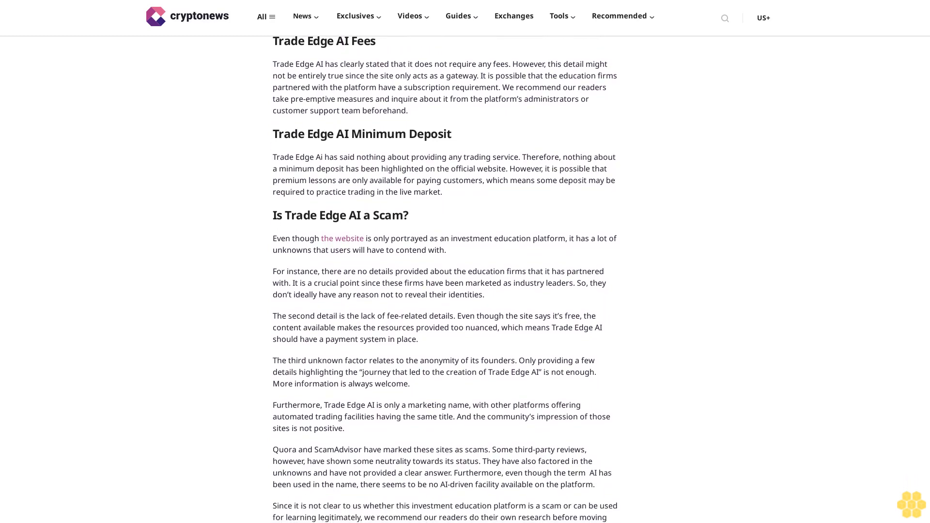
scroll("down", 3)
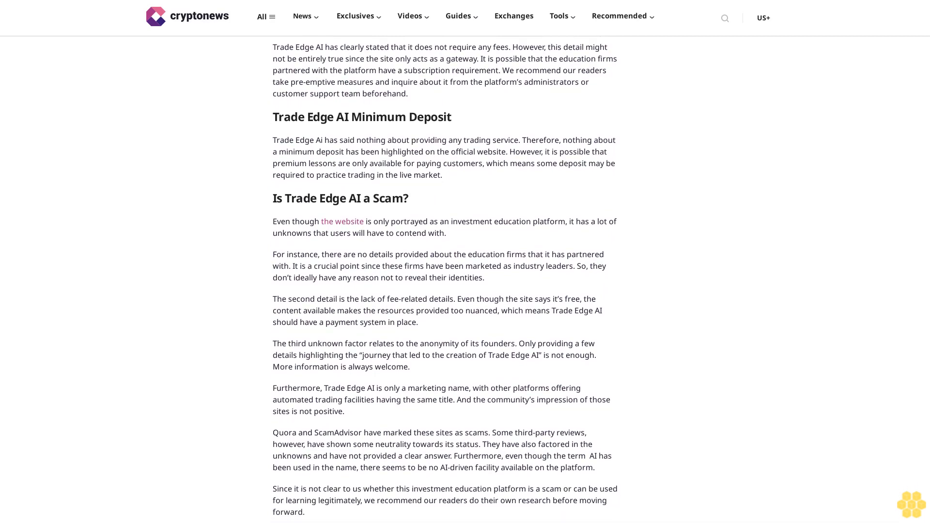
scroll("down", 3)
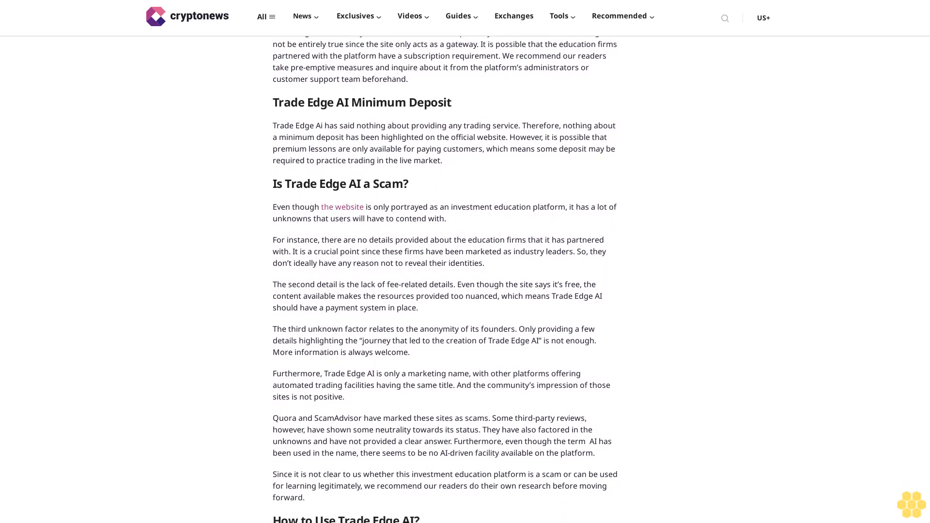
scroll("down", 3)
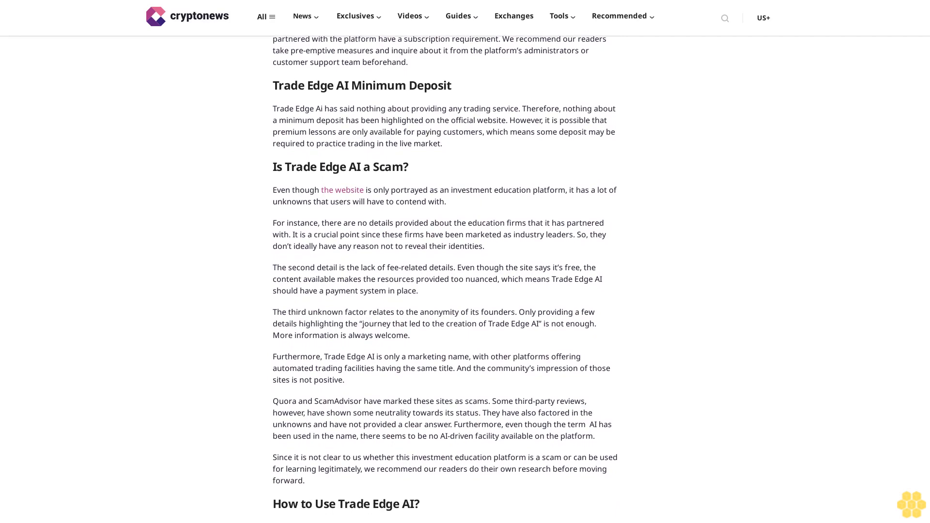
scroll("down", 3)
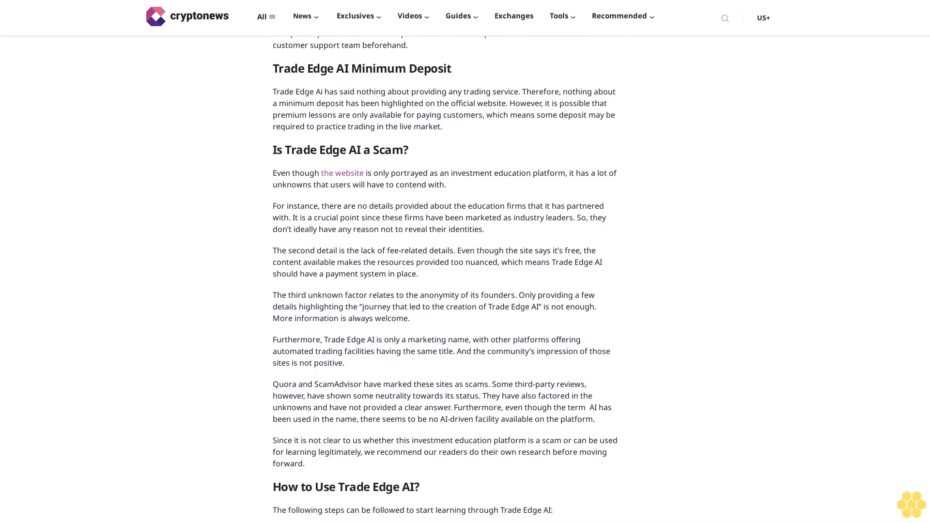
scroll("down", 3)
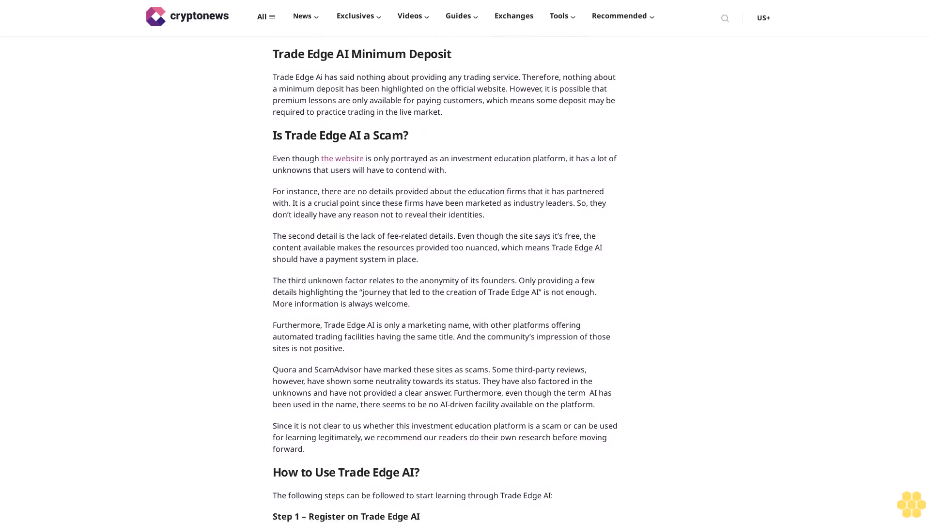
scroll("down", 3)
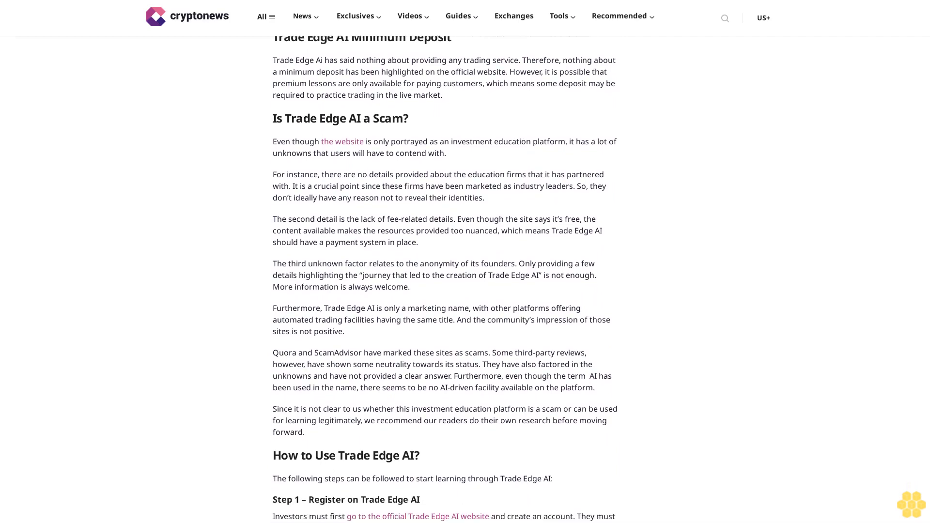
scroll("down", 3)
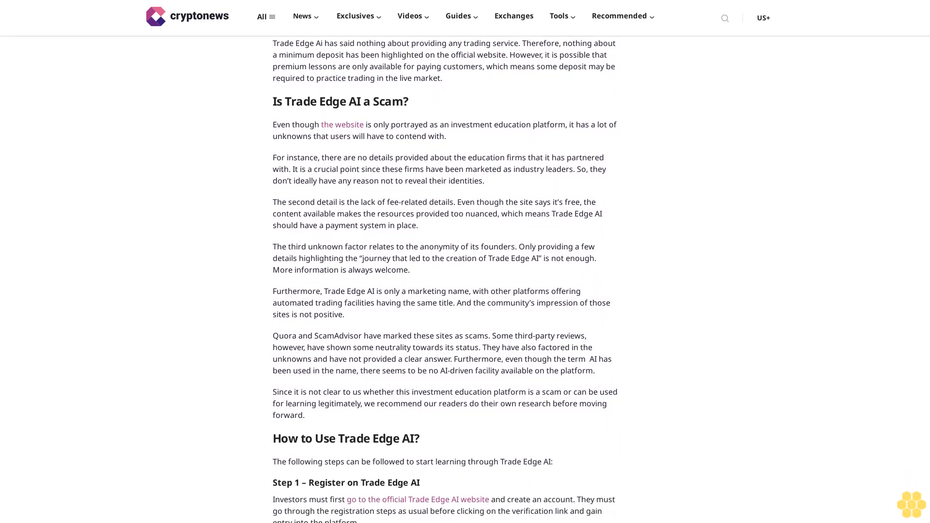
scroll("down", 3)
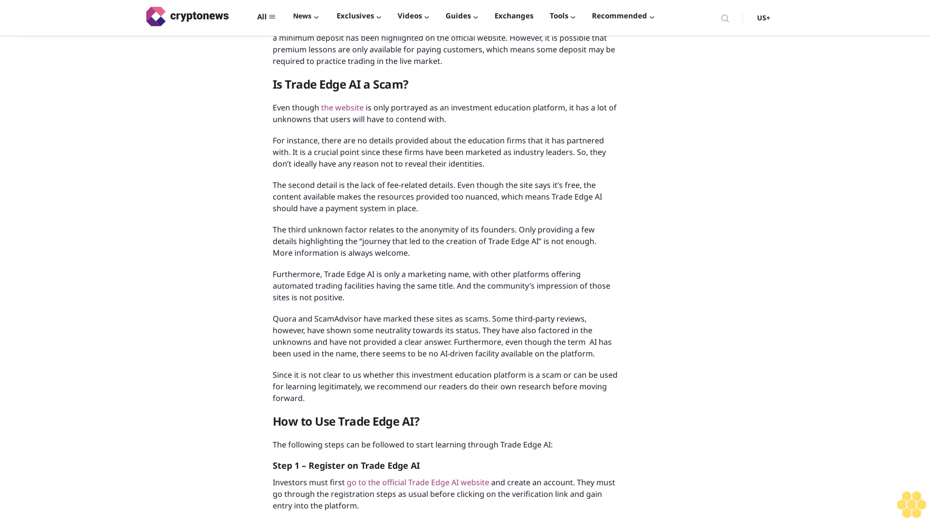
scroll("down", 3)
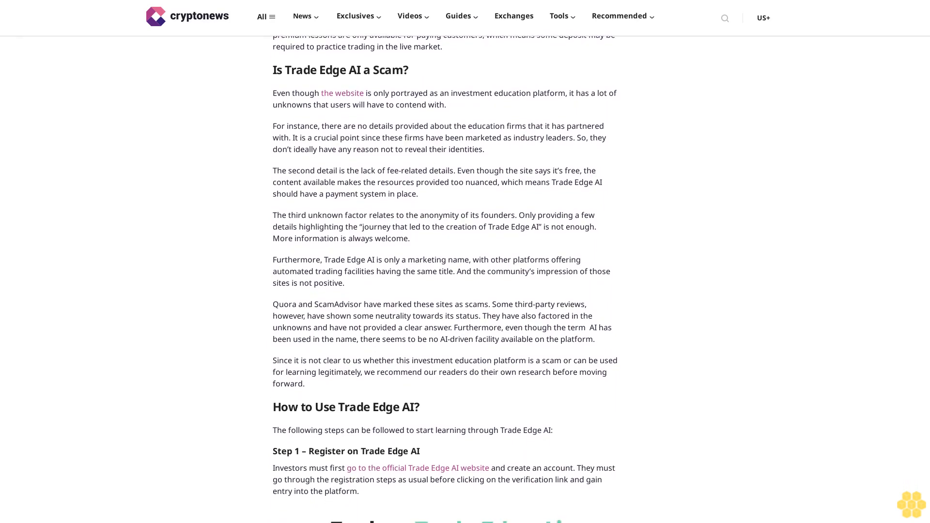
scroll("down", 3)
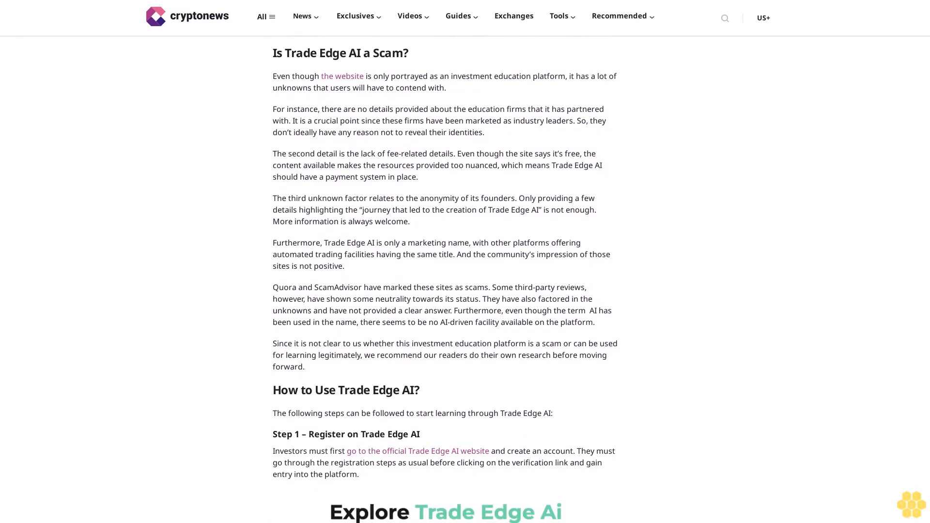
scroll("down", 3)
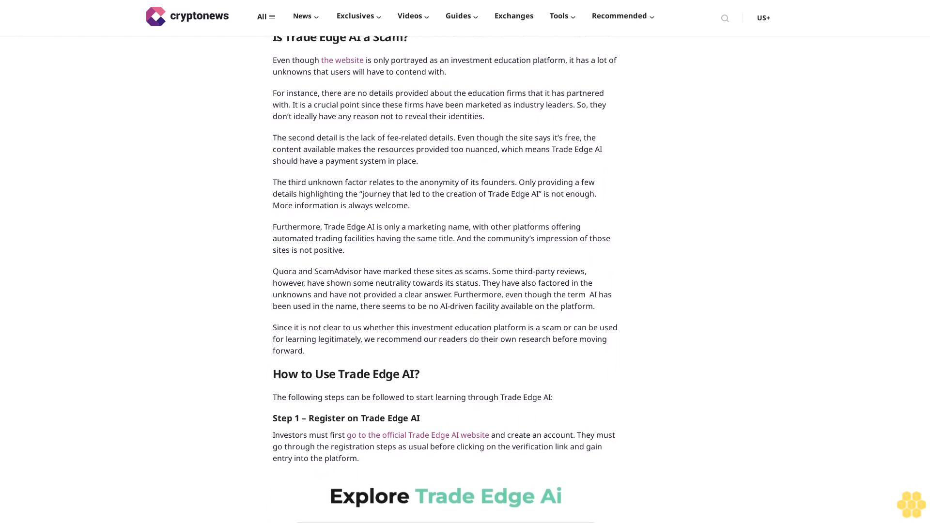
scroll("down", 3)
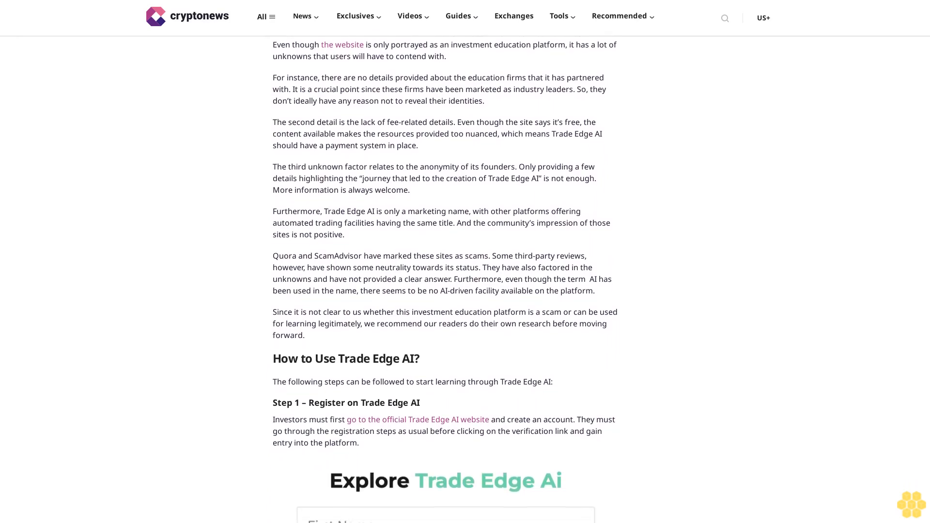
scroll("down", 3)
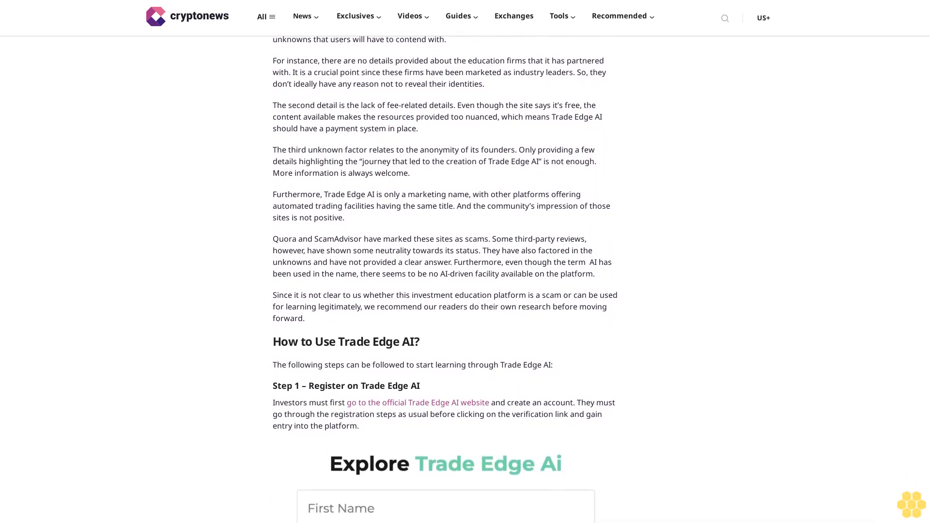
scroll("down", 3)
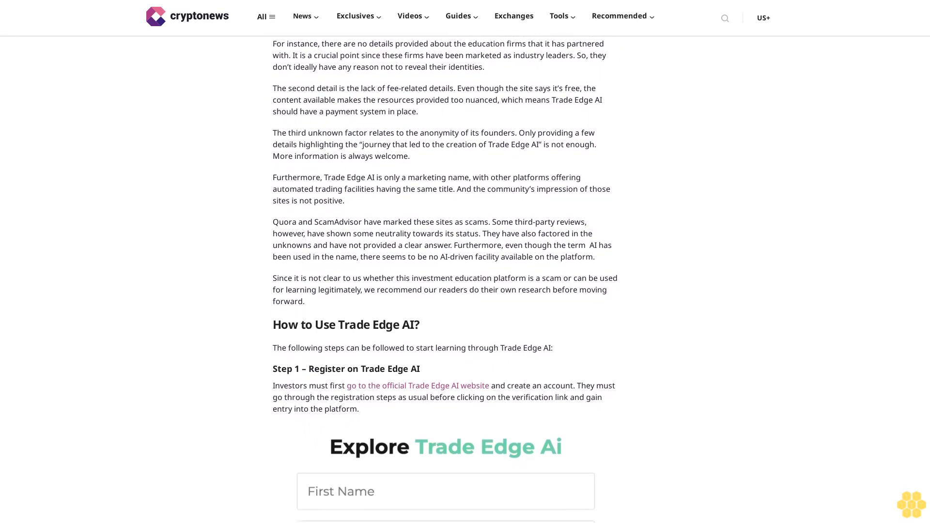
scroll("down", 3)
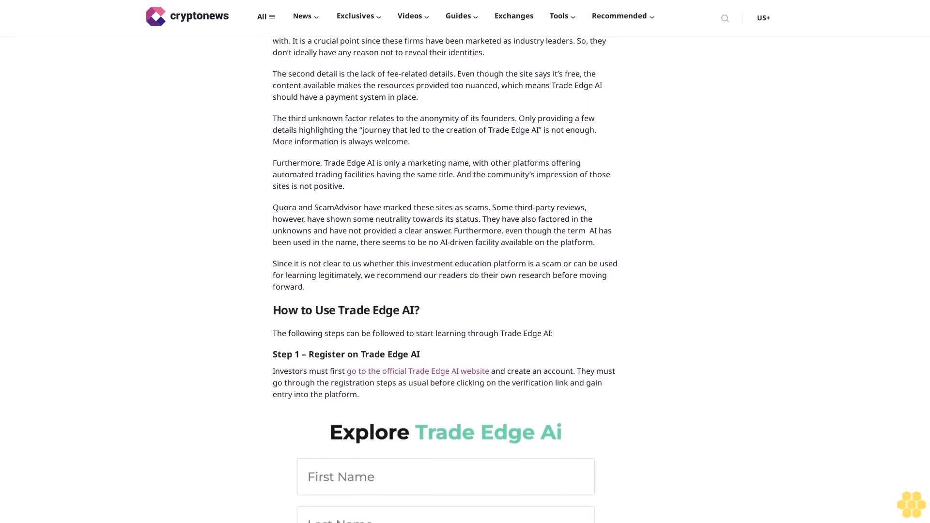
scroll("down", 3)
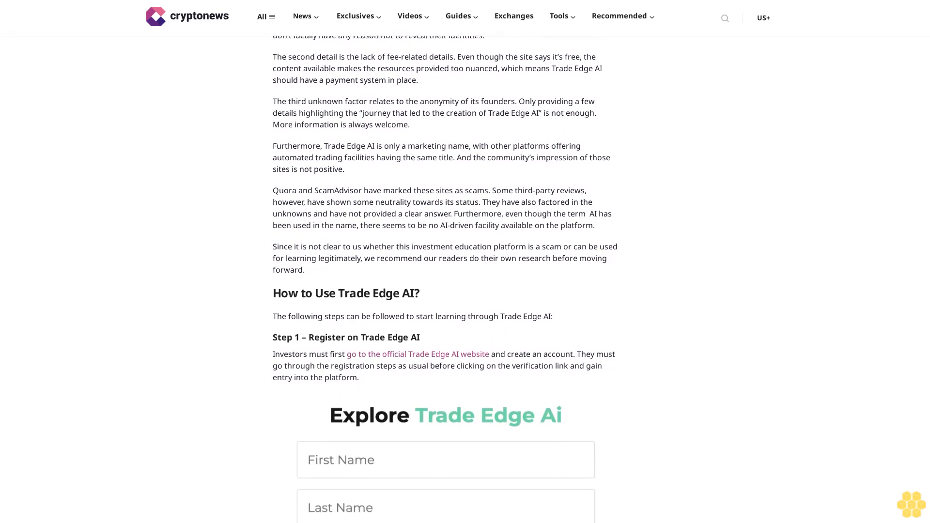
scroll("down", 3)
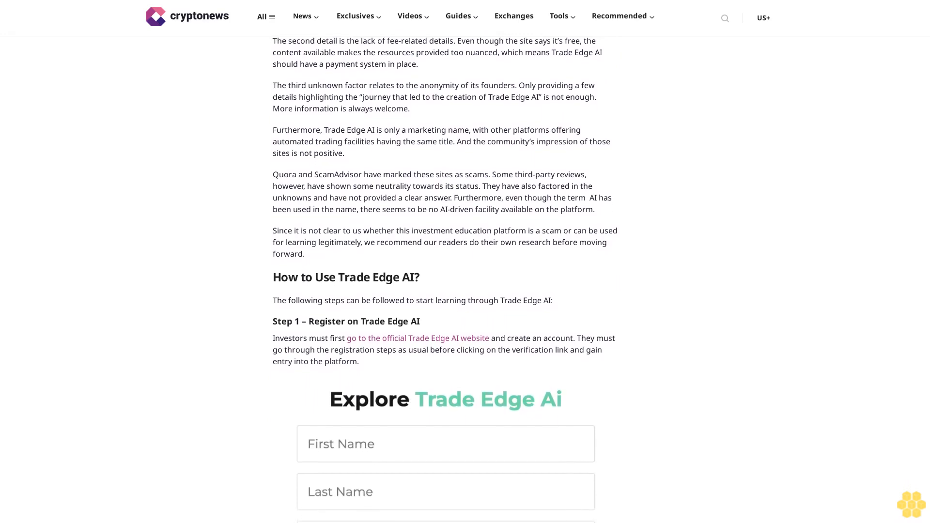
scroll("down", 3)
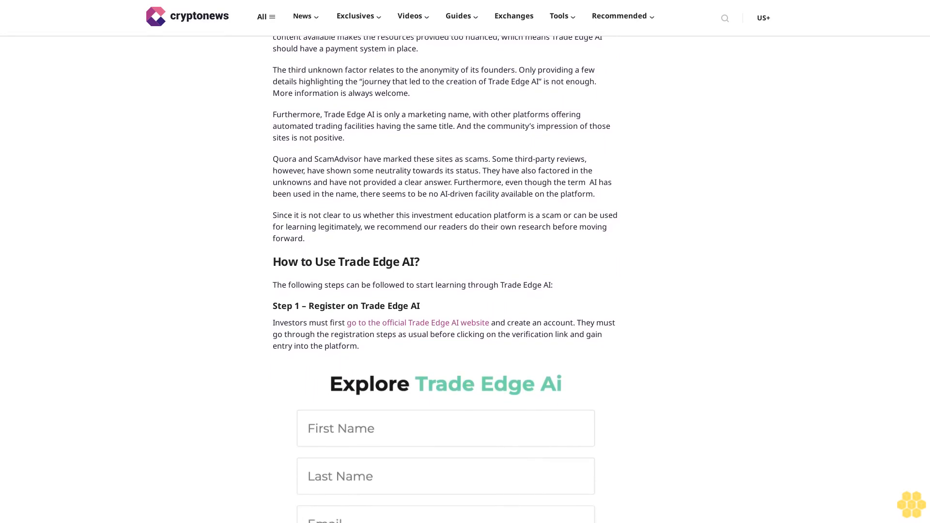
scroll("down", 3)
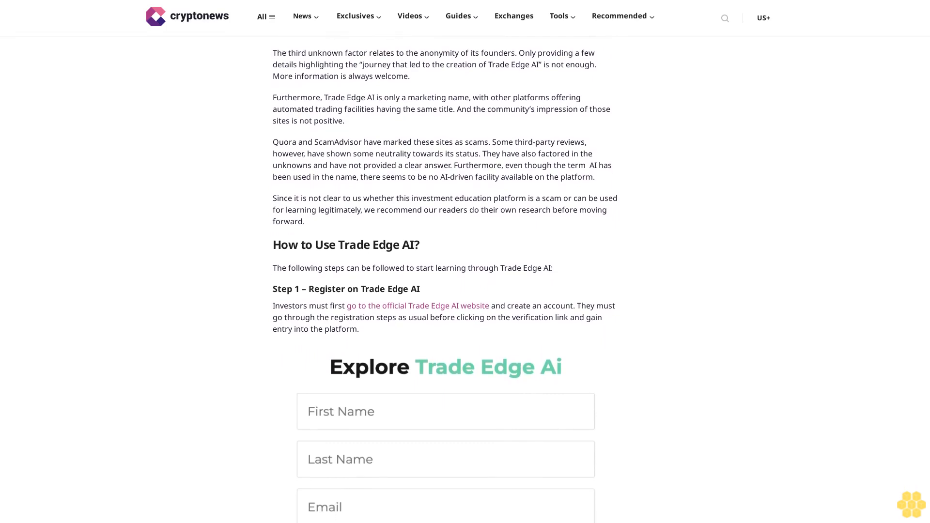
scroll("down", 3)
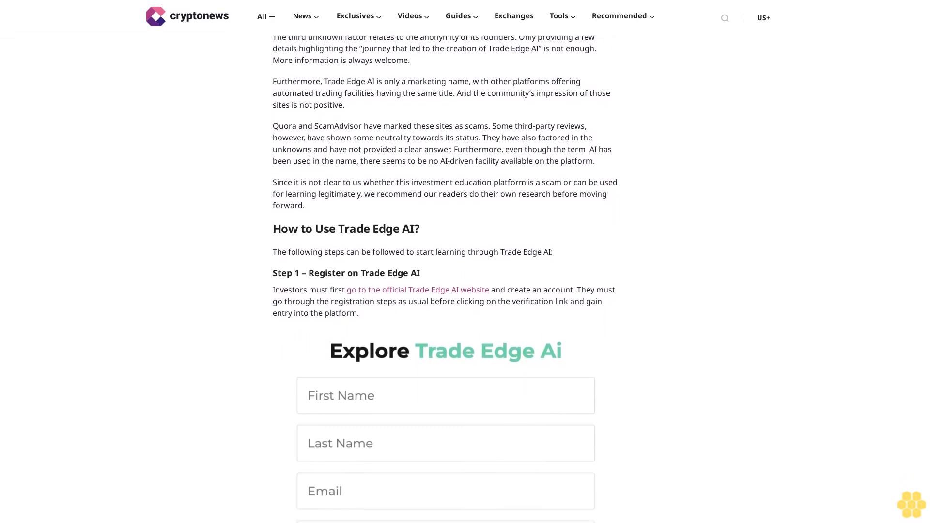
scroll("down", 3)
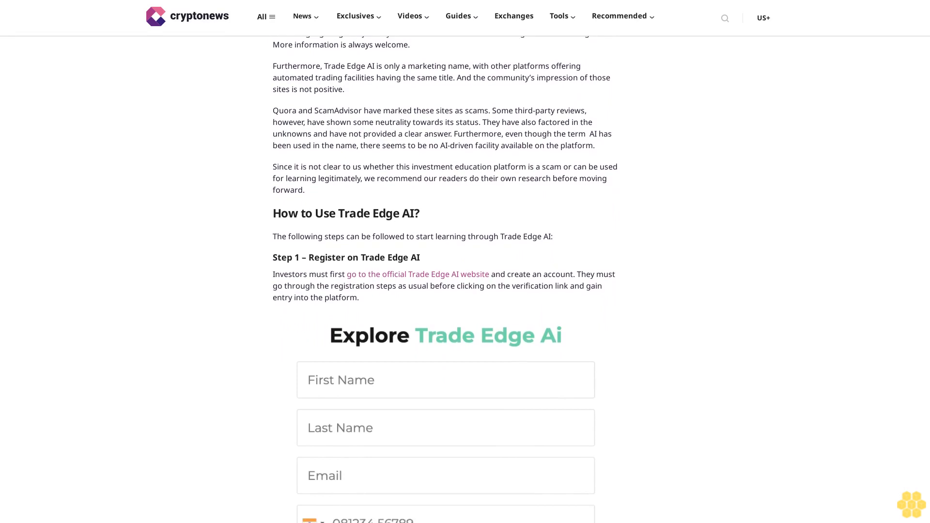
scroll("down", 3)
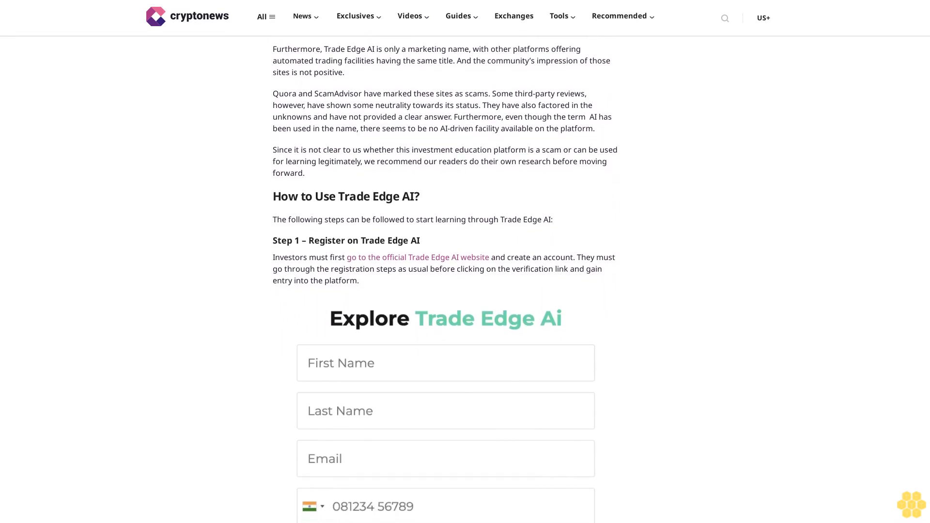
scroll("down", 3)
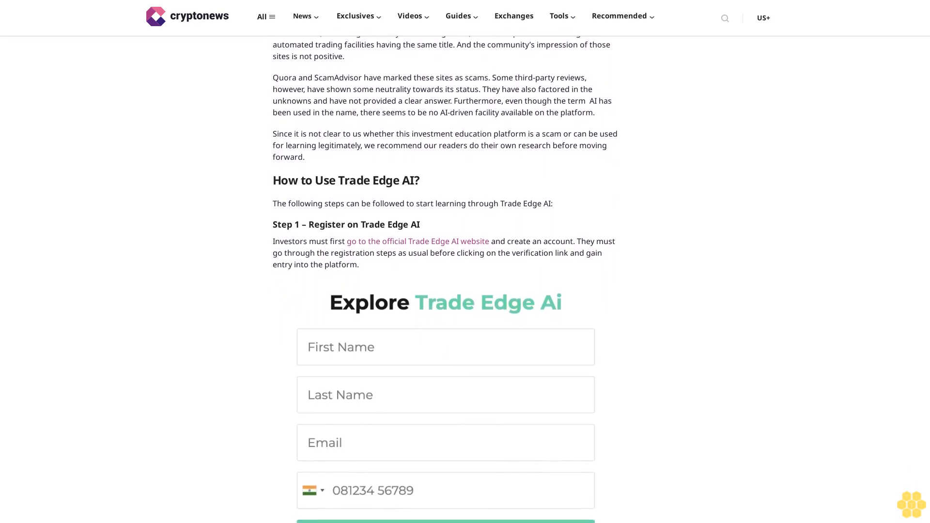
scroll("down", 3)
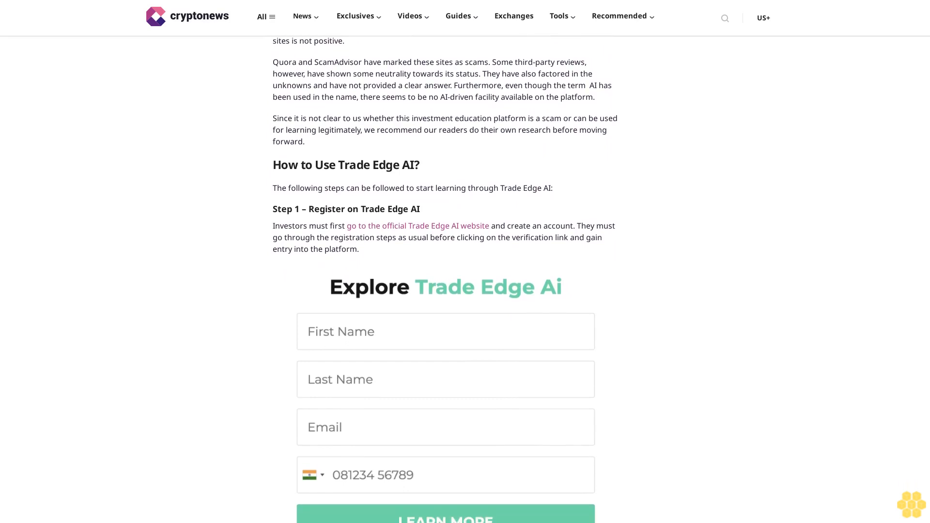
scroll("down", 3)
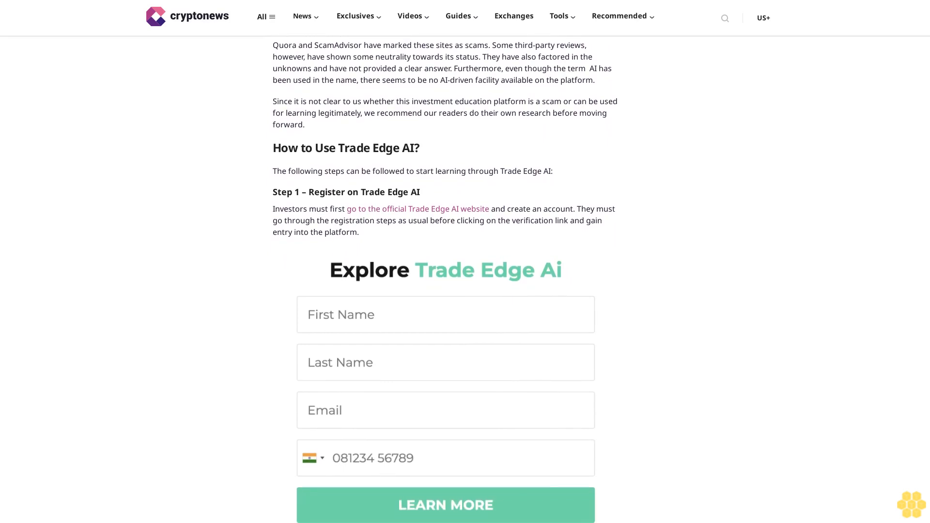
scroll("down", 3)
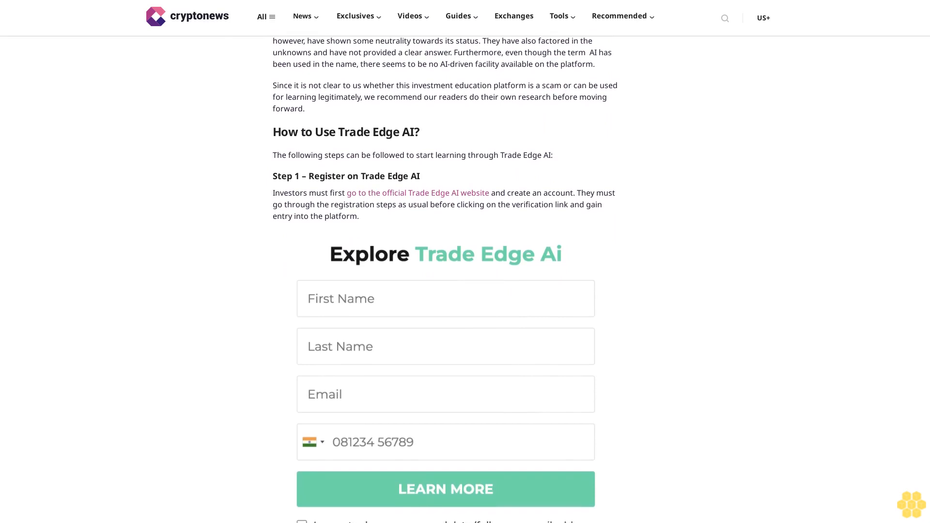
scroll("down", 3)
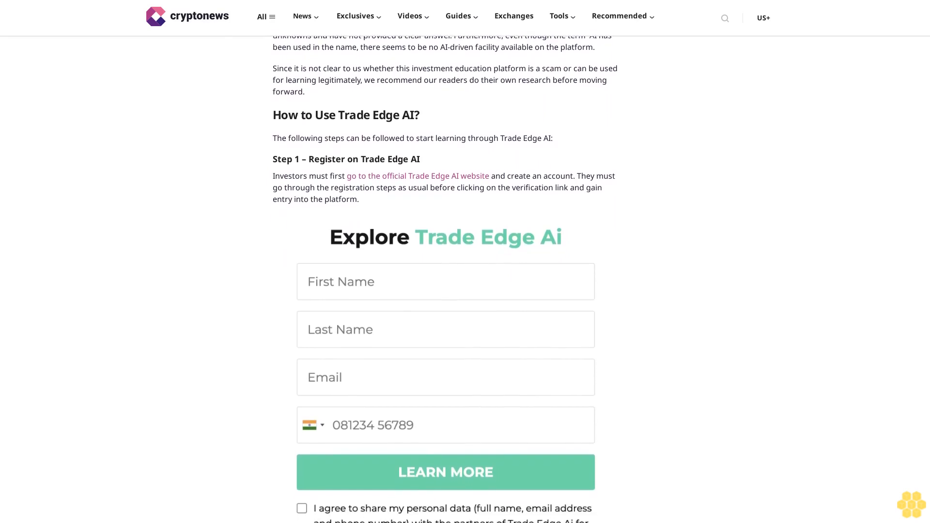
scroll("down", 3)
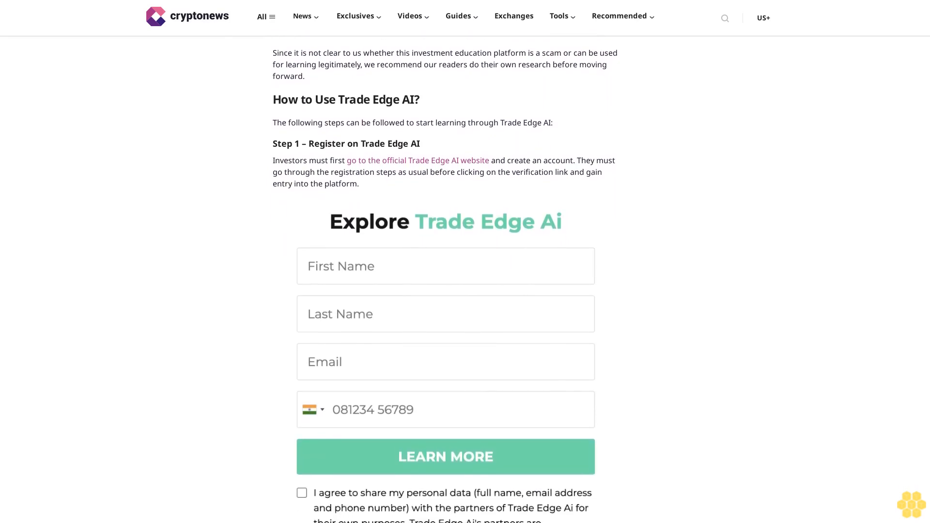
scroll("down", 3)
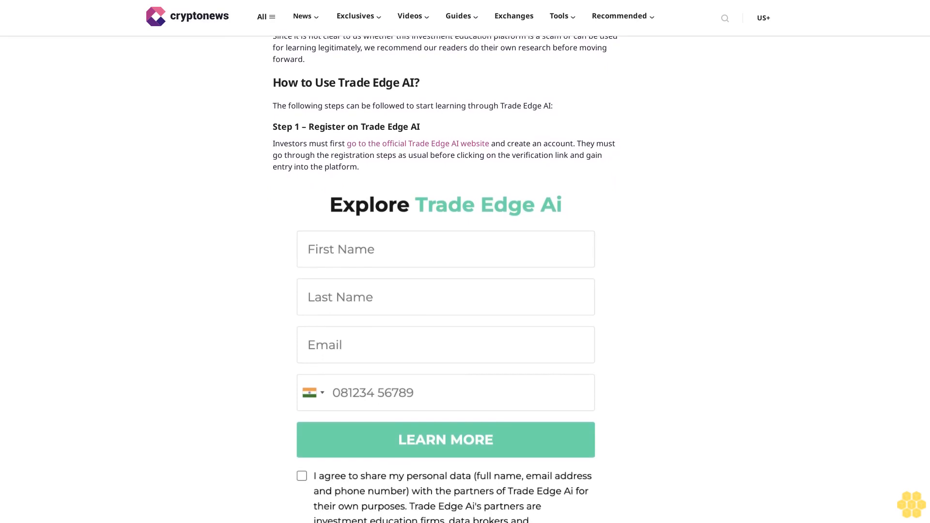
scroll("down", 3)
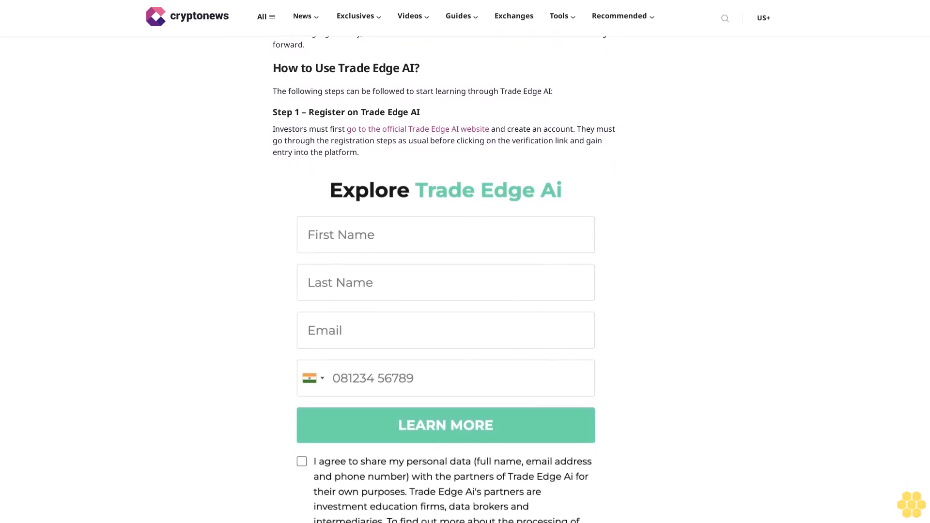
scroll("down", 3)
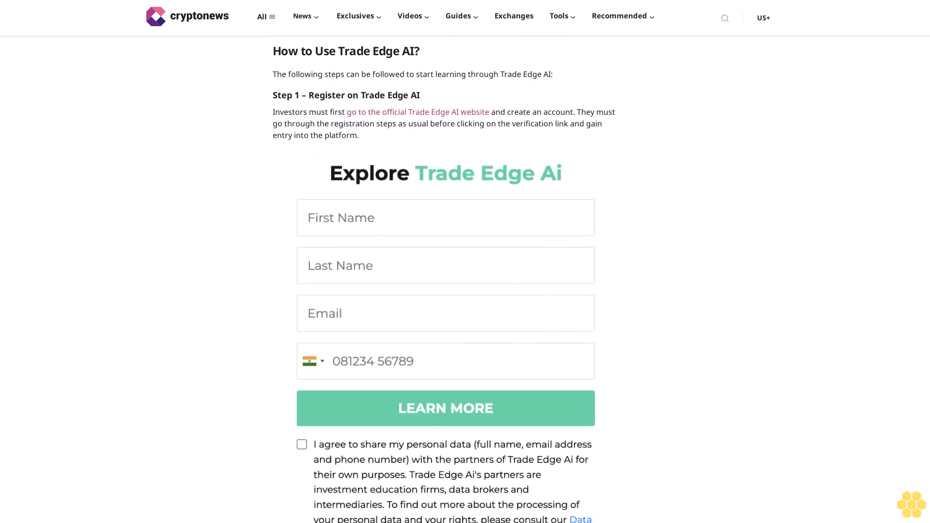
scroll("down", 3)
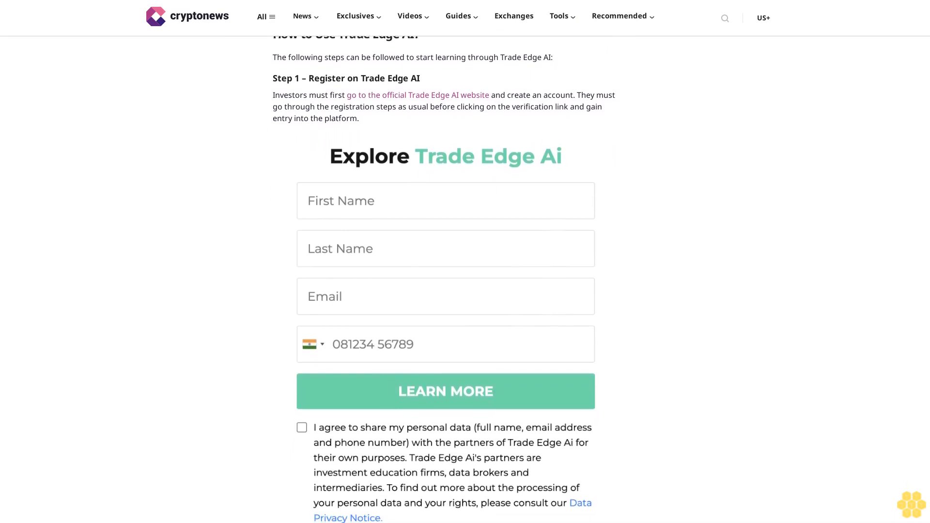
scroll("down", 3)
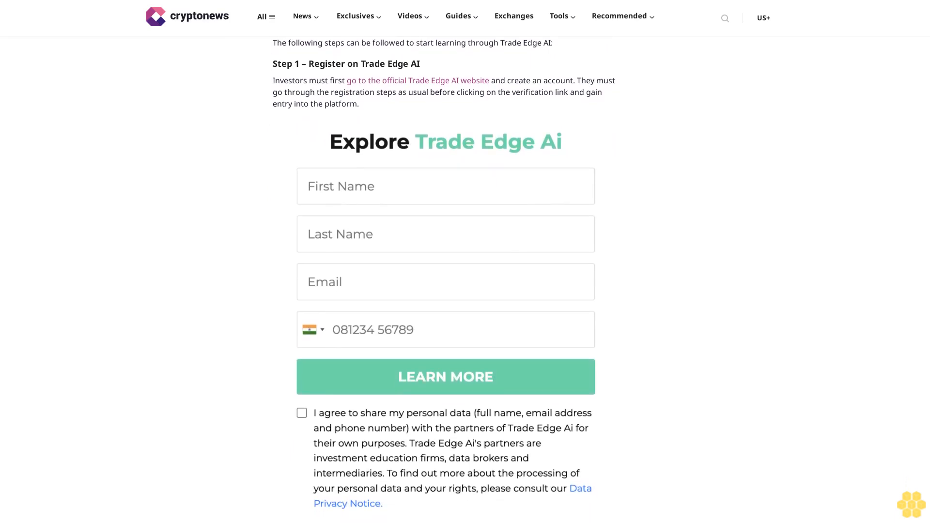
scroll("down", 3)
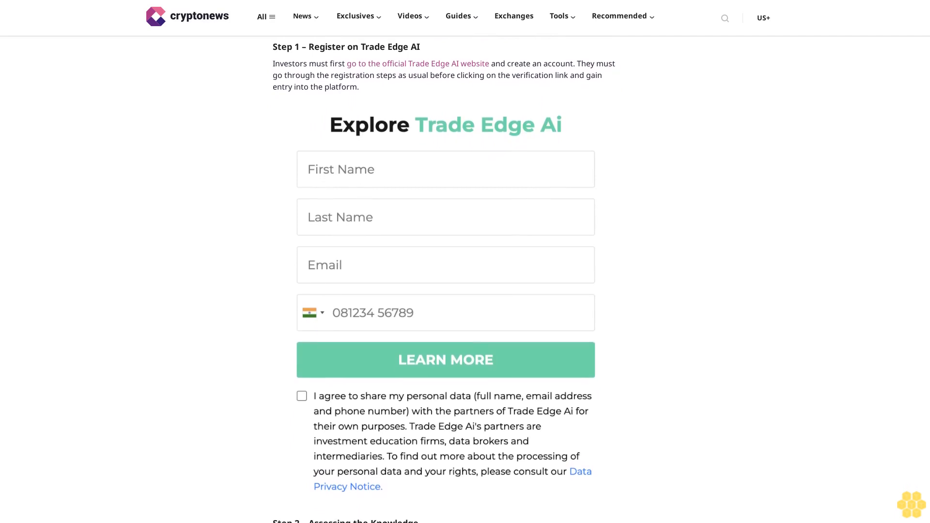
scroll("down", 3)
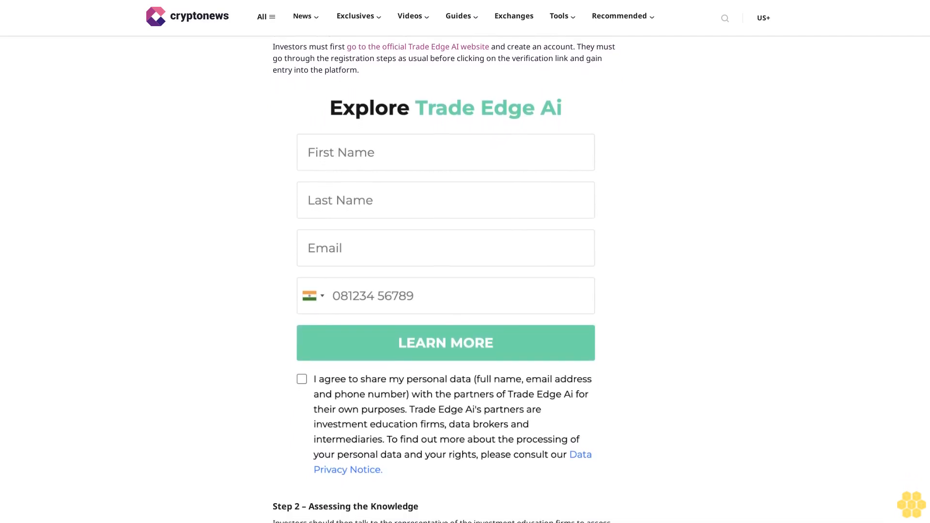
scroll("down", 3)
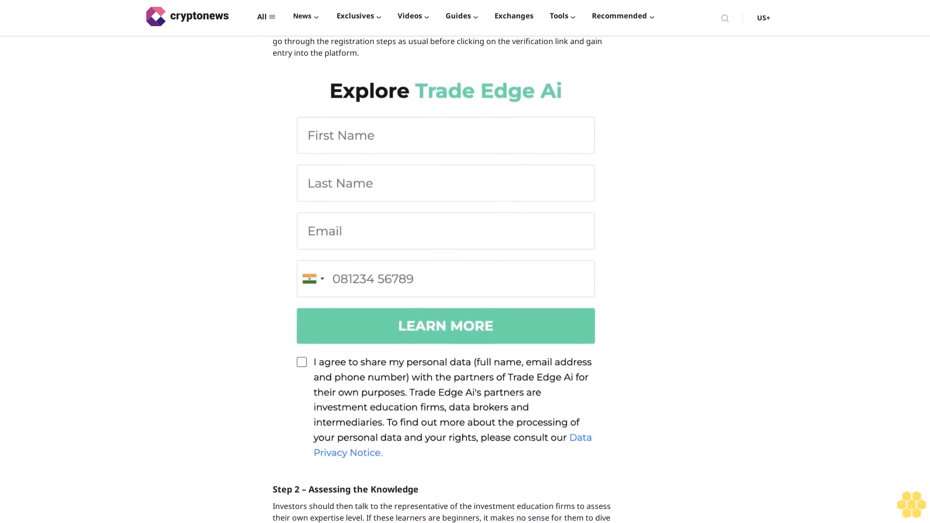
scroll("down", 3)
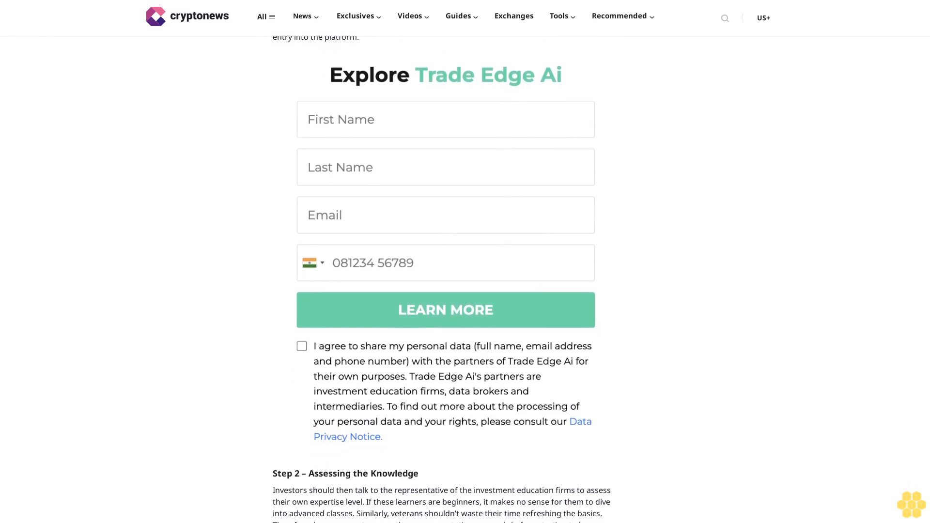
scroll("down", 3)
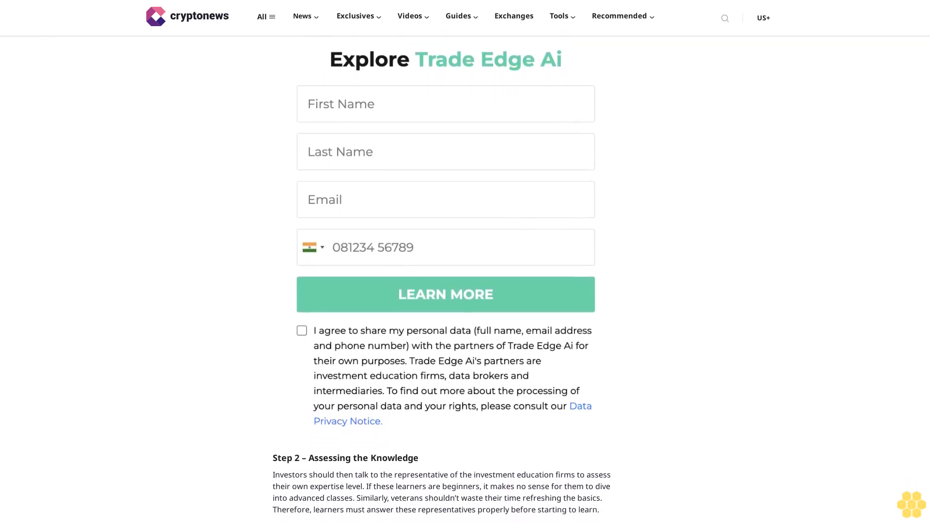
scroll("down", 3)
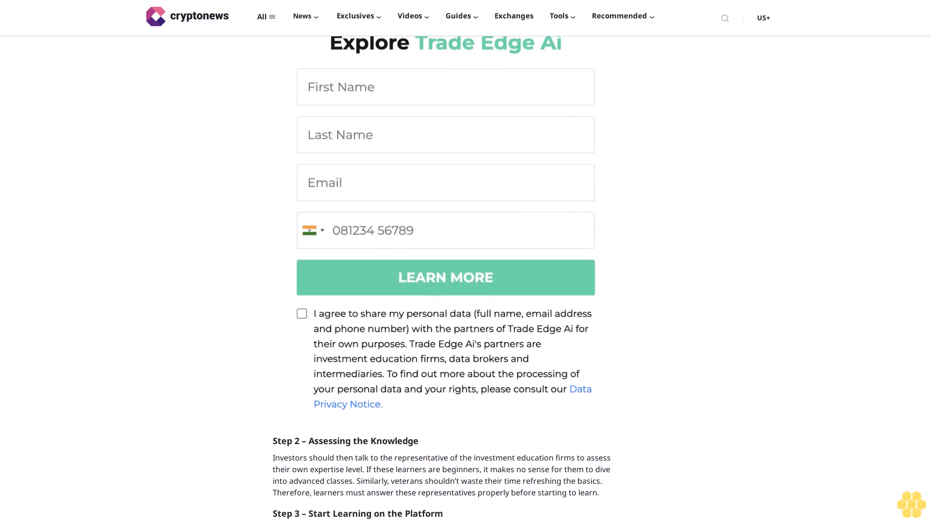
scroll("down", 3)
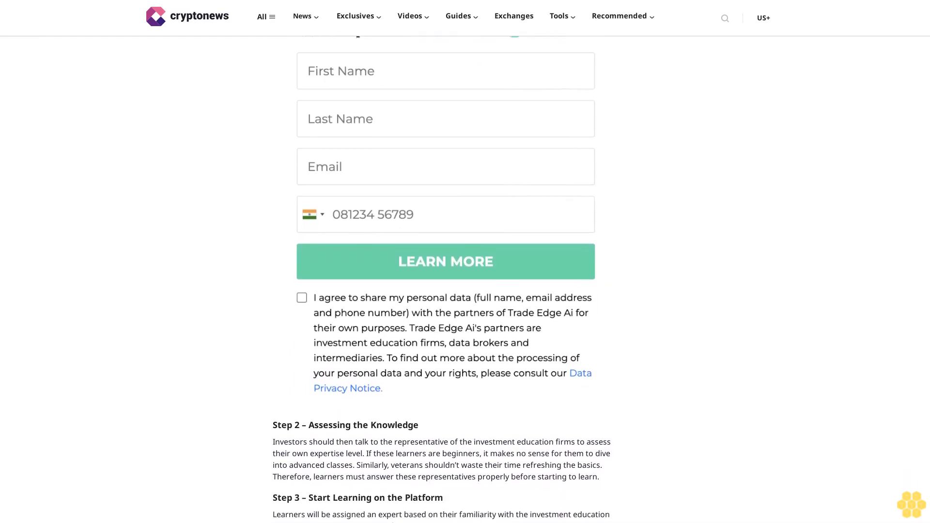
scroll("down", 3)
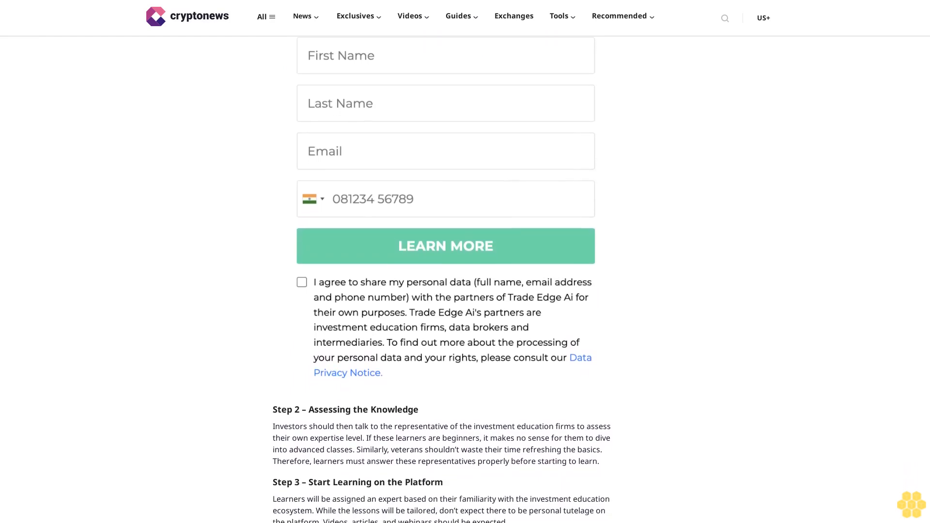
scroll("down", 3)
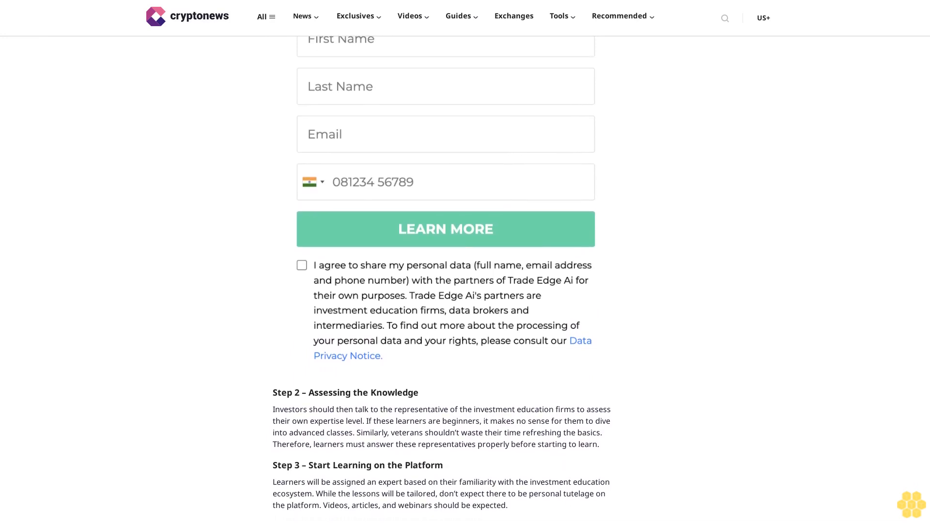
scroll("down", 3)
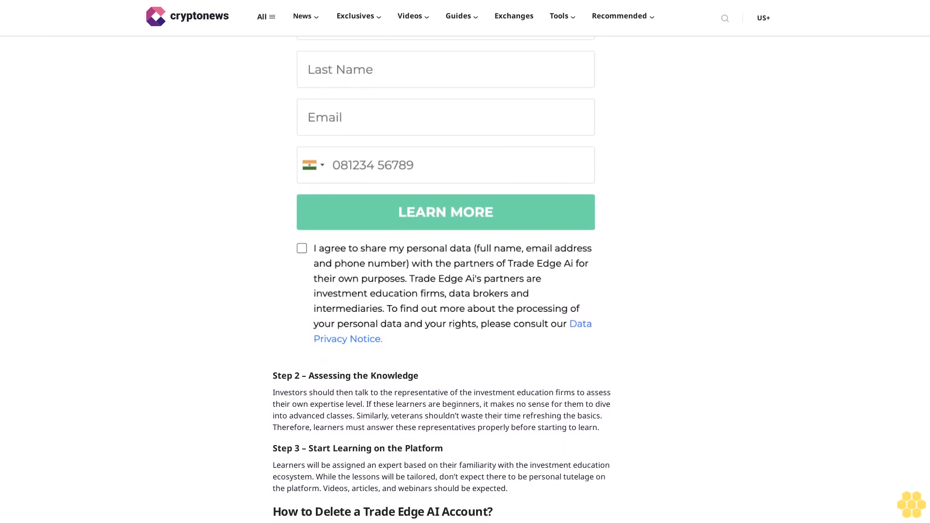
scroll("down", 3)
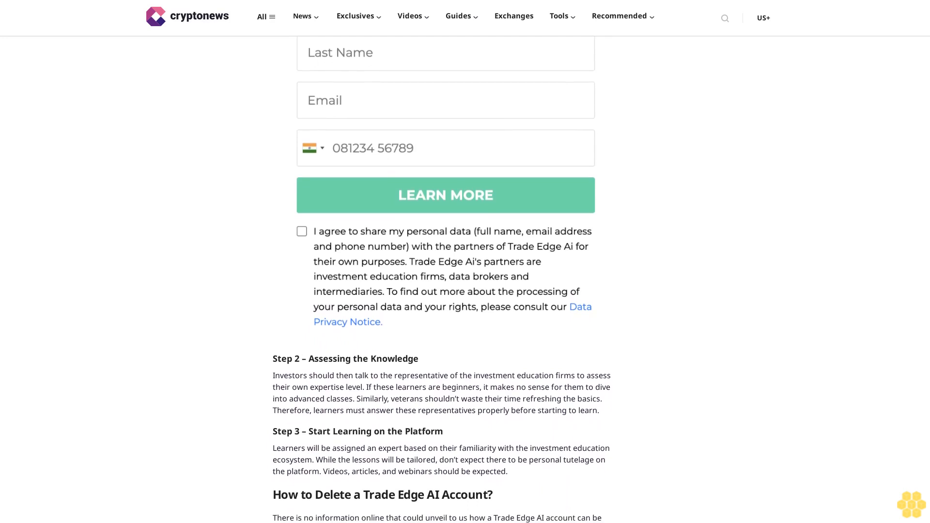
scroll("down", 3)
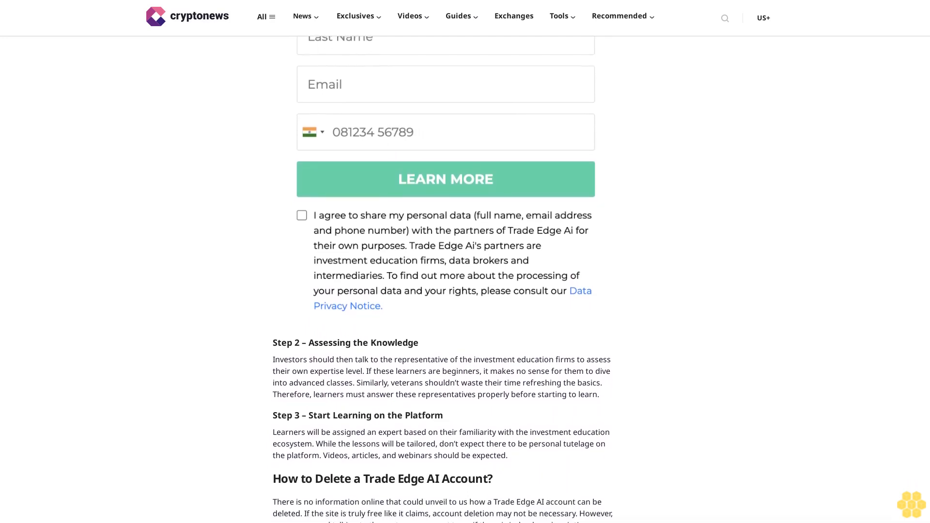
scroll("down", 3)
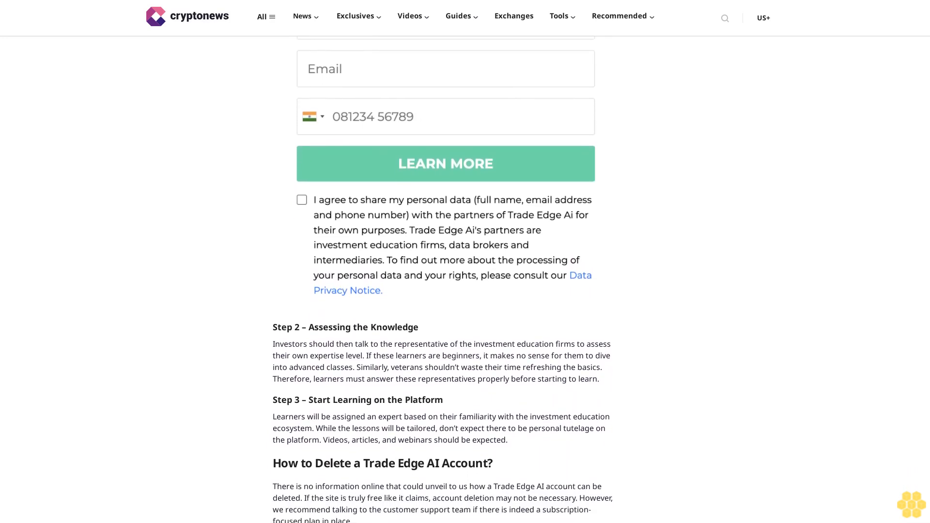
scroll("down", 3)
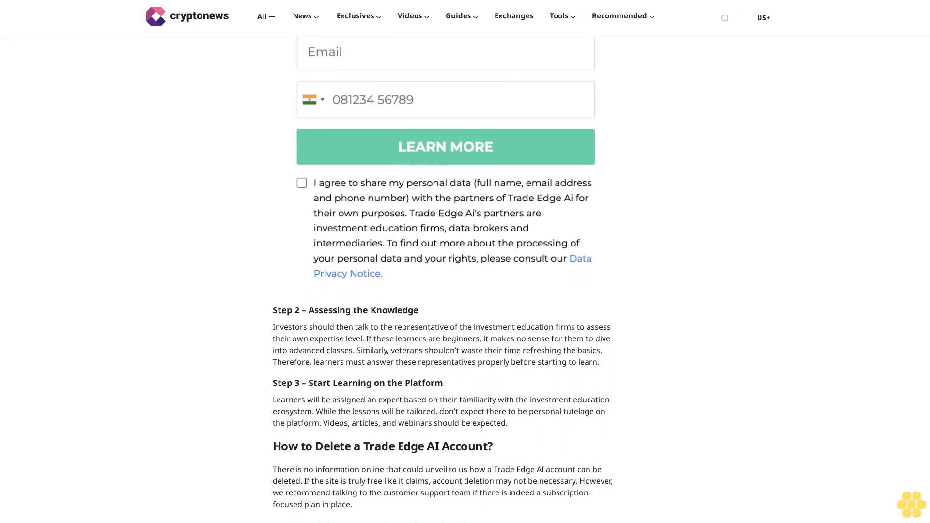
scroll("down", 3)
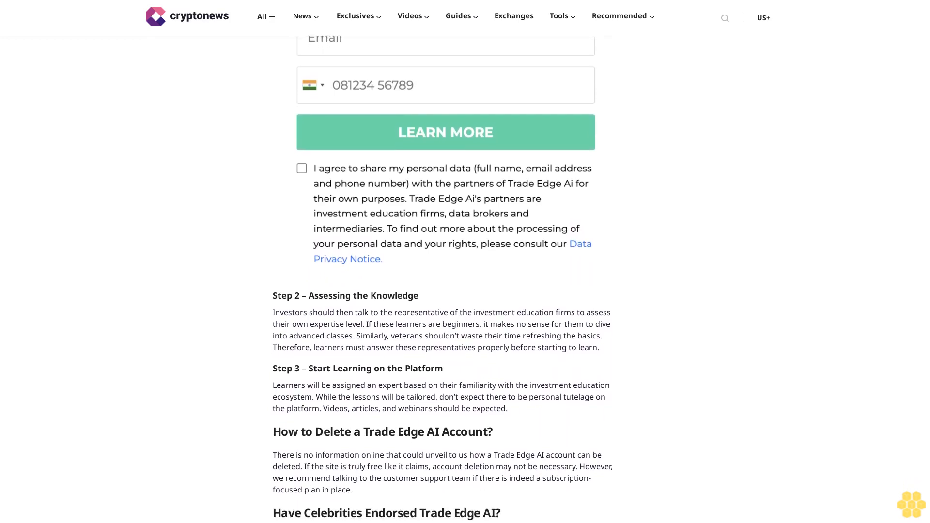
scroll("down", 3)
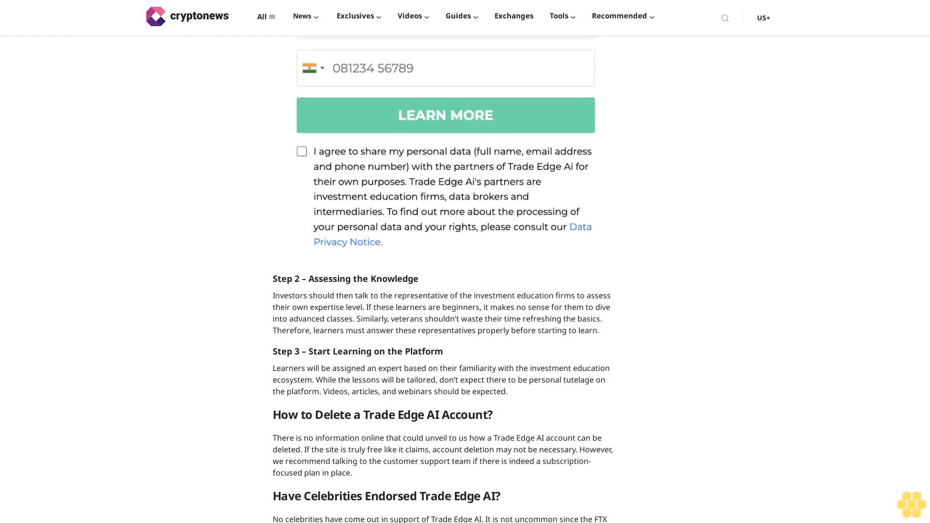
scroll("down", 3)
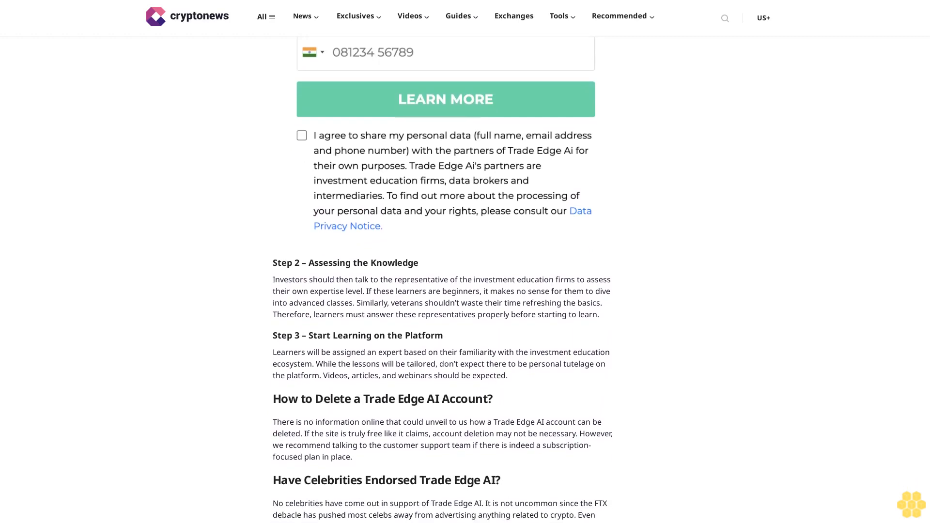
scroll("down", 3)
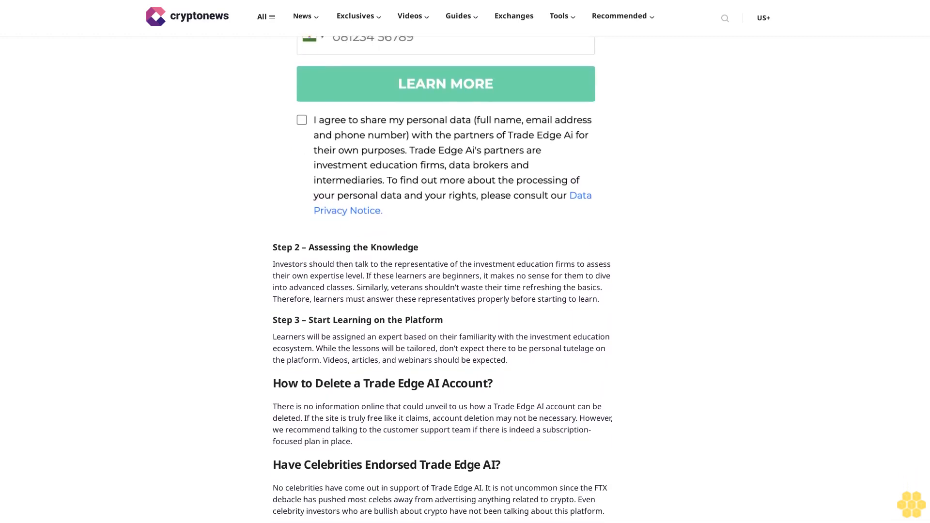
scroll("down", 3)
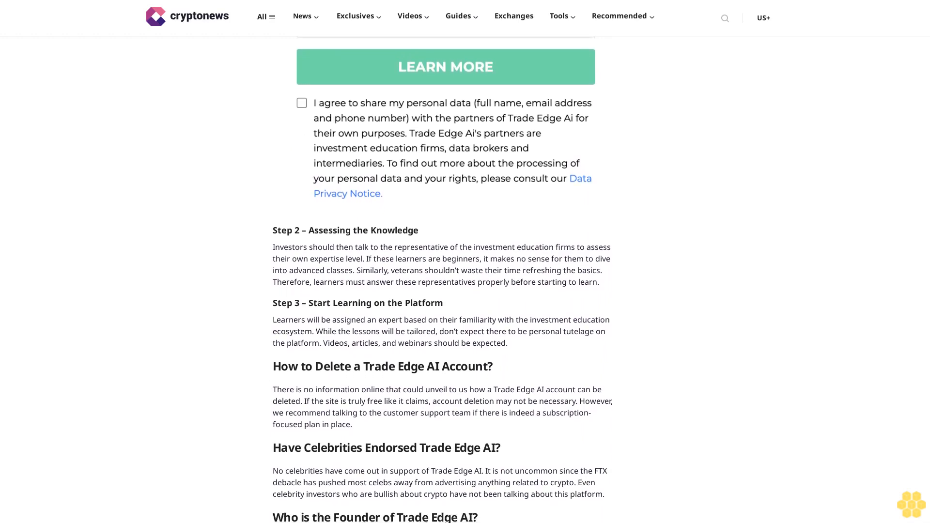
scroll("down", 3)
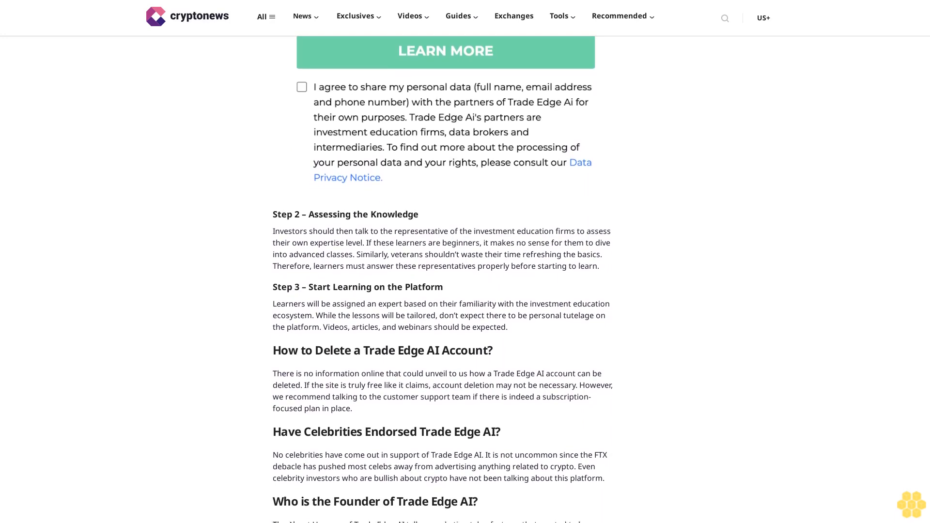
scroll("down", 3)
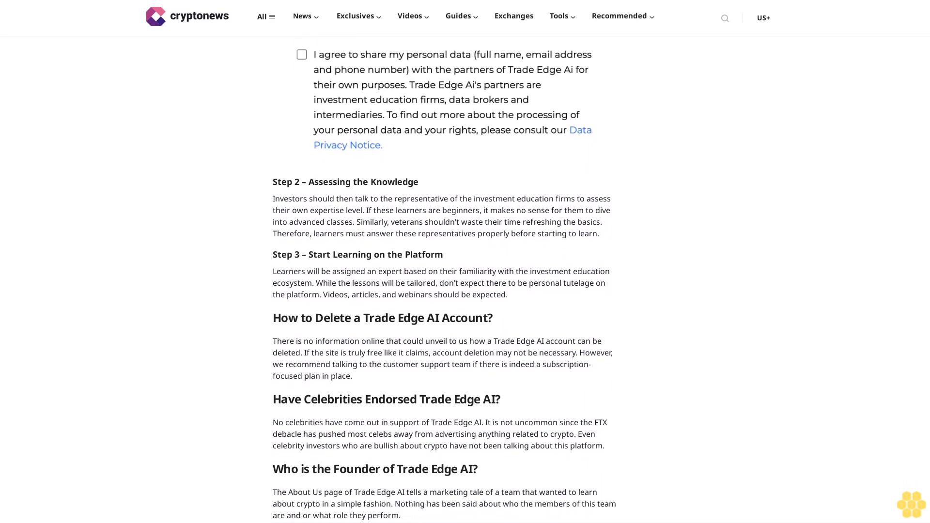
scroll("down", 3)
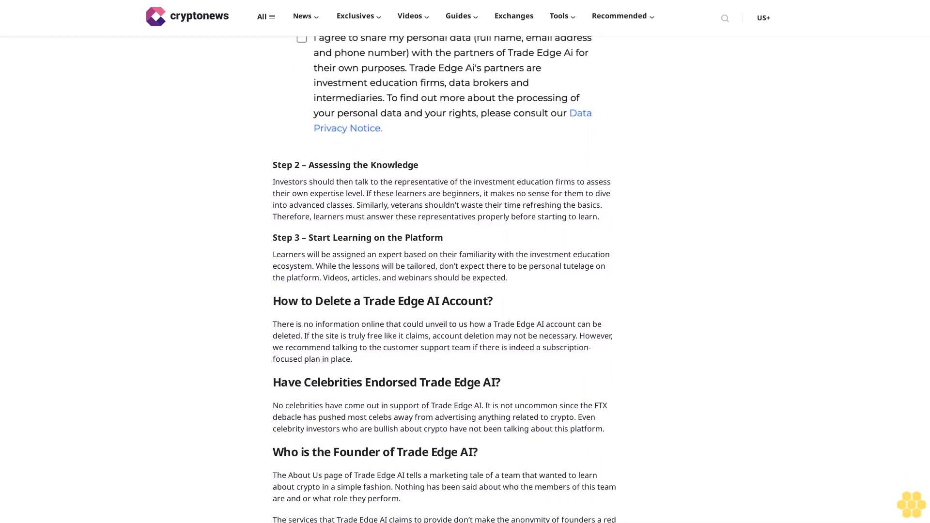
scroll("down", 3)
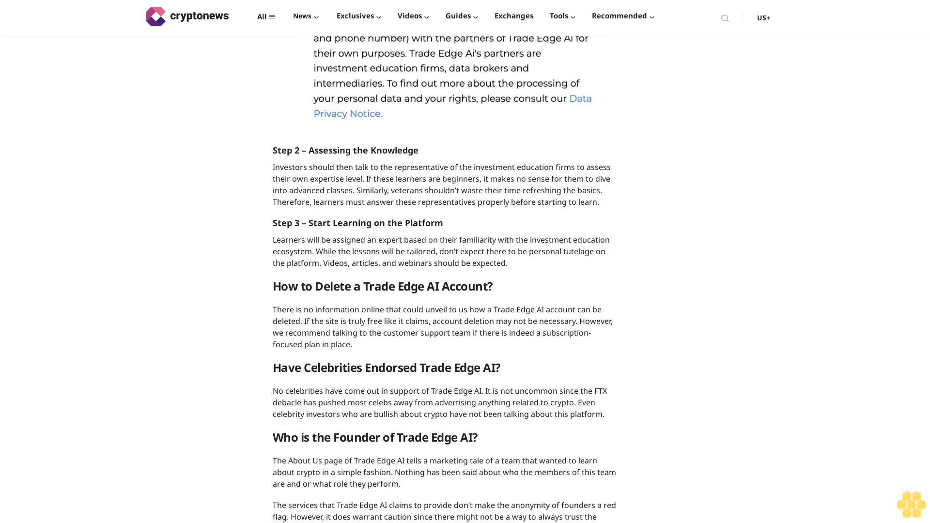
scroll("down", 3)
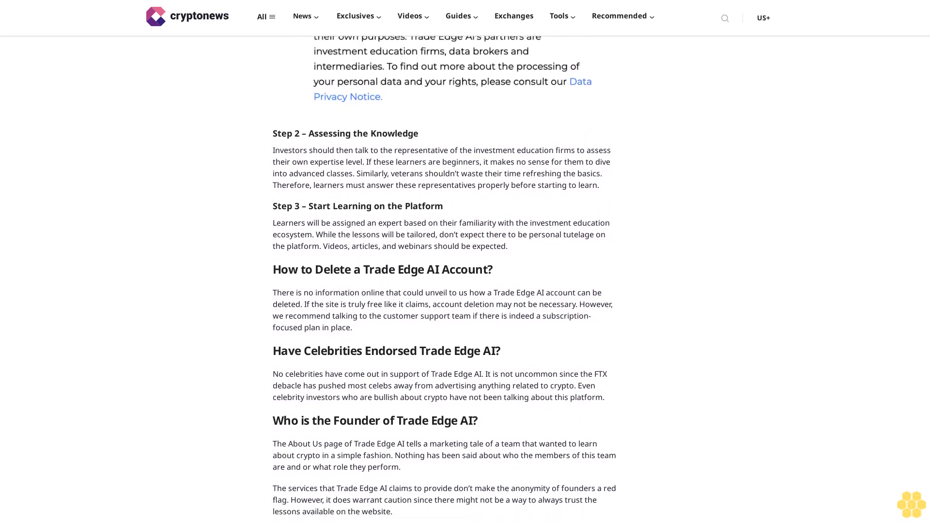
scroll("down", 3)
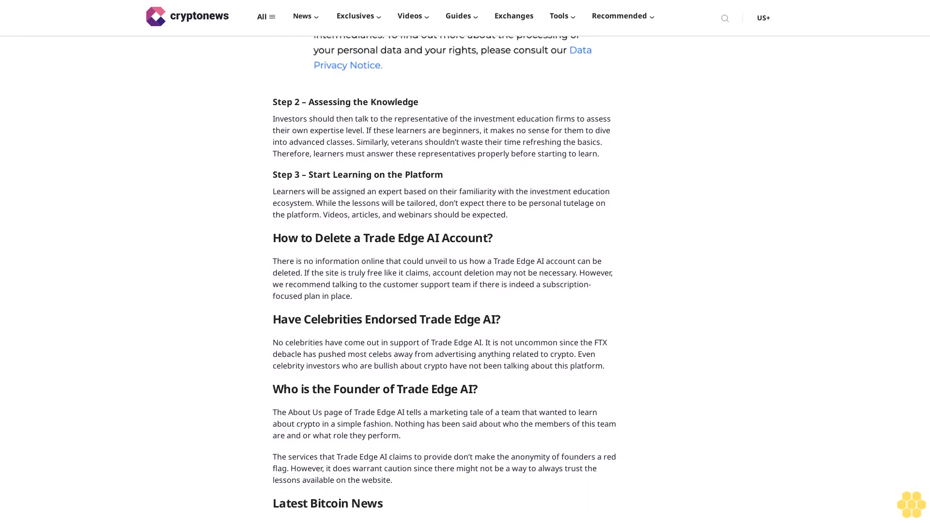
scroll("down", 3)
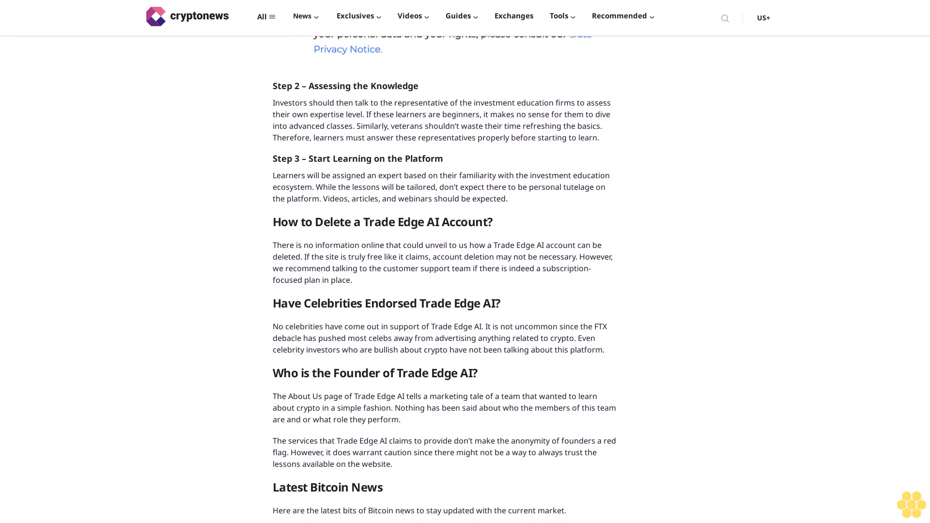
scroll("down", 3)
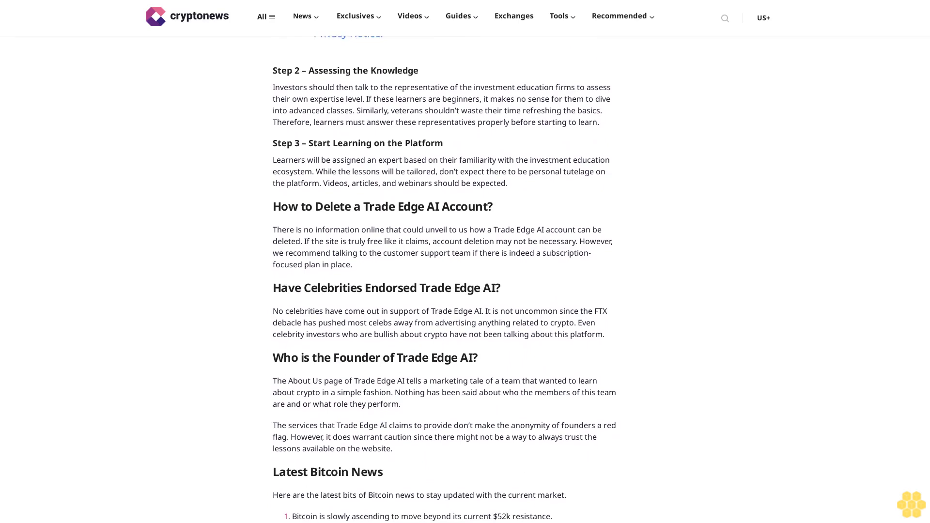
scroll("down", 3)
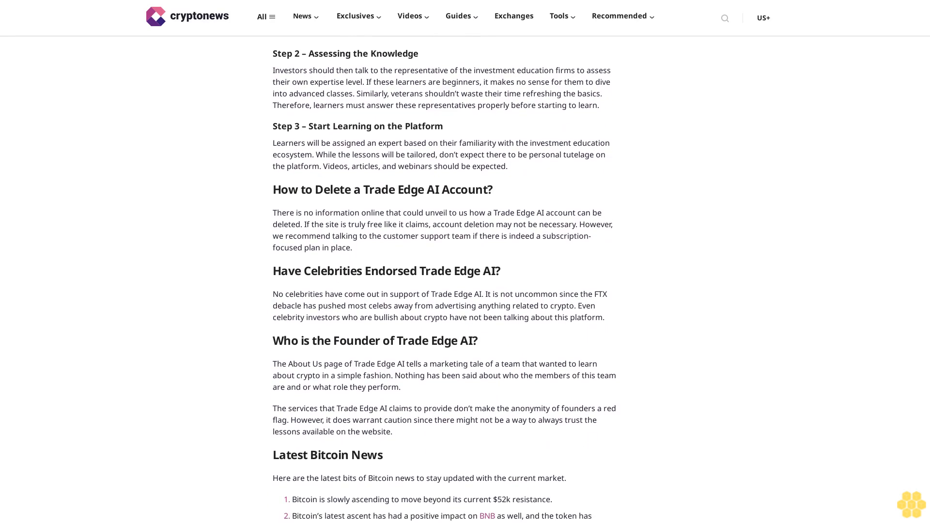
scroll("down", 3)
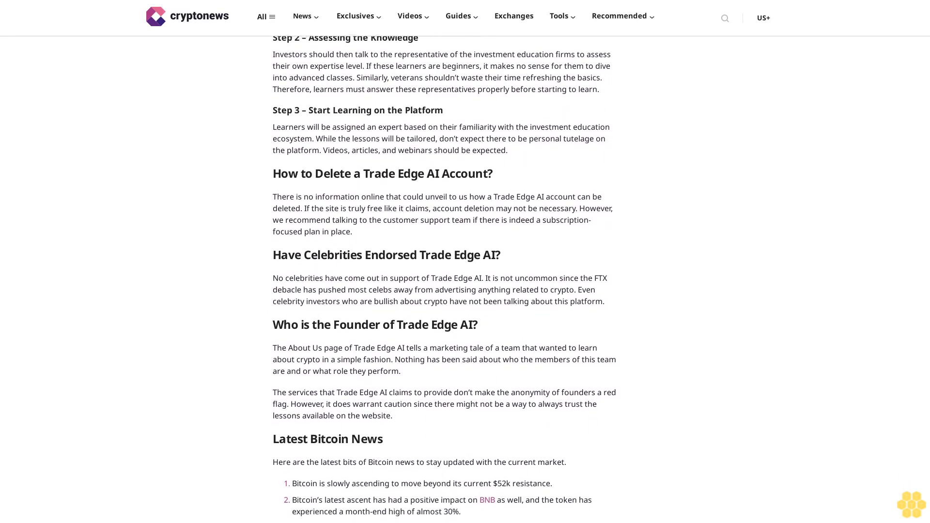
scroll("down", 3)
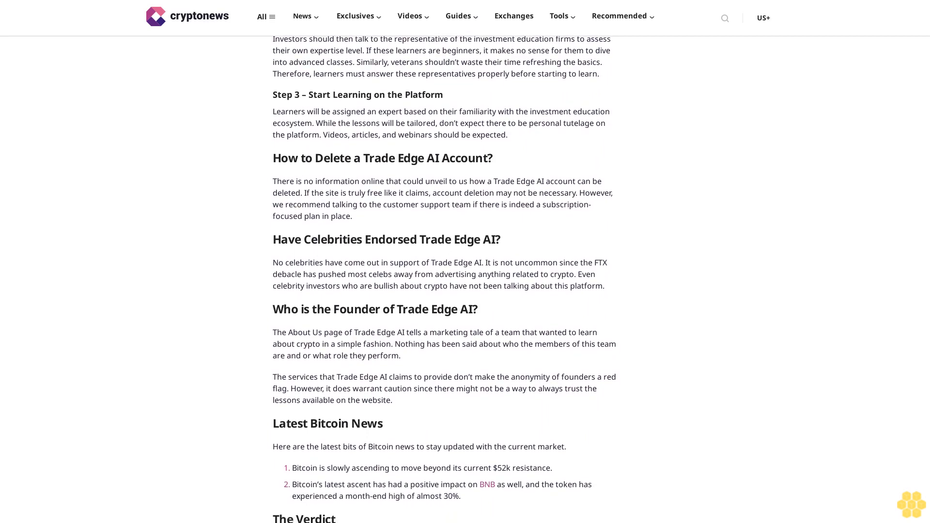
scroll("down", 3)
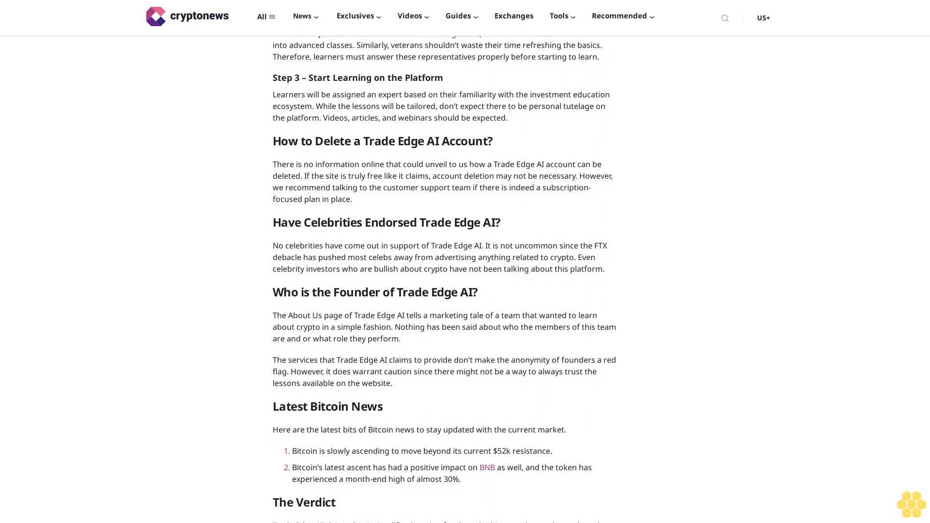
scroll("down", 3)
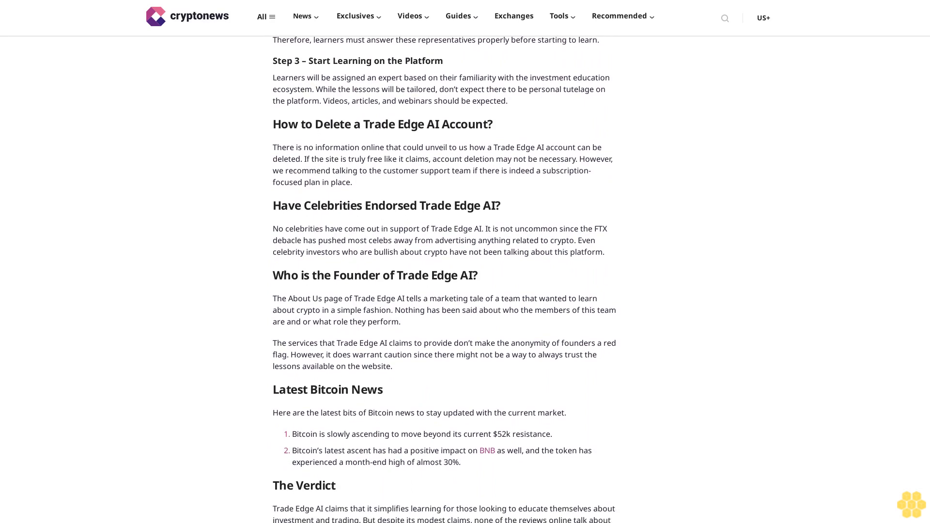
scroll("down", 3)
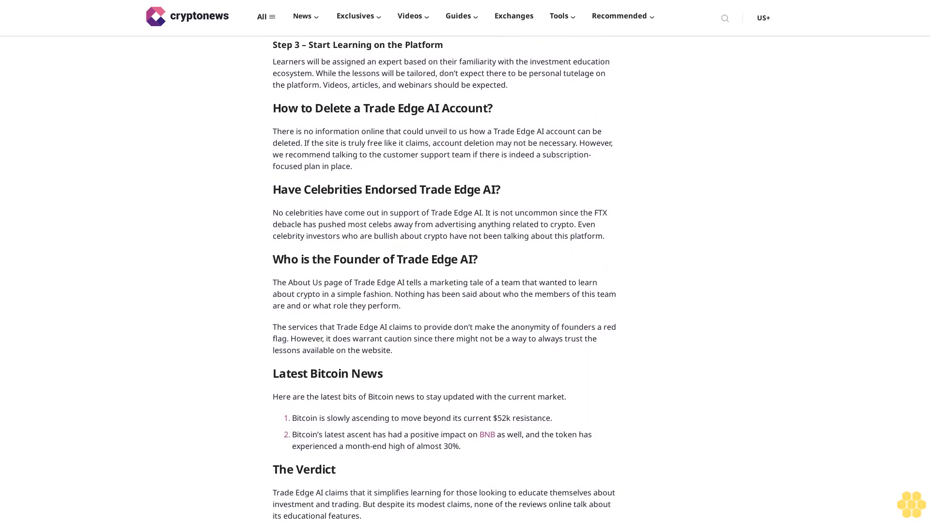
scroll("down", 3)
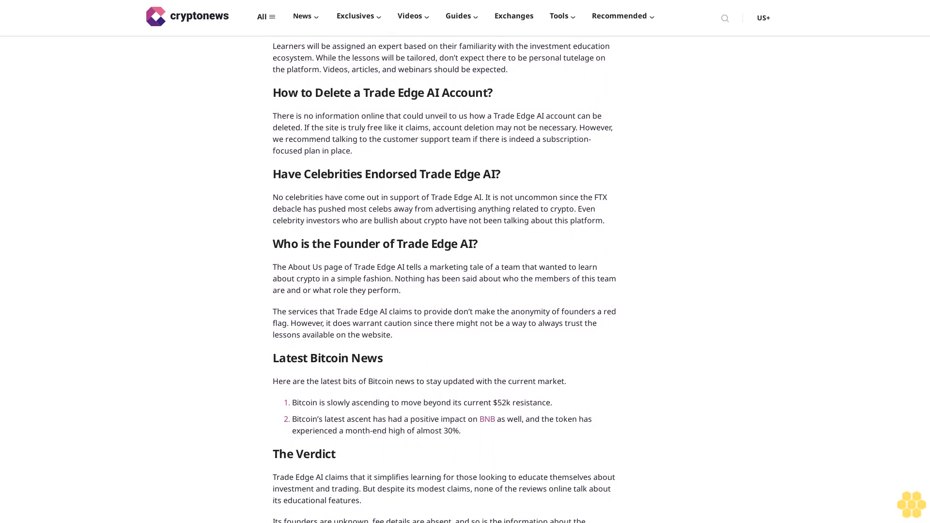
scroll("down", 3)
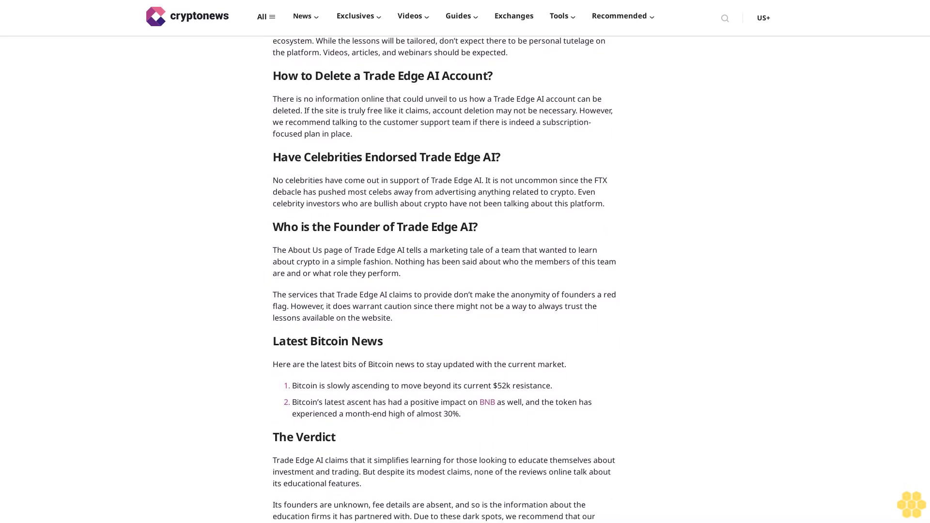
scroll("down", 3)
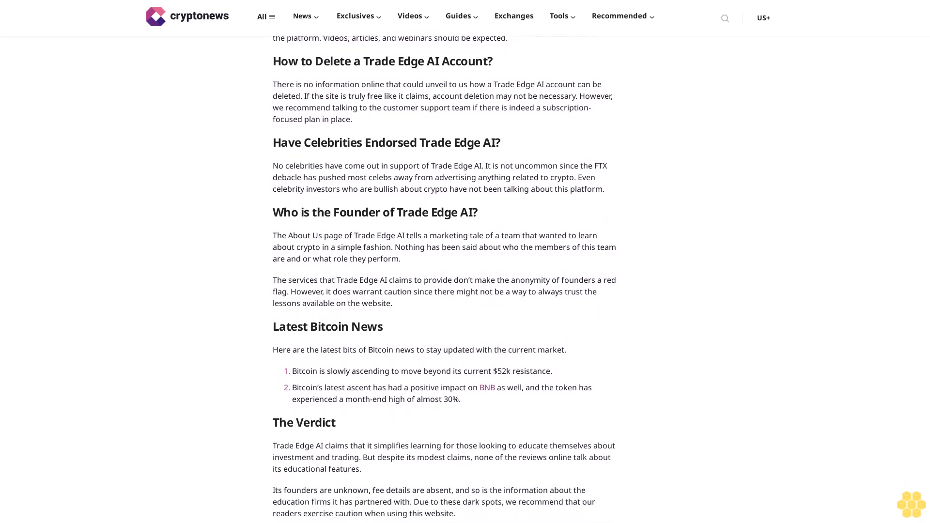
scroll("down", 3)
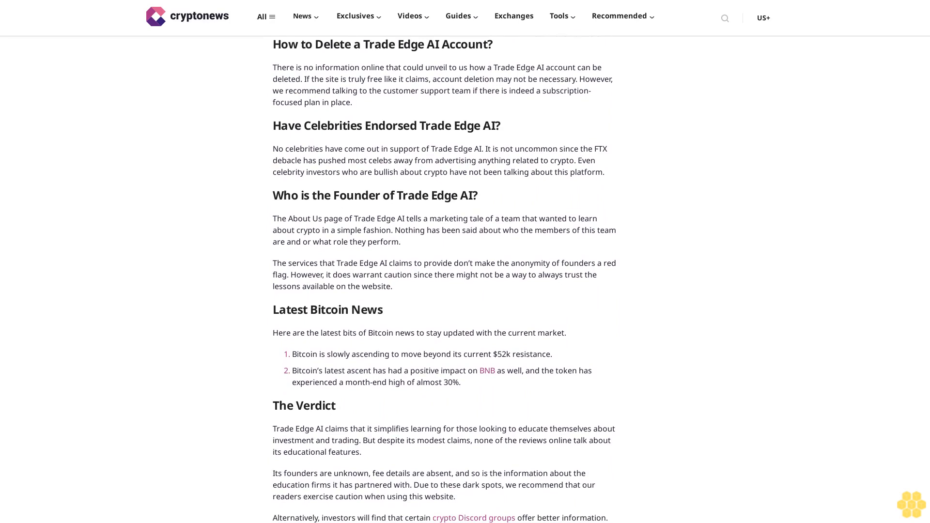
scroll("down", 3)
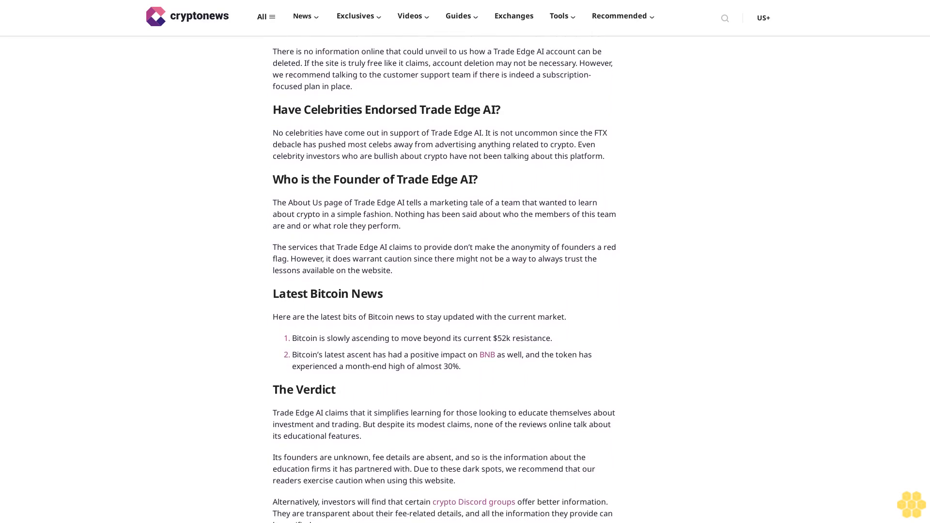
scroll("down", 3)
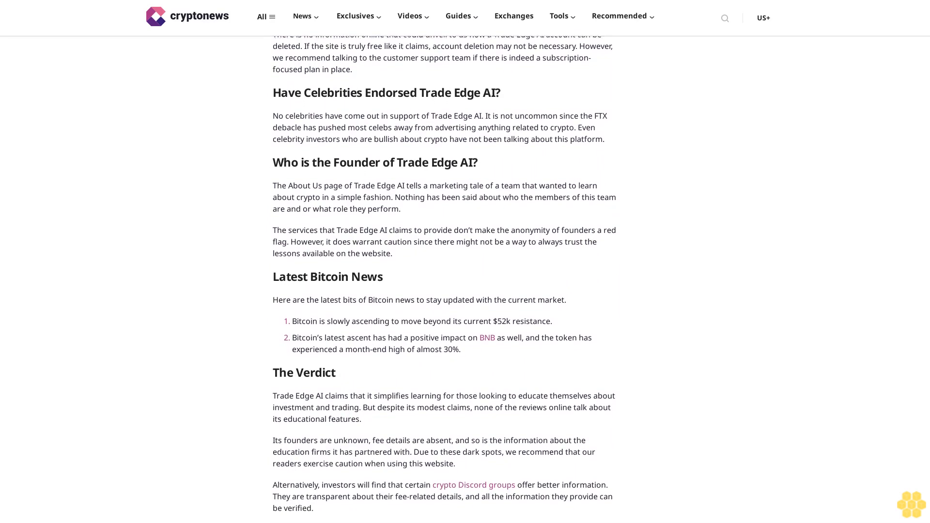
scroll("down", 3)
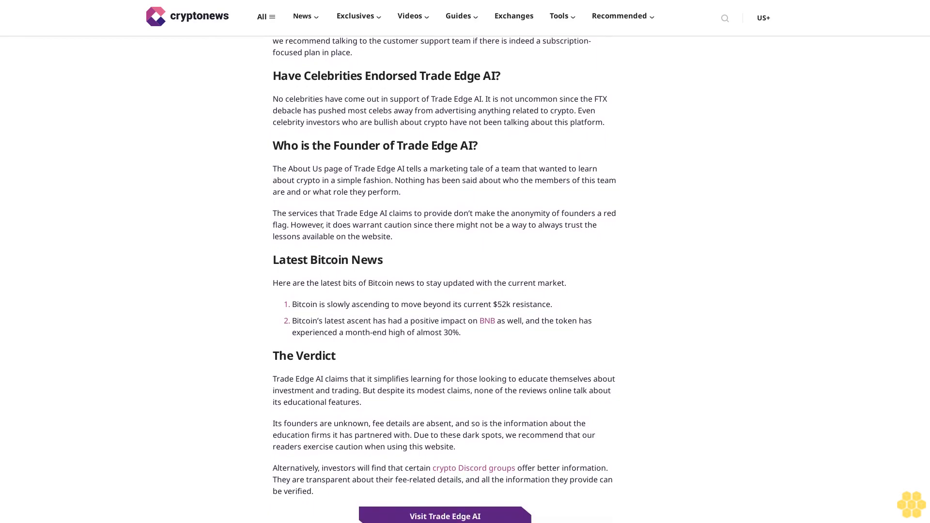
scroll("down", 3)
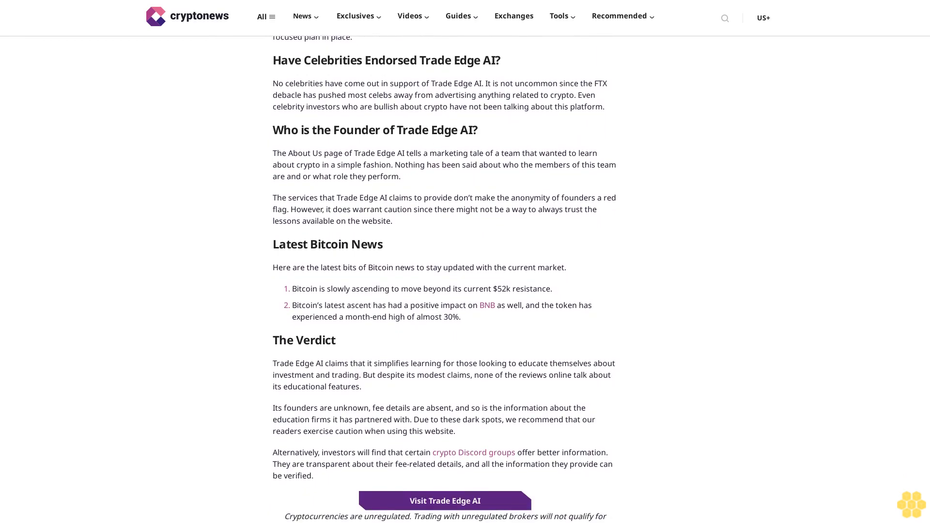
scroll("down", 3)
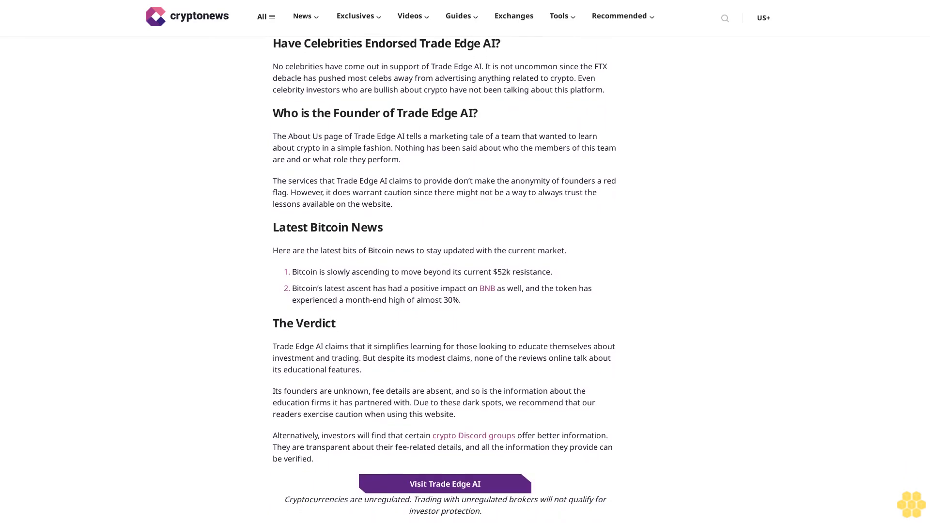
scroll("down", 3)
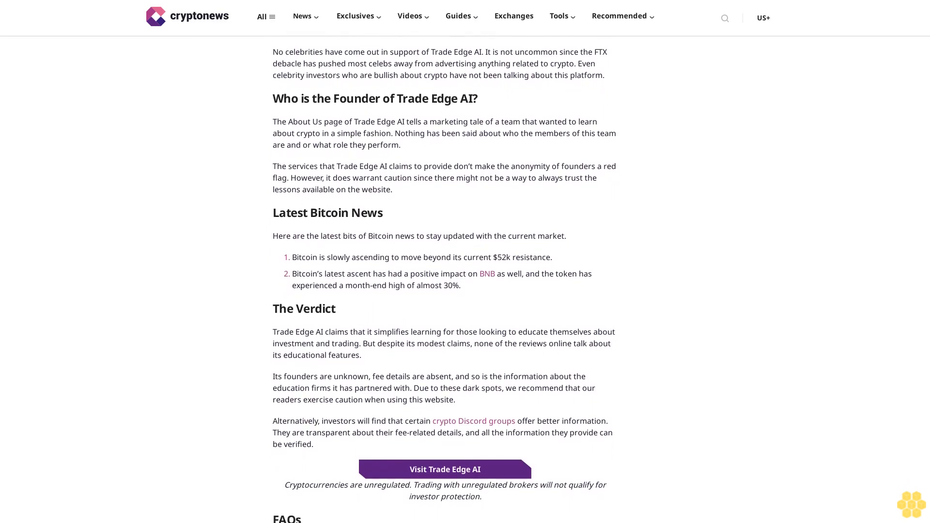
scroll("down", 3)
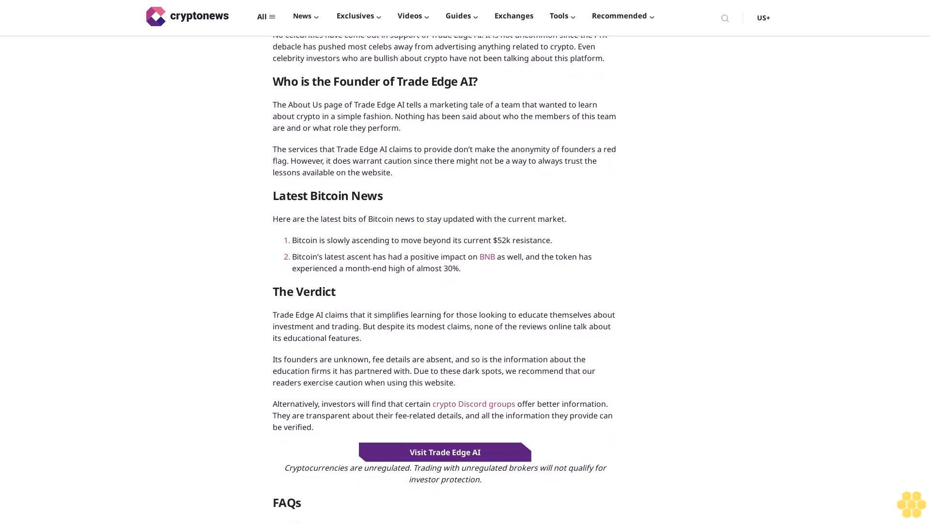
scroll("down", 3)
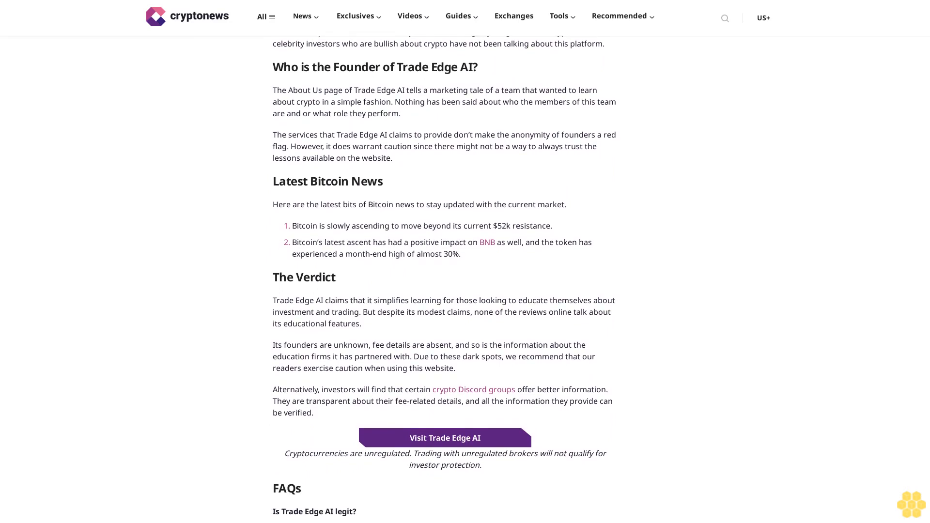
scroll("down", 3)
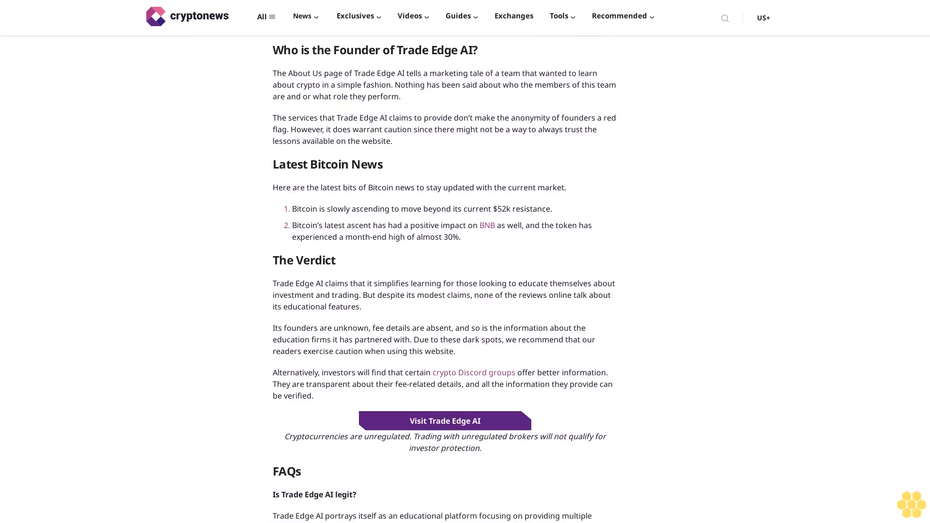
scroll("down", 3)
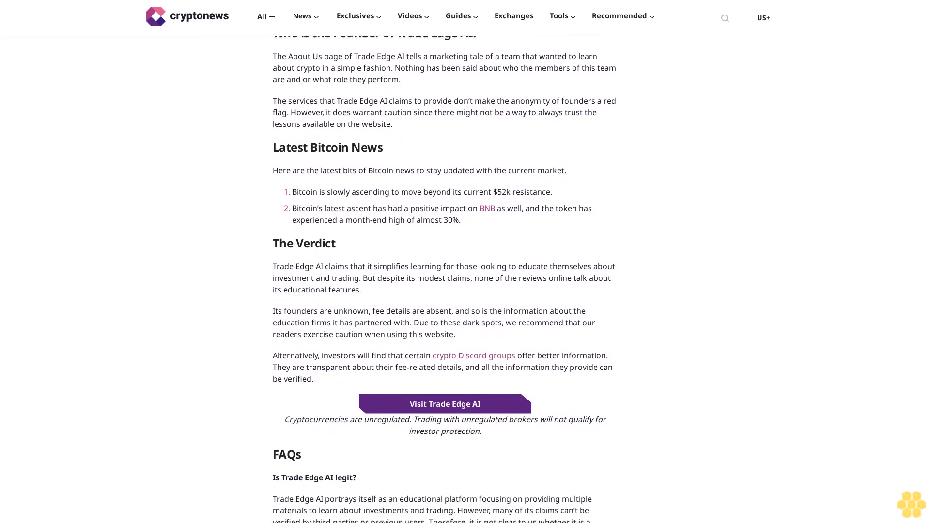
scroll("down", 3)
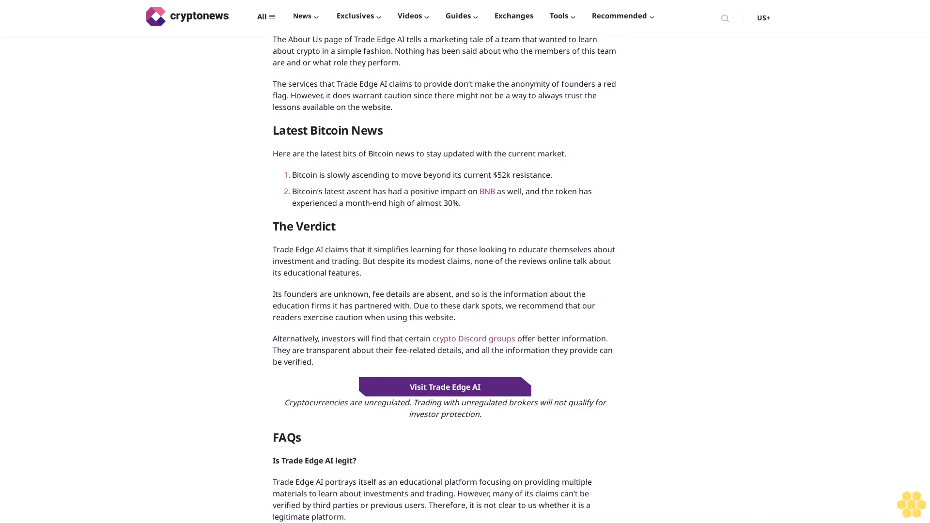
scroll("down", 3)
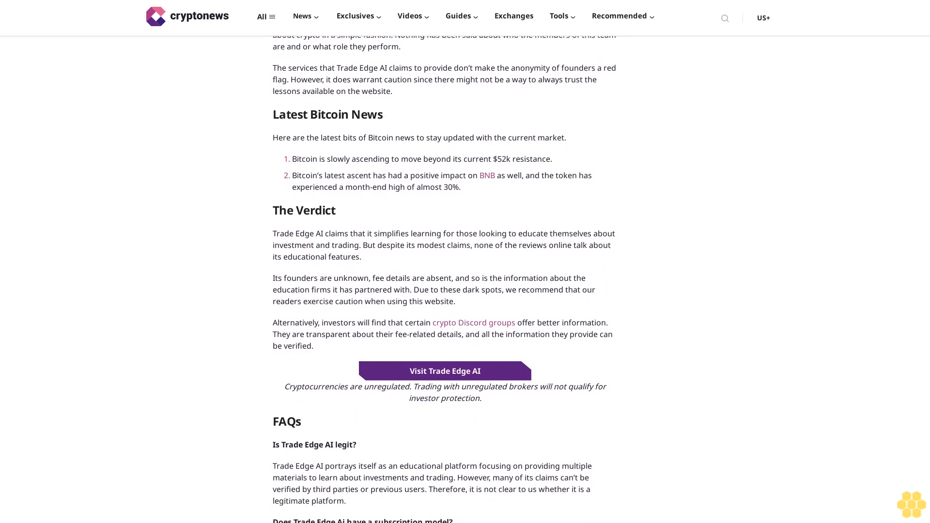
scroll("down", 3)
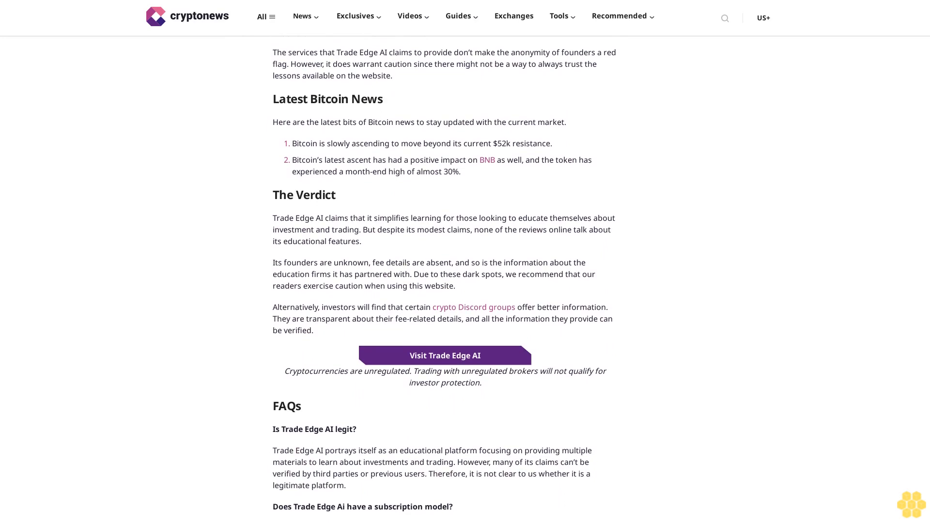
scroll("down", 3)
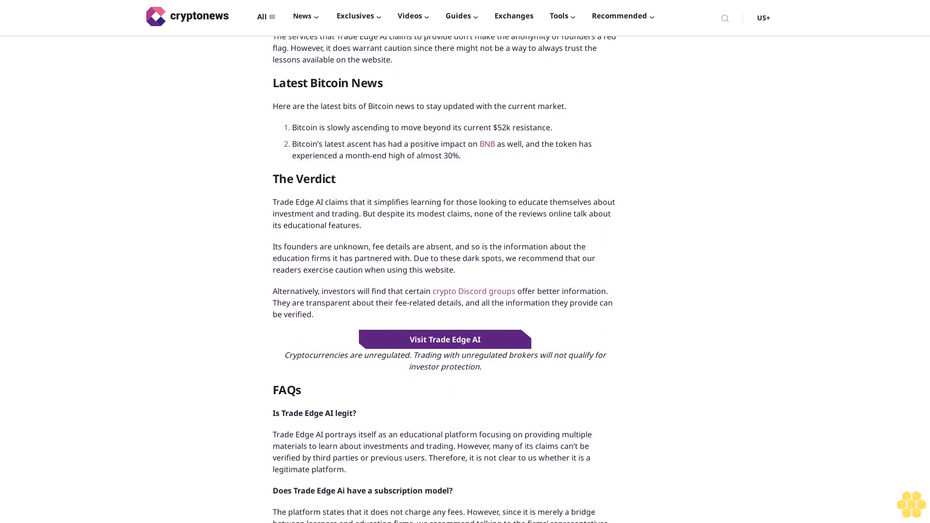
scroll("down", 3)
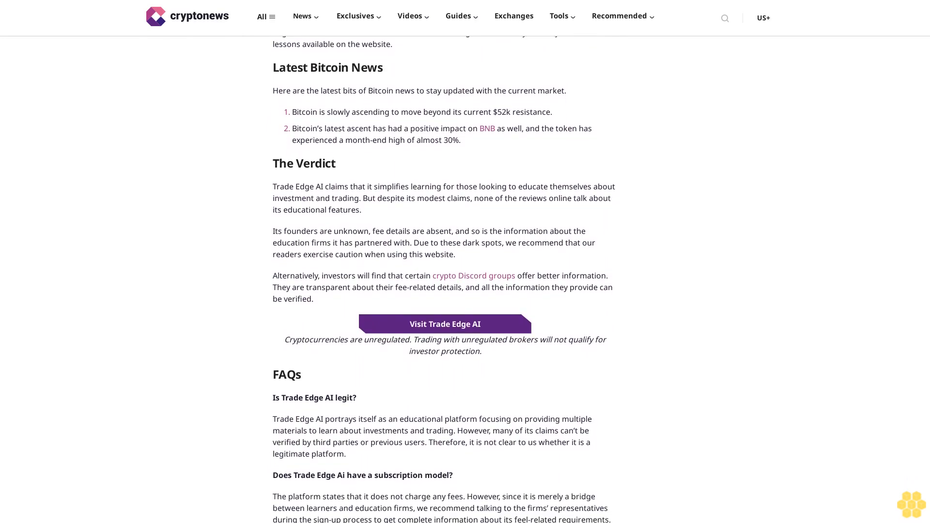
scroll("down", 3)
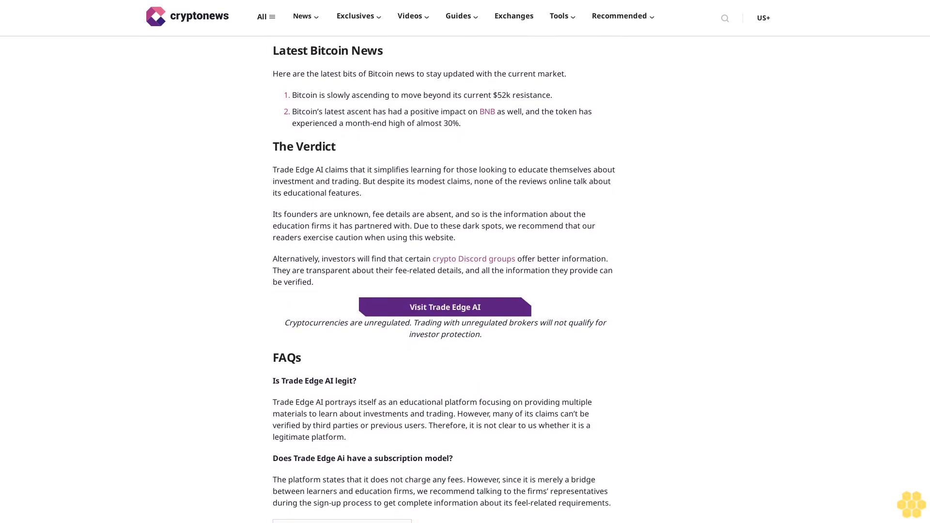
scroll("down", 3)
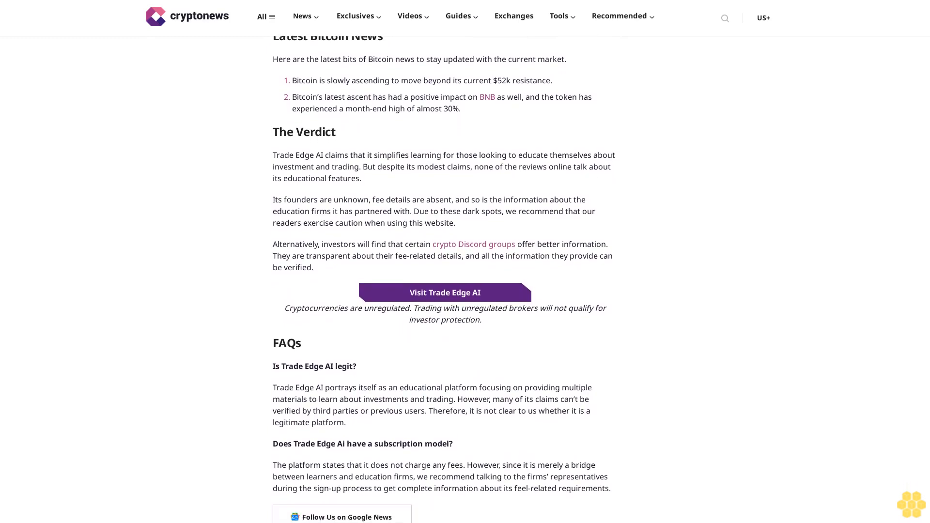
scroll("down", 3)
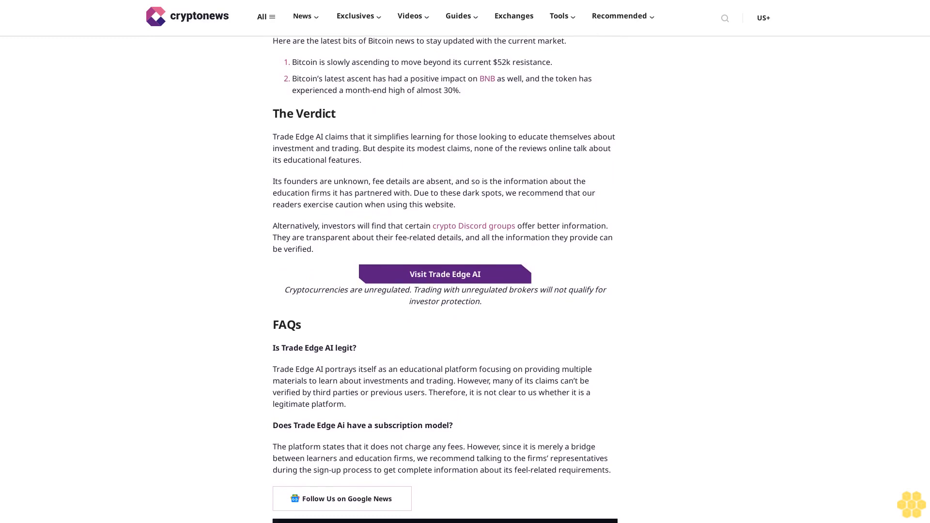
scroll("down", 3)
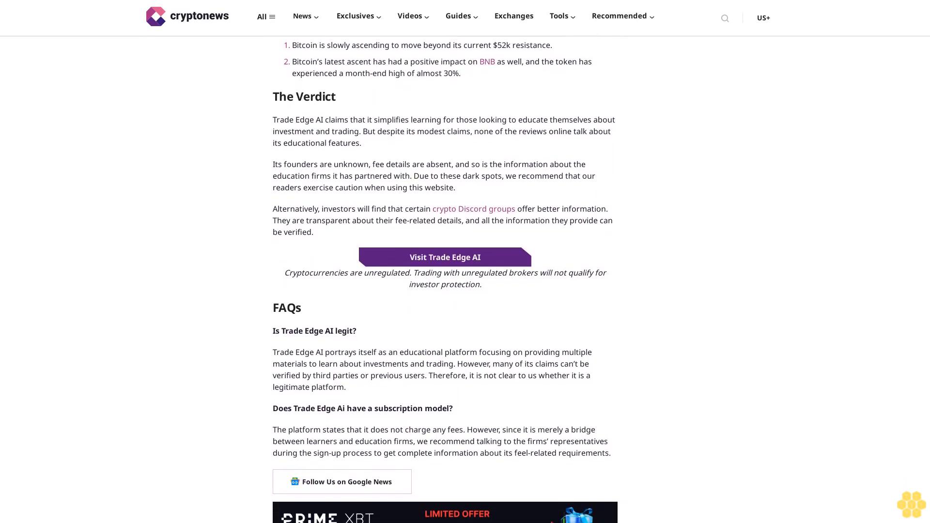
scroll("down", 3)
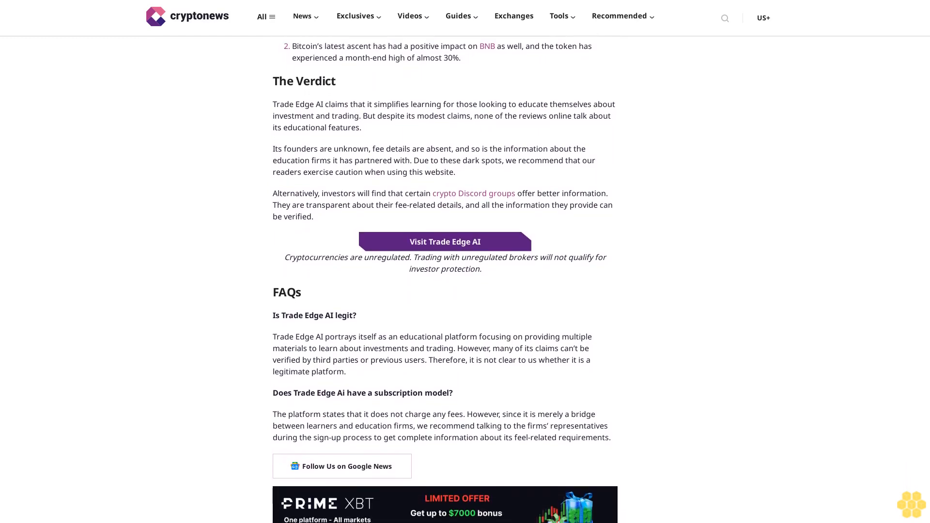
scroll("down", 3)
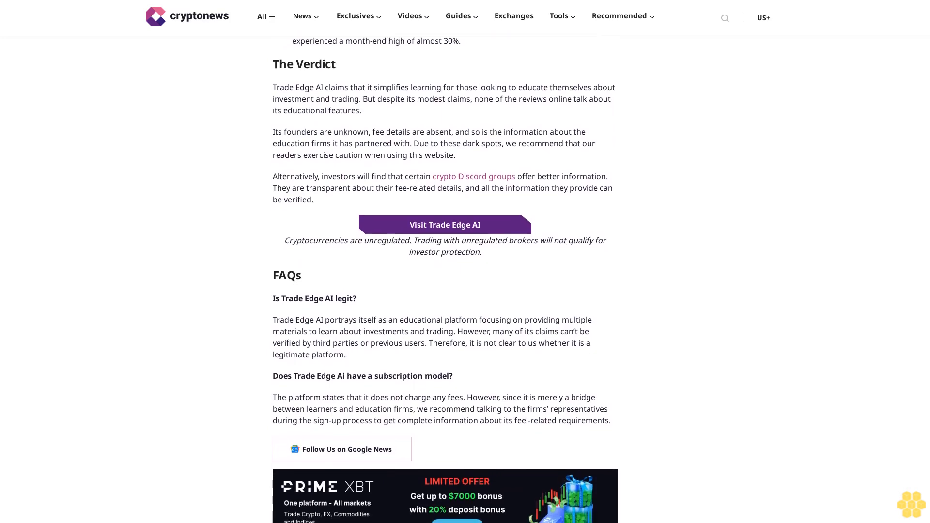
scroll("down", 3)
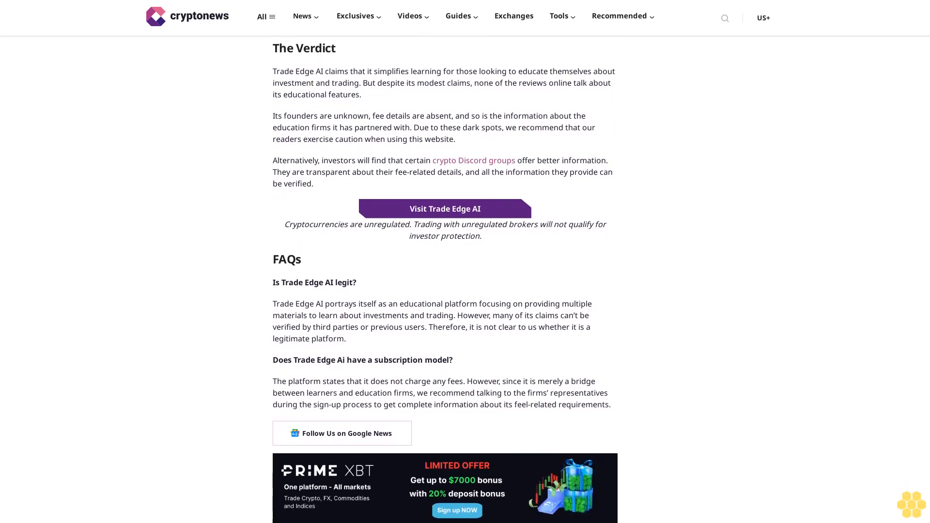
scroll("down", 3)
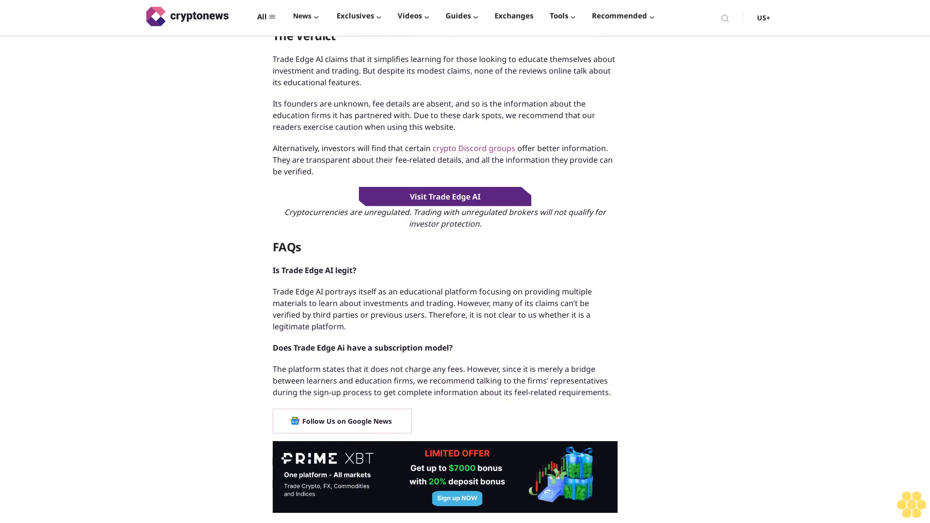